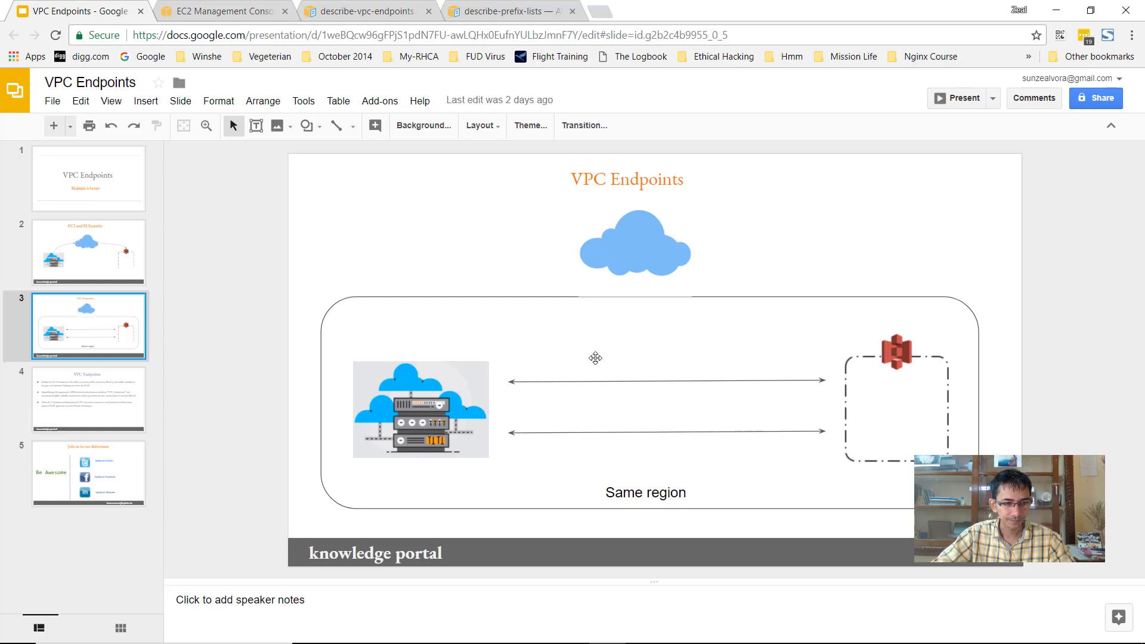
mouse_move(414, 213)
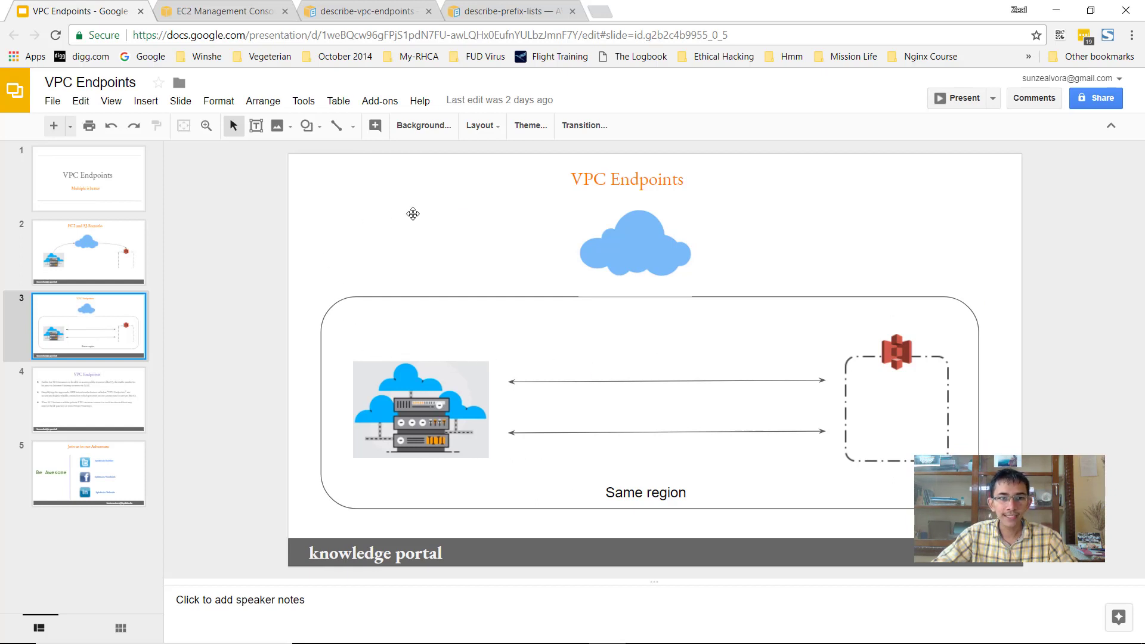
mouse_move(230, 6)
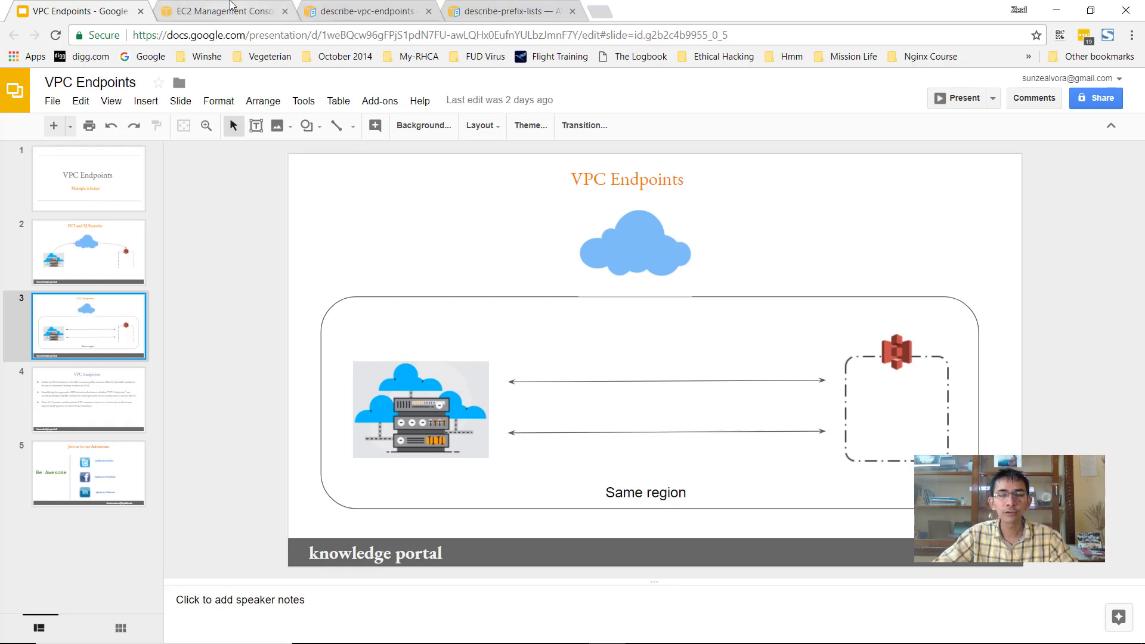
- Select the 'enhanced networking' instance and its Availability zone value us-west-2b
click(223, 10)
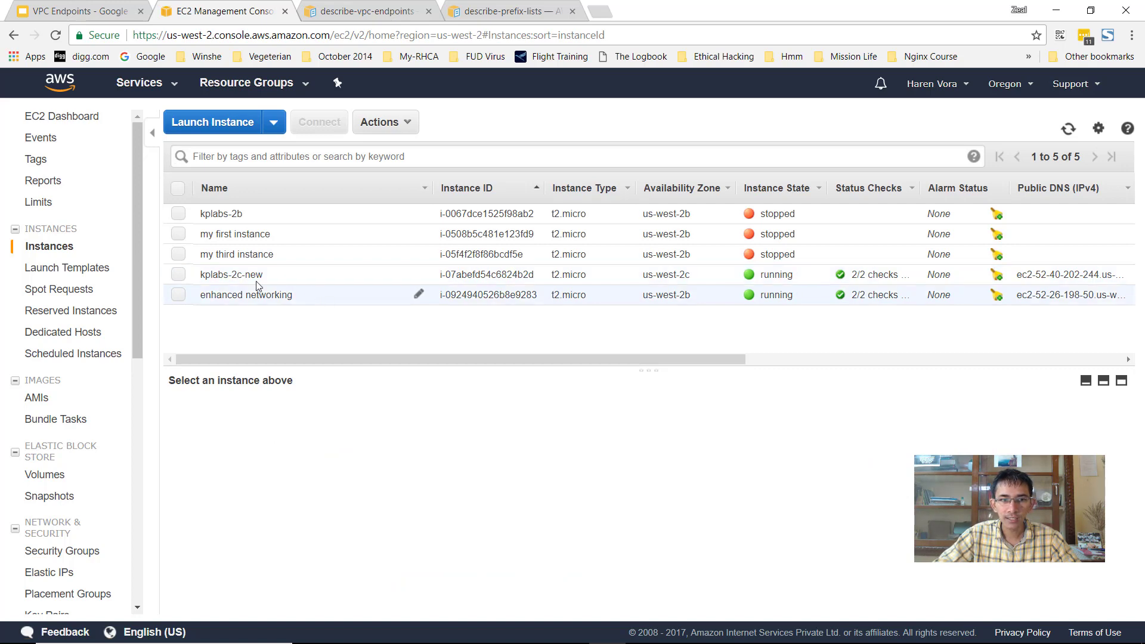
mouse_move(329, 278)
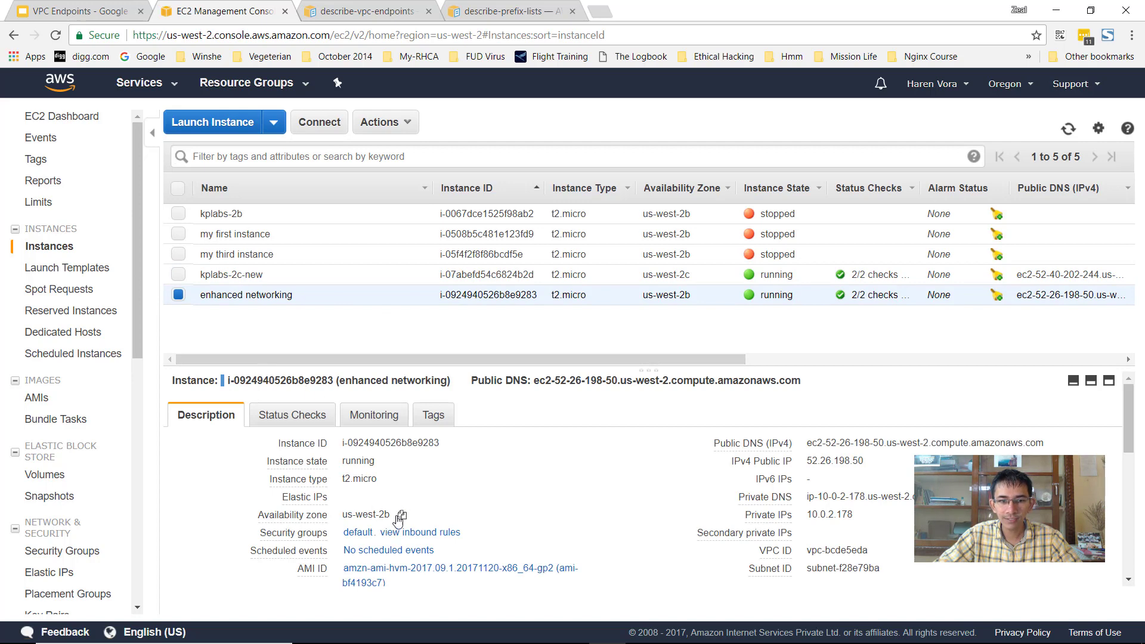
double_click(365, 516)
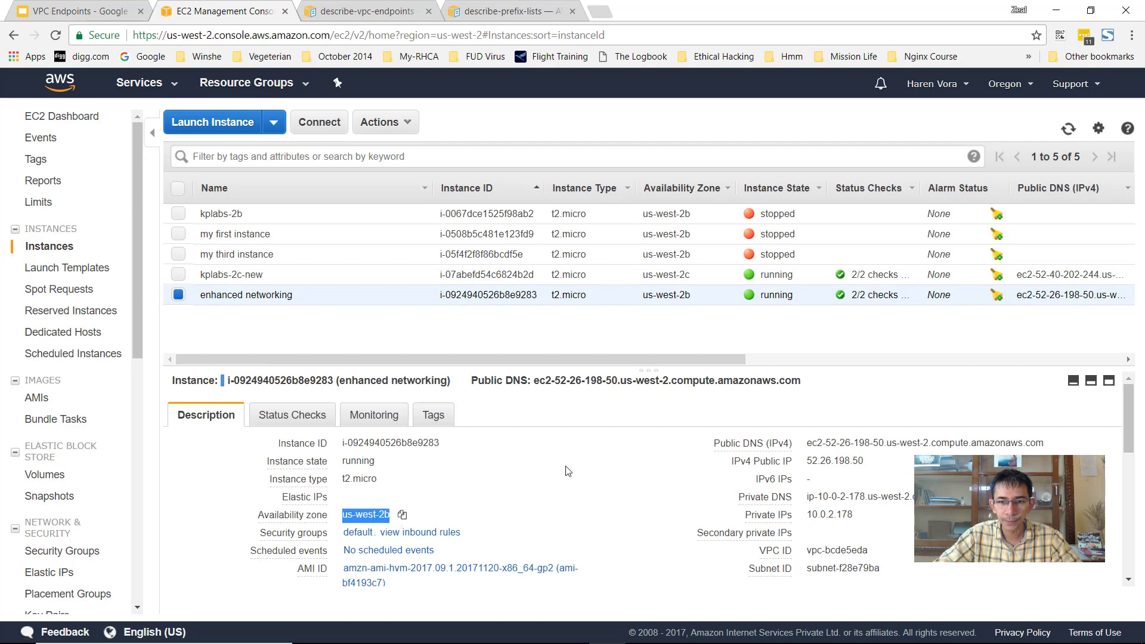
- Reach the VPC service via Services search and filter its dashboard to vpc-bcde5eda
click(140, 82)
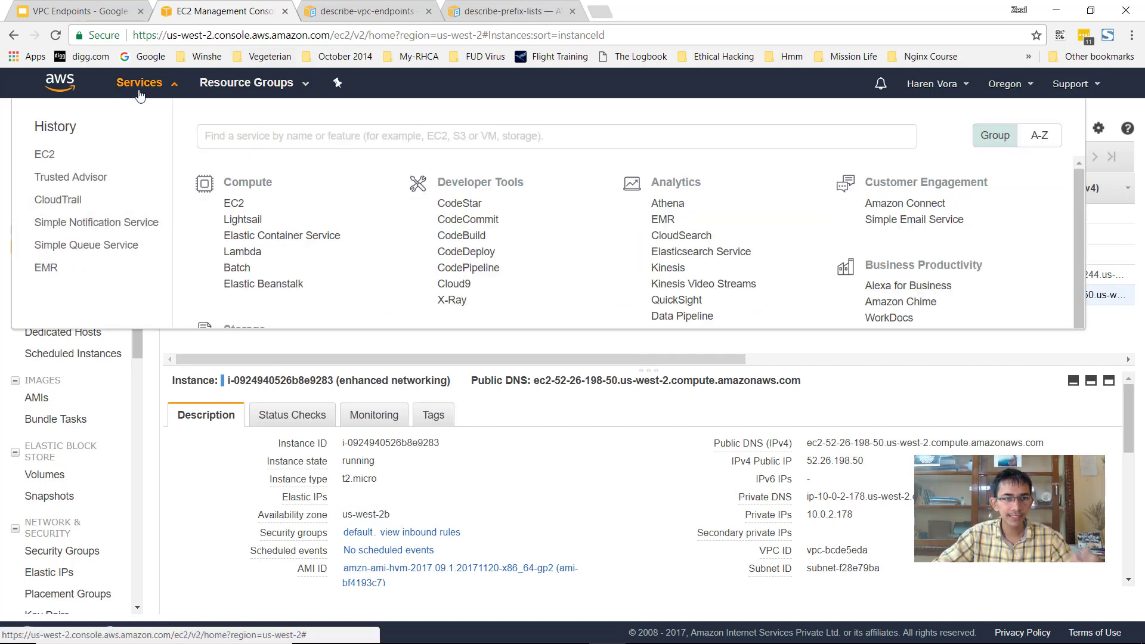
text(vpc)
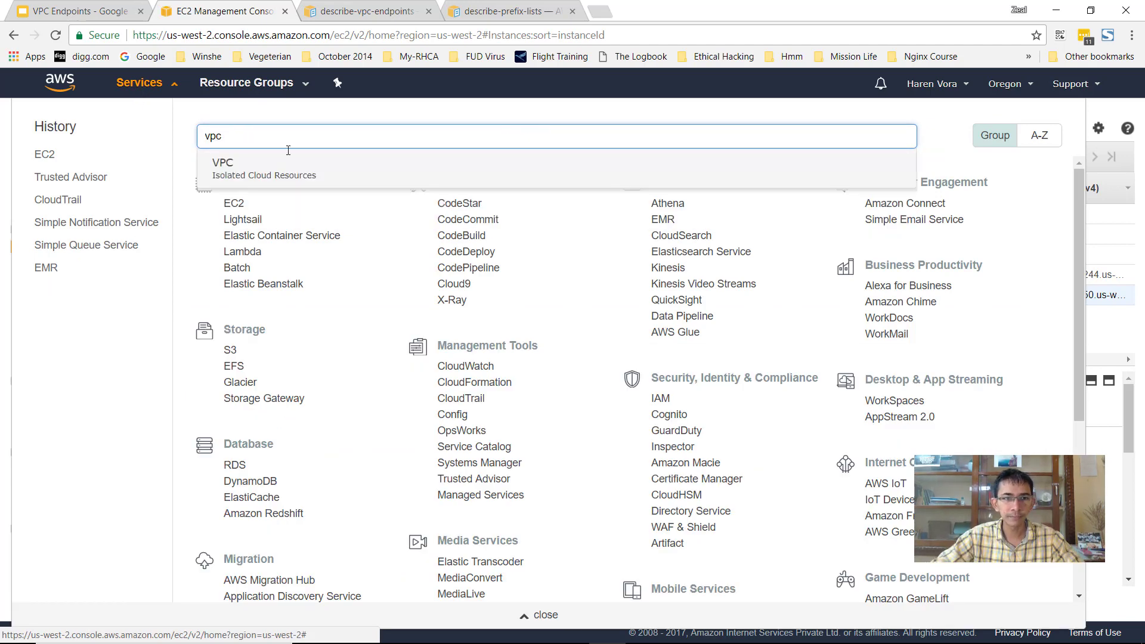
click(222, 169)
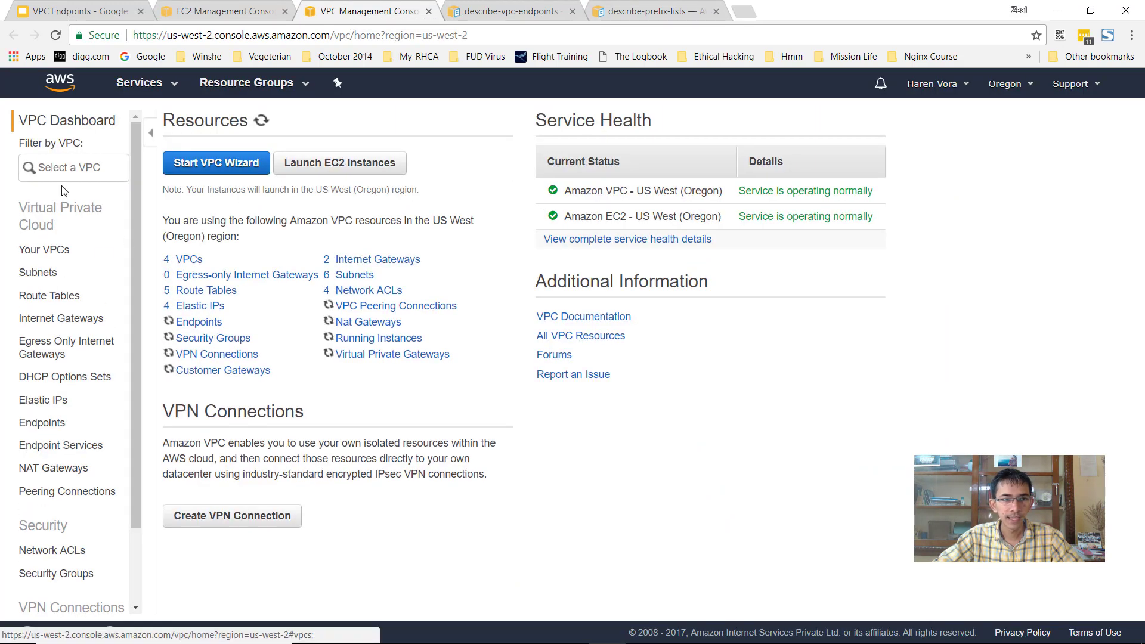
click(73, 168)
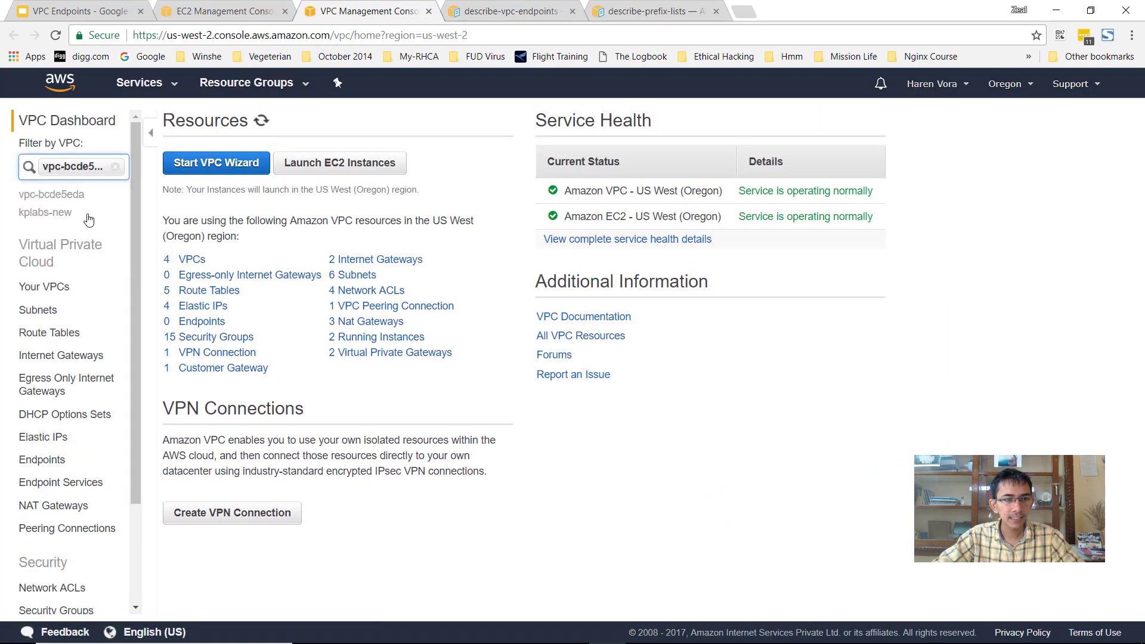
mouse_move(37, 310)
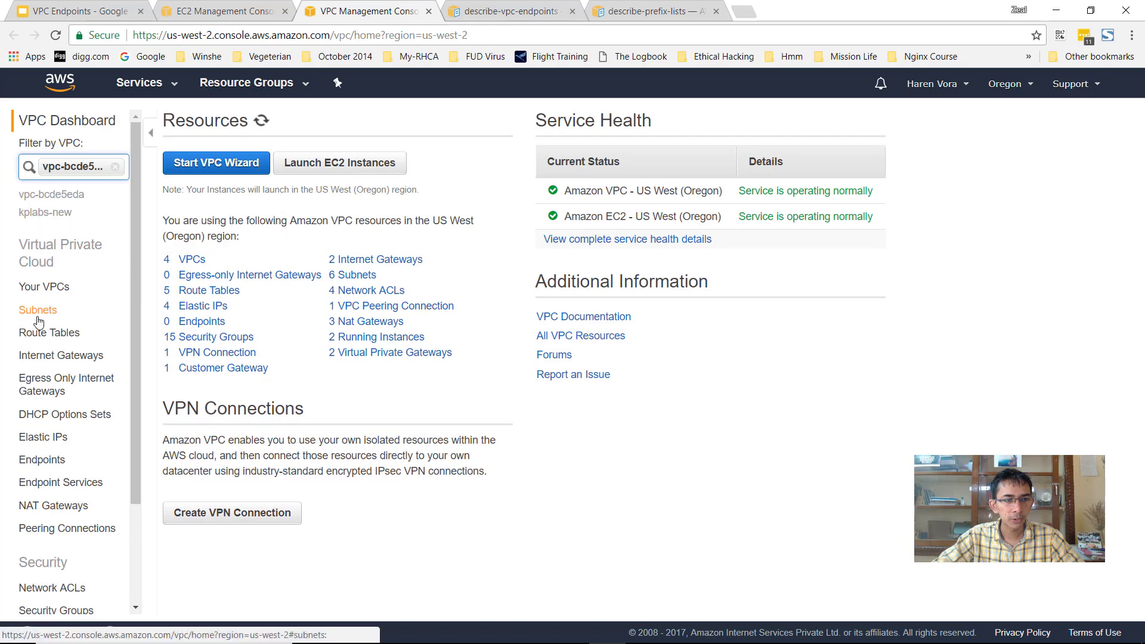
- Select subnet kplabs-2b and view its route table rtb-51ae4b28 with only the local 10.0.0.0/16 route
click(37, 309)
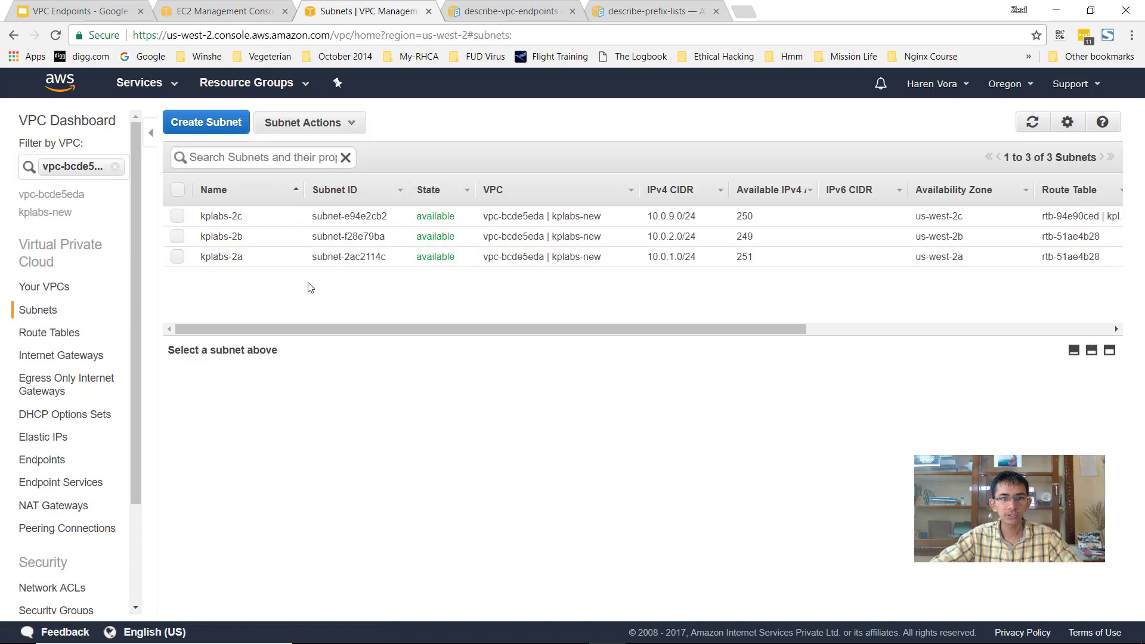
mouse_move(296, 350)
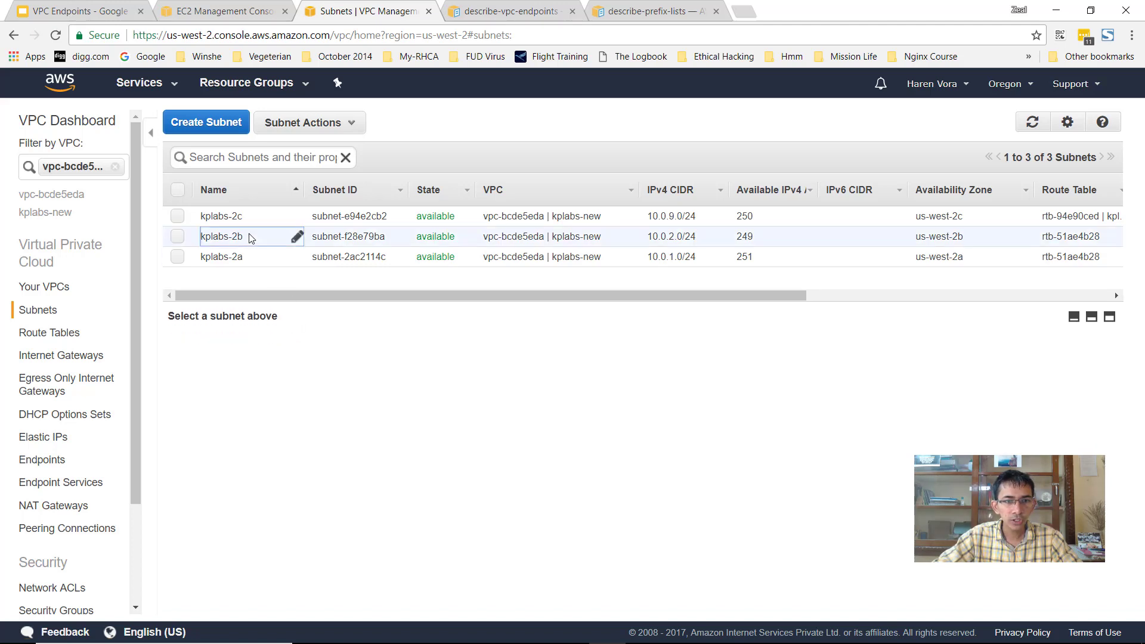
click(178, 236)
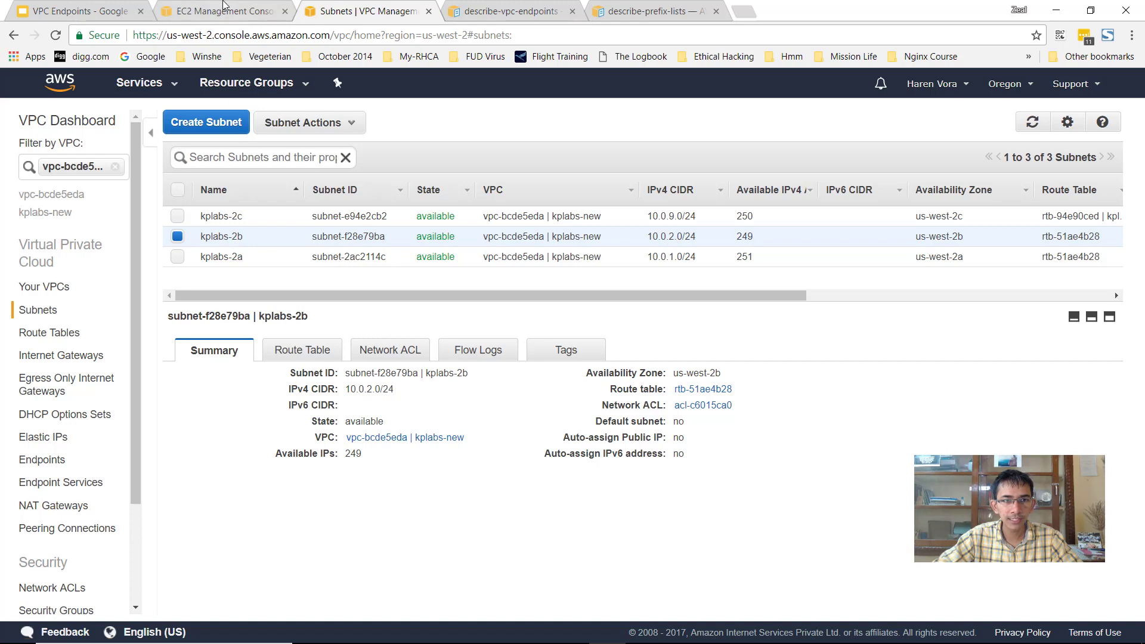
click(223, 11)
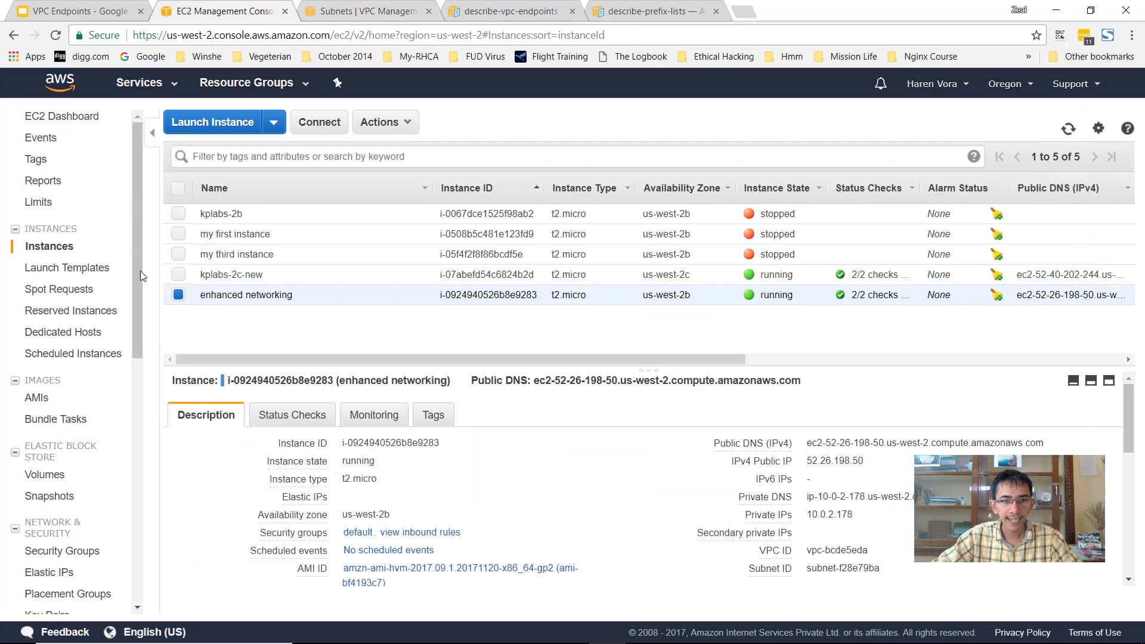
click(367, 10)
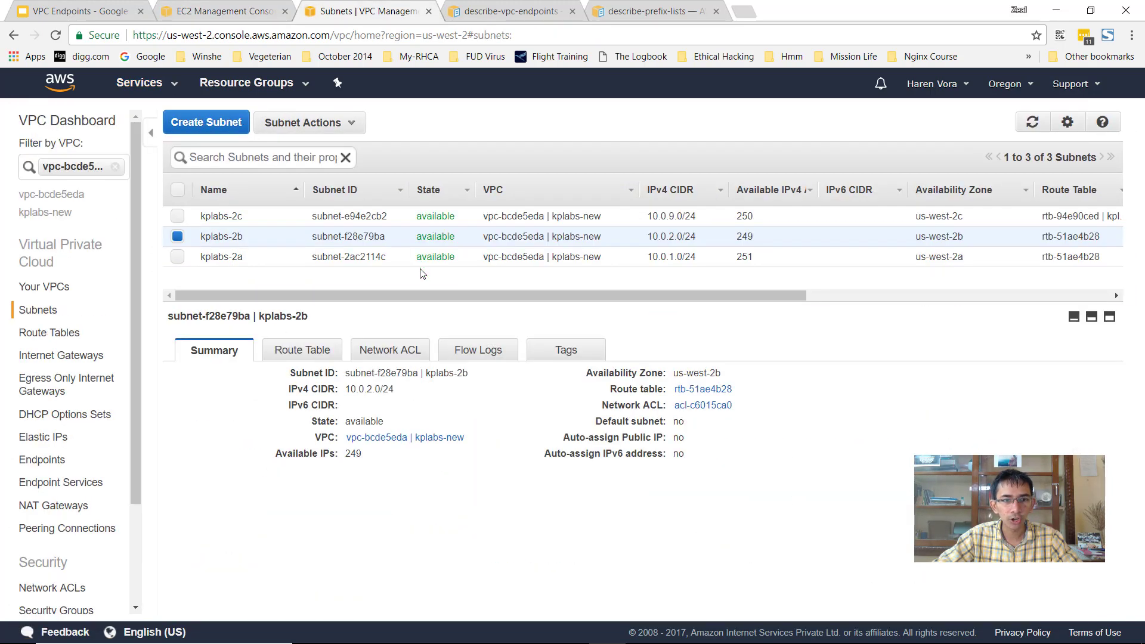
click(300, 349)
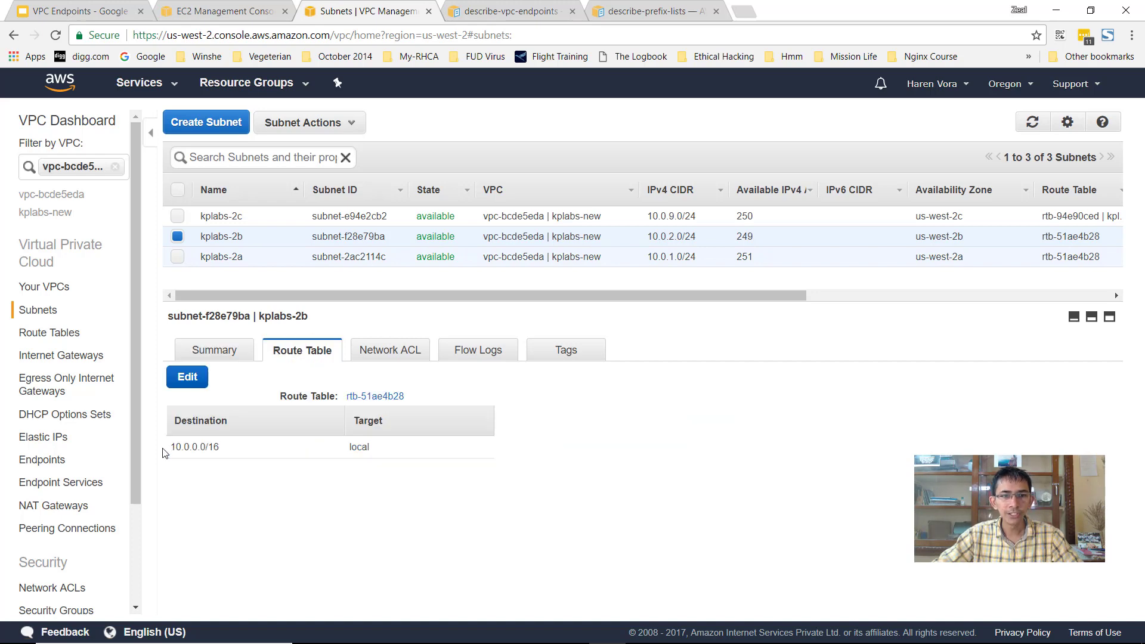
mouse_move(290, 458)
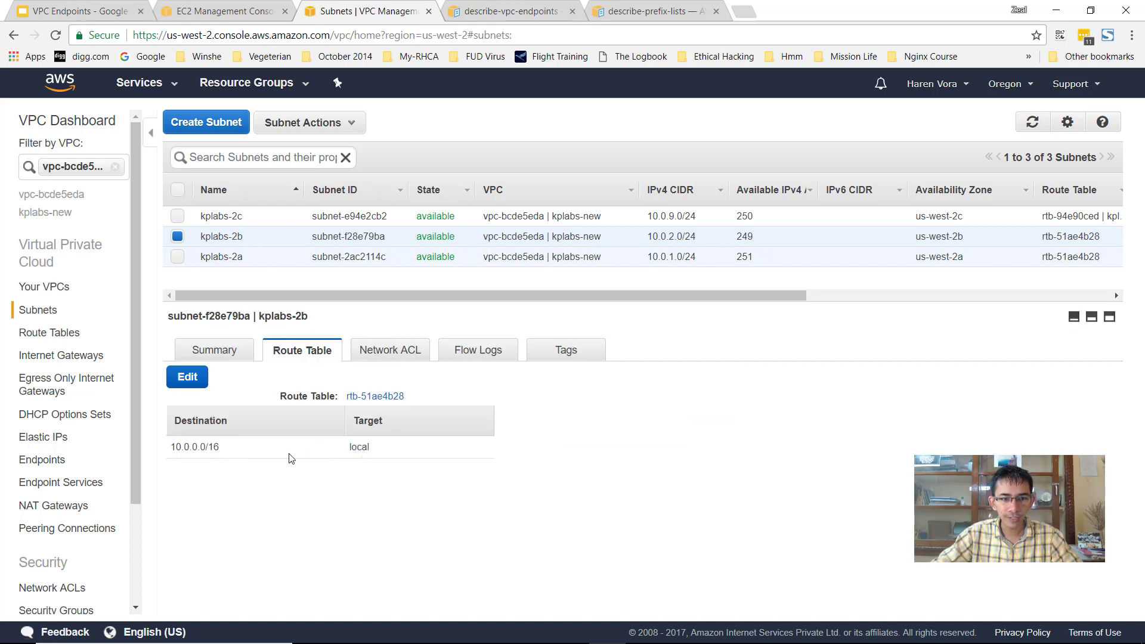
mouse_move(236, 495)
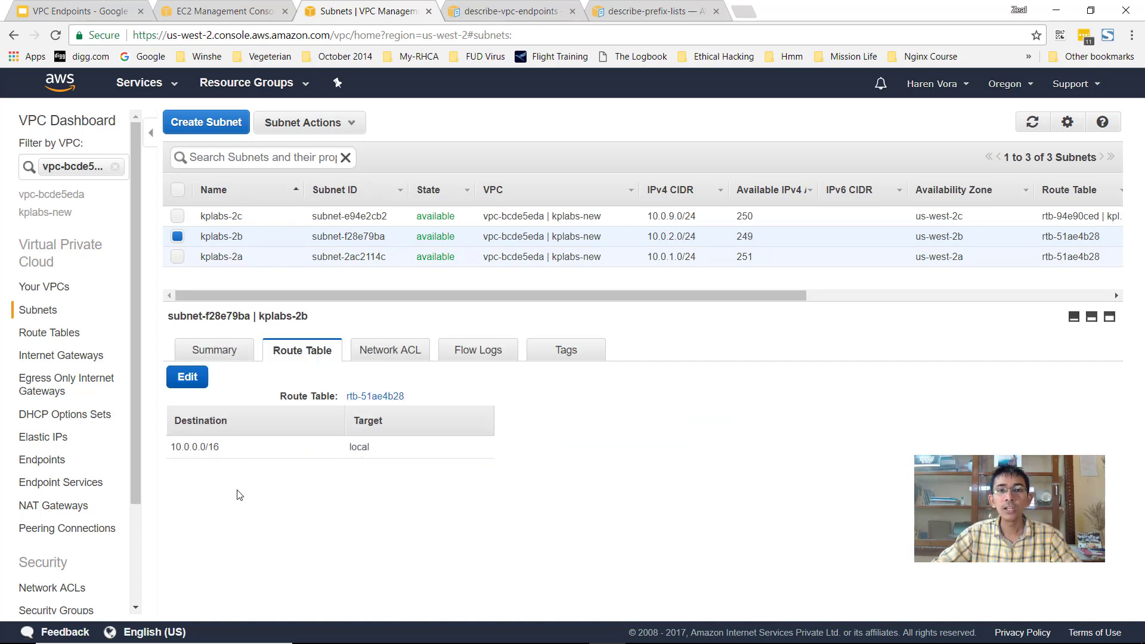
mouse_move(391, 468)
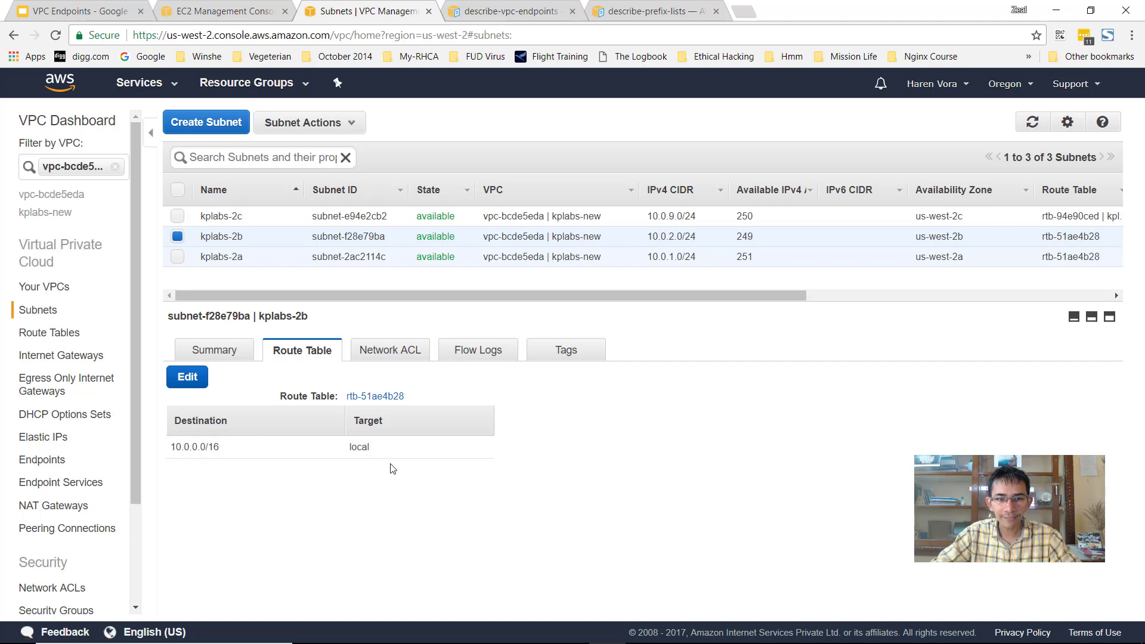
mouse_move(334, 456)
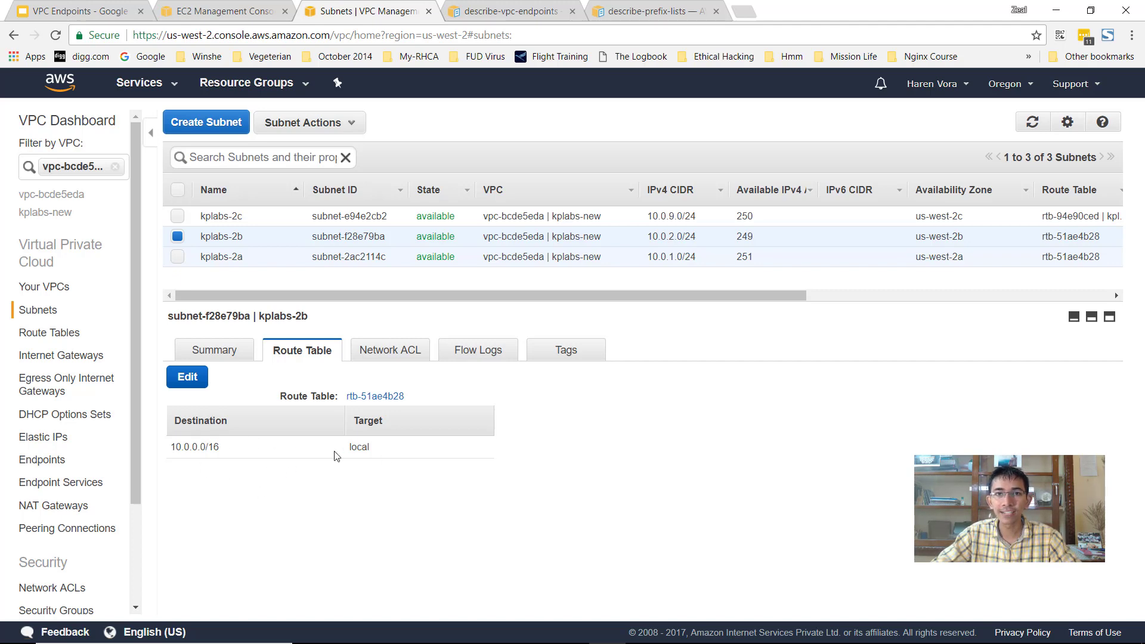
mouse_move(250, 428)
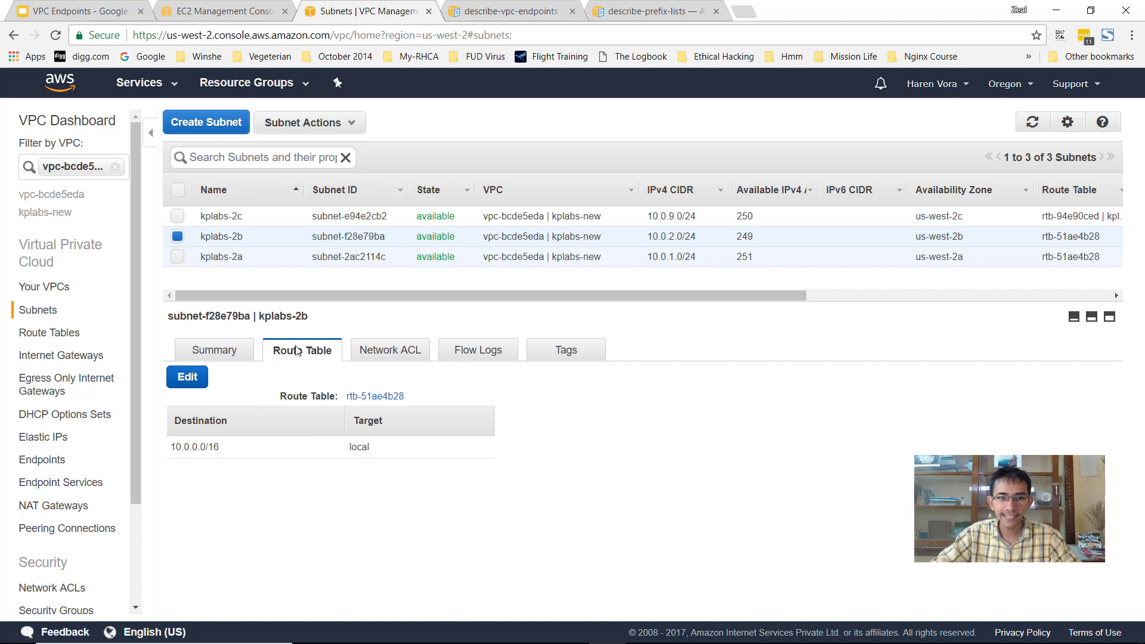
mouse_move(210, 461)
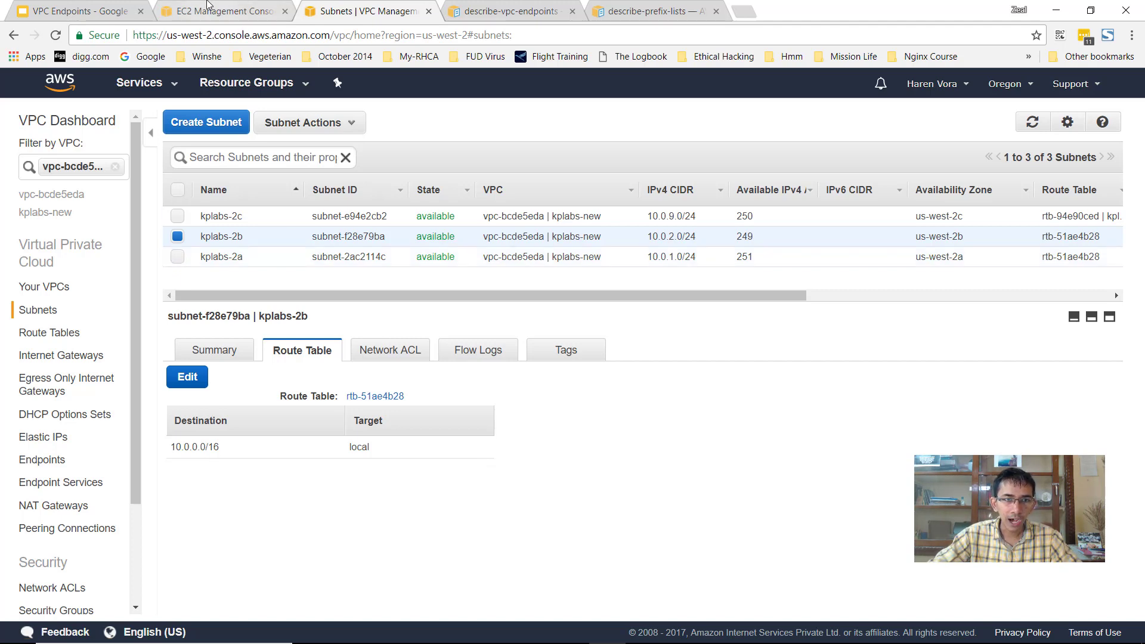
- Select subnet kplabs-2c to view rtb-94e90ced with local, 0.0.0.0/0 internet-gateway and 172.31.0.0/16 peering routes
click(223, 10)
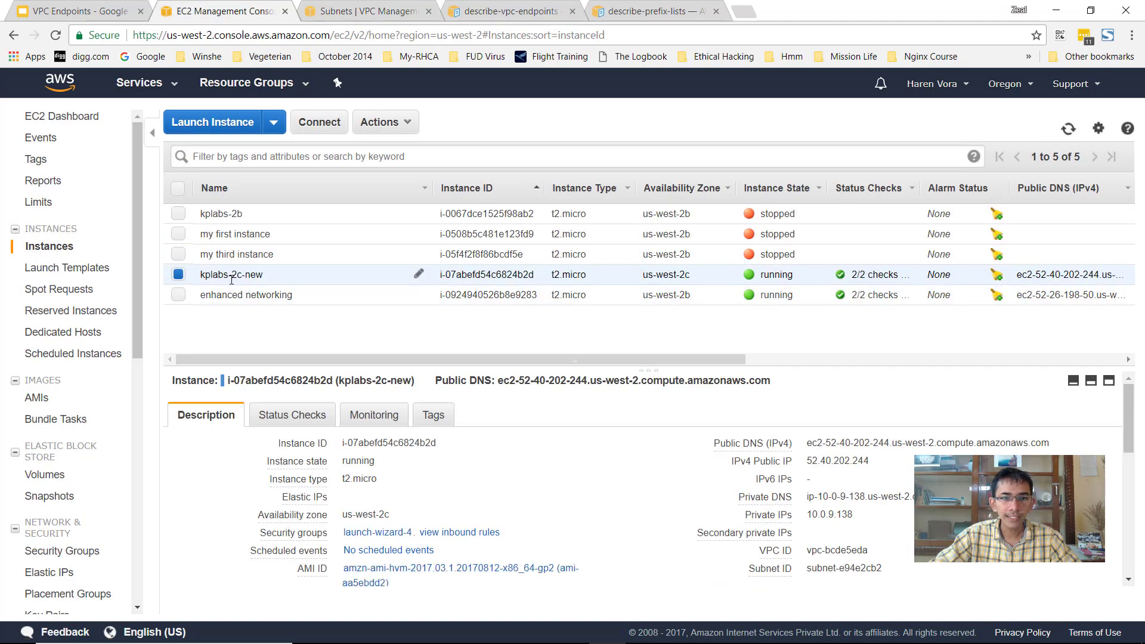
click(366, 11)
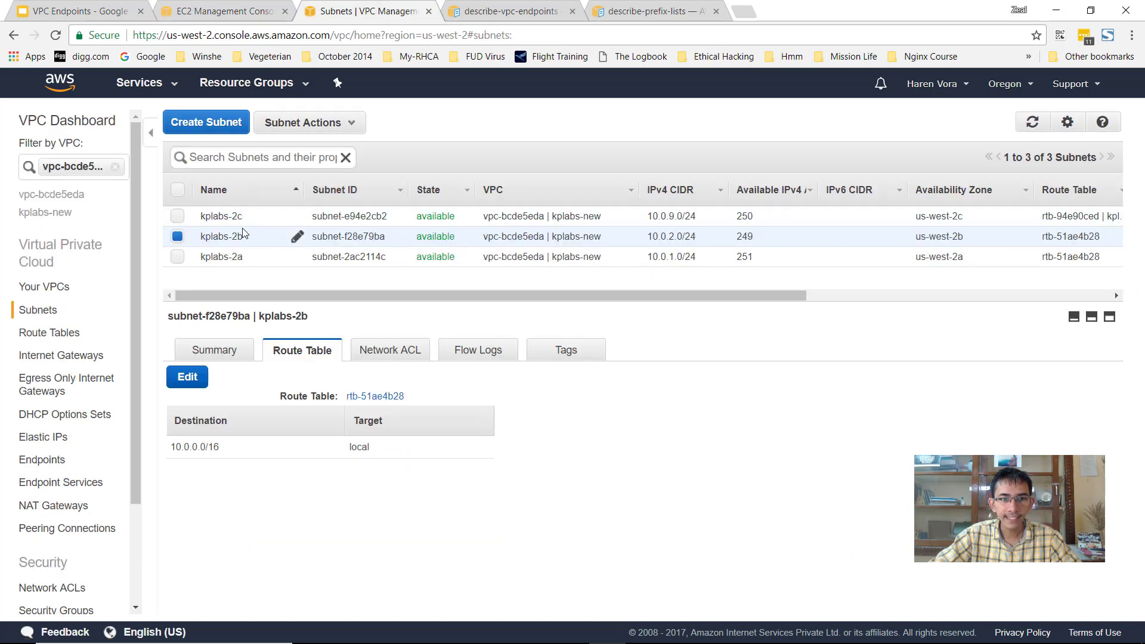
click(220, 216)
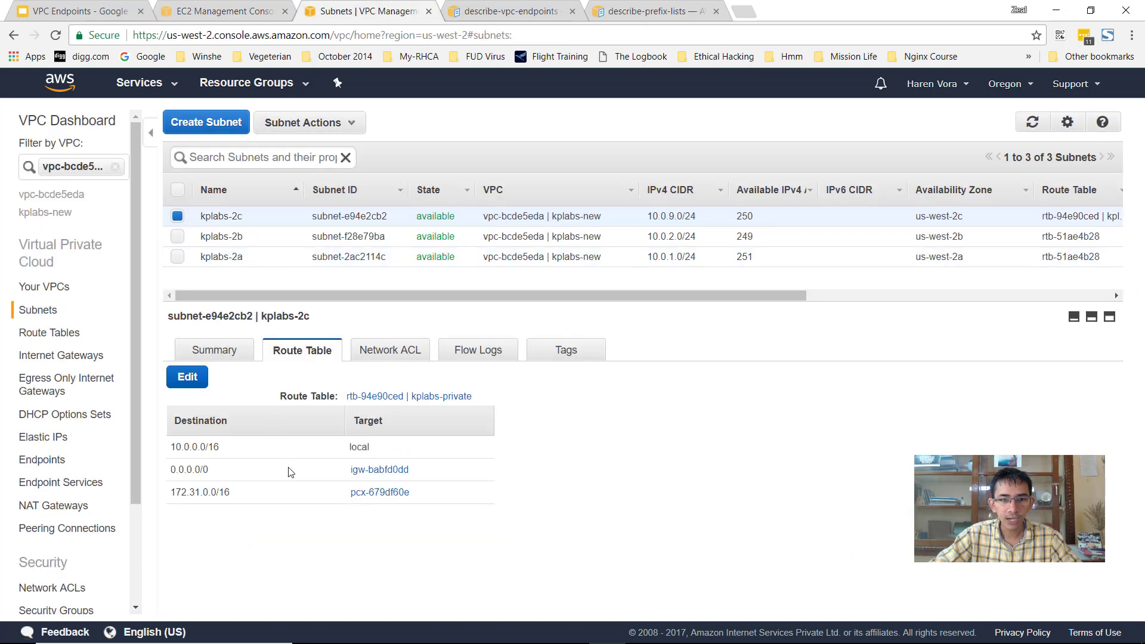
mouse_move(439, 480)
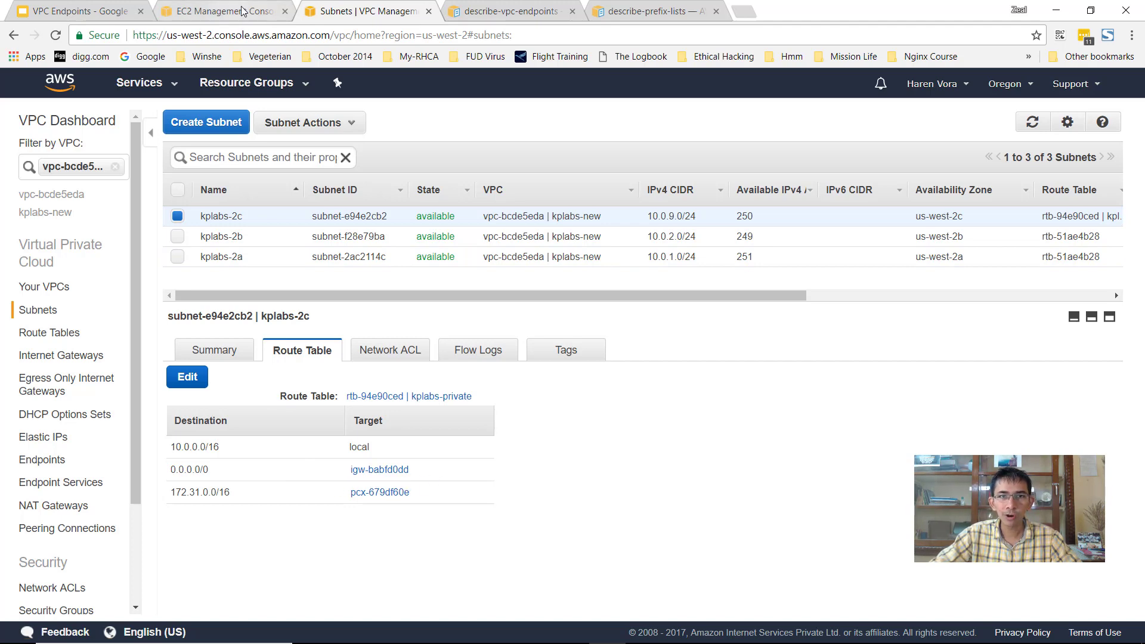
- In EC2 Instances, select kplabs-2c-new and copy its IPv4 Public IP 52.40.202.244
click(223, 10)
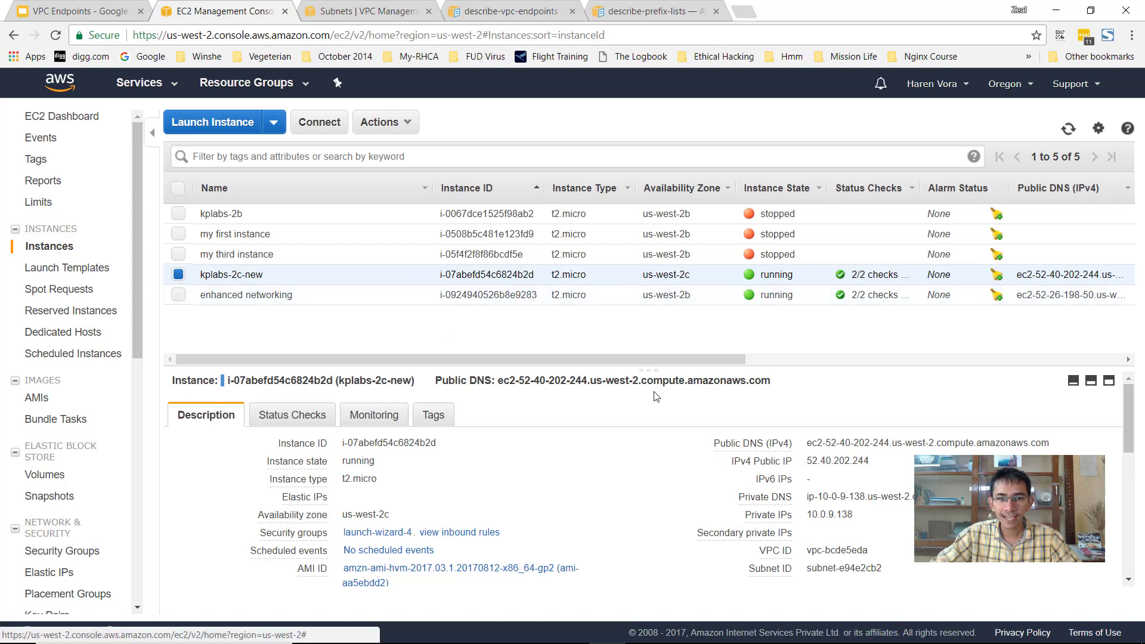
mouse_move(231, 274)
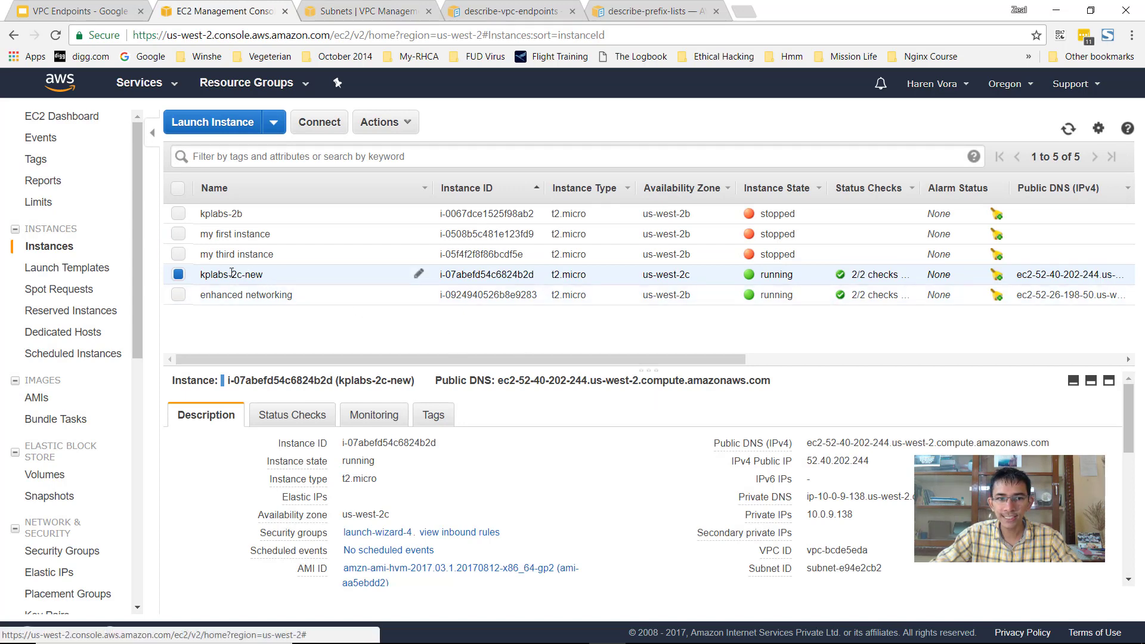
mouse_move(278, 295)
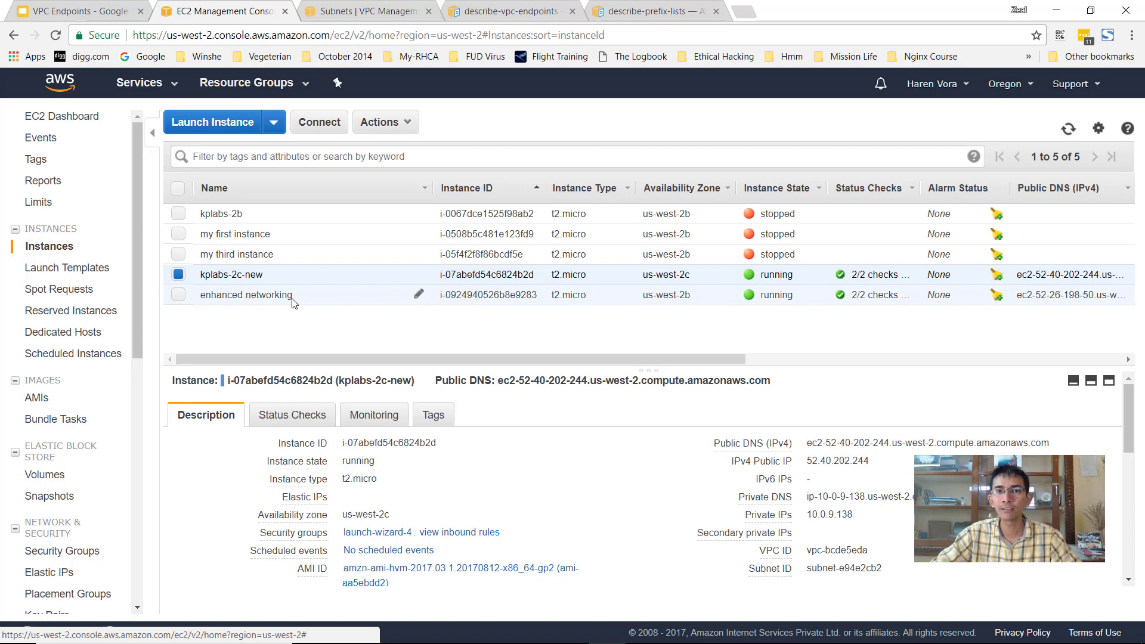
mouse_move(314, 304)
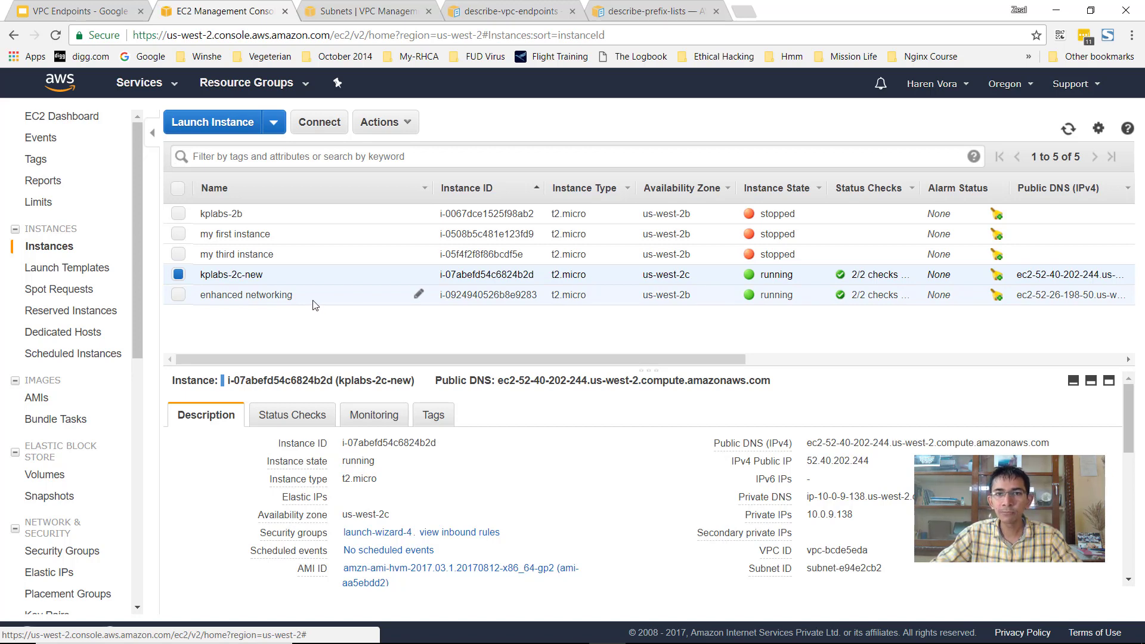
mouse_move(832, 461)
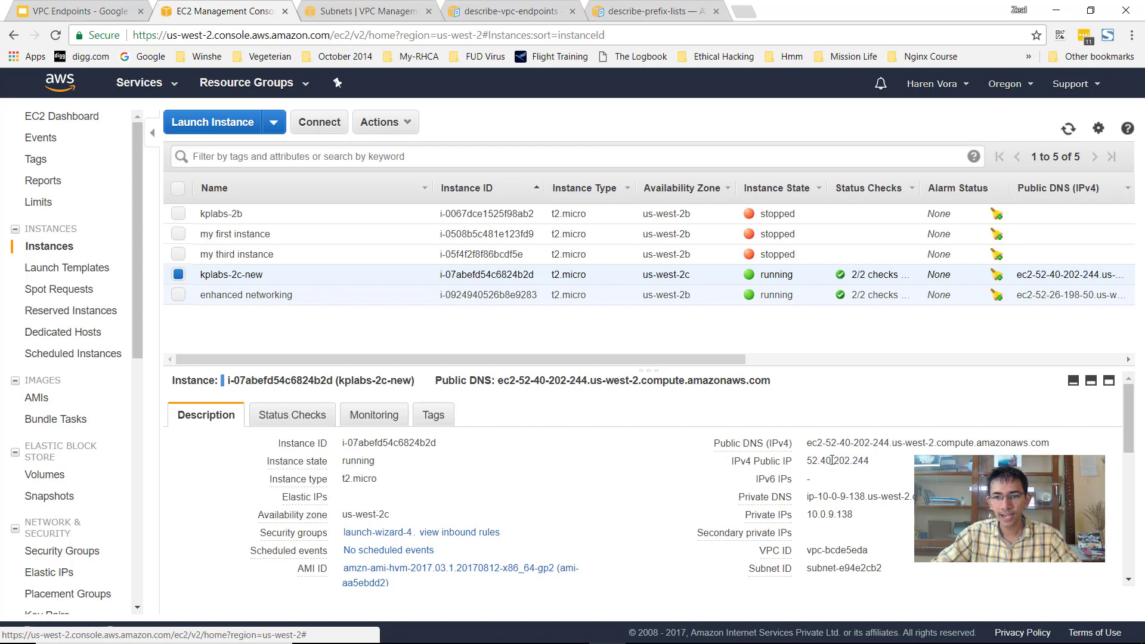
double_click(838, 460)
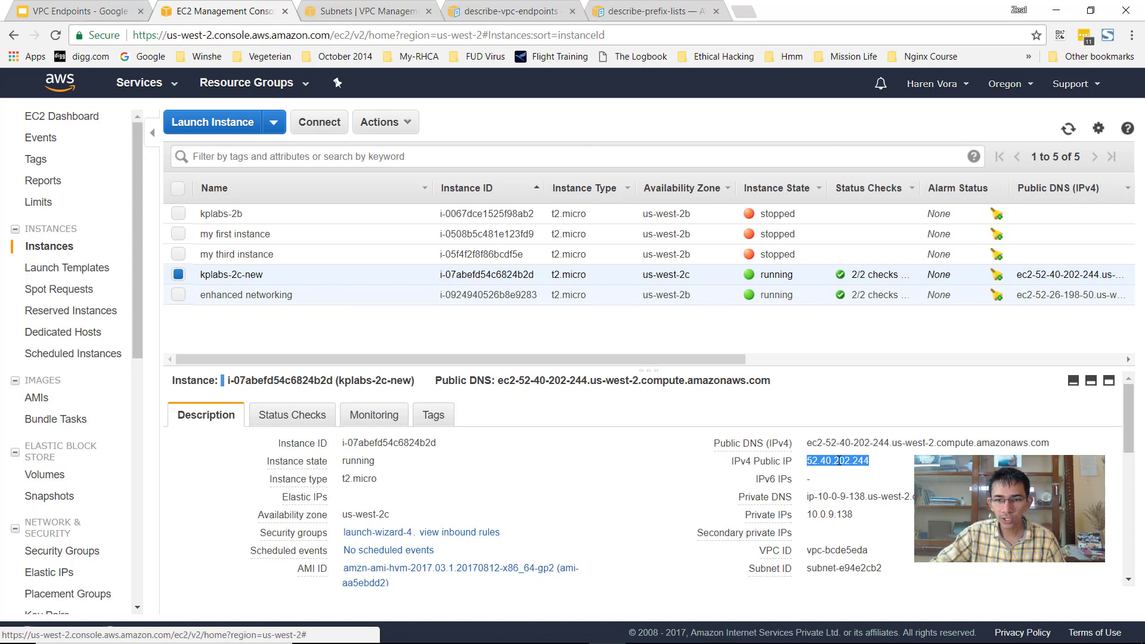
mouse_move(204, 254)
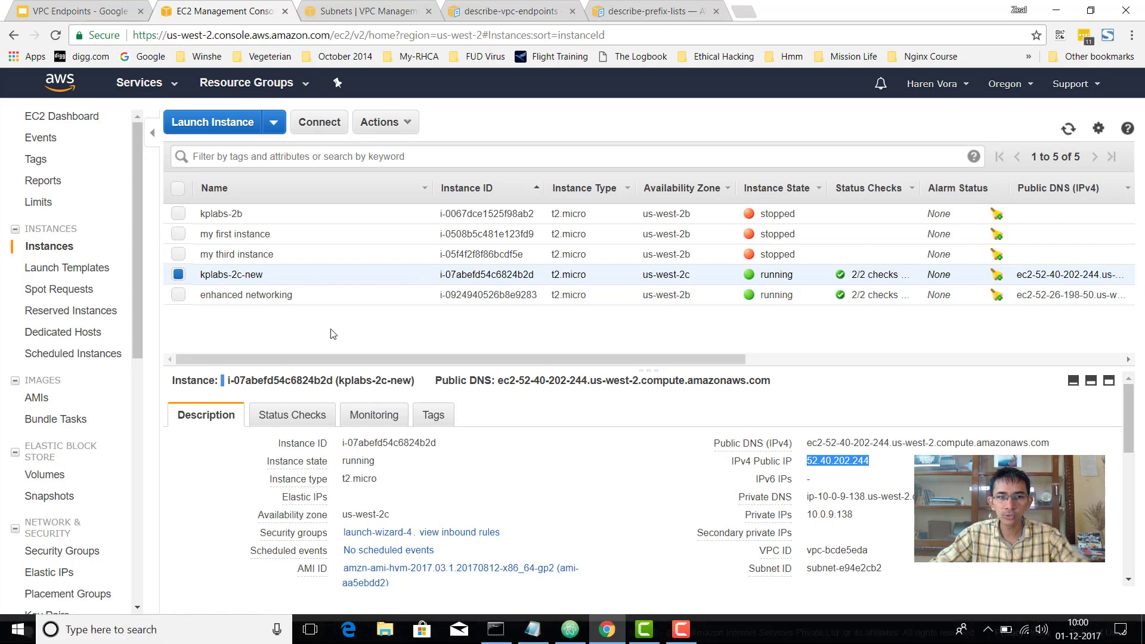
mouse_move(199, 282)
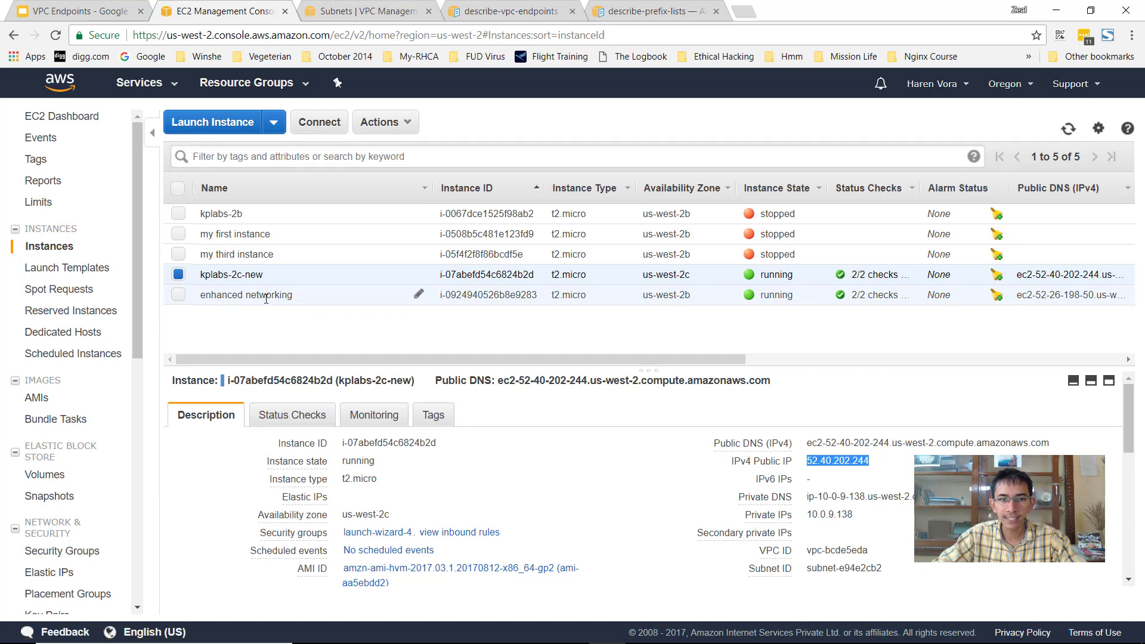
click(245, 294)
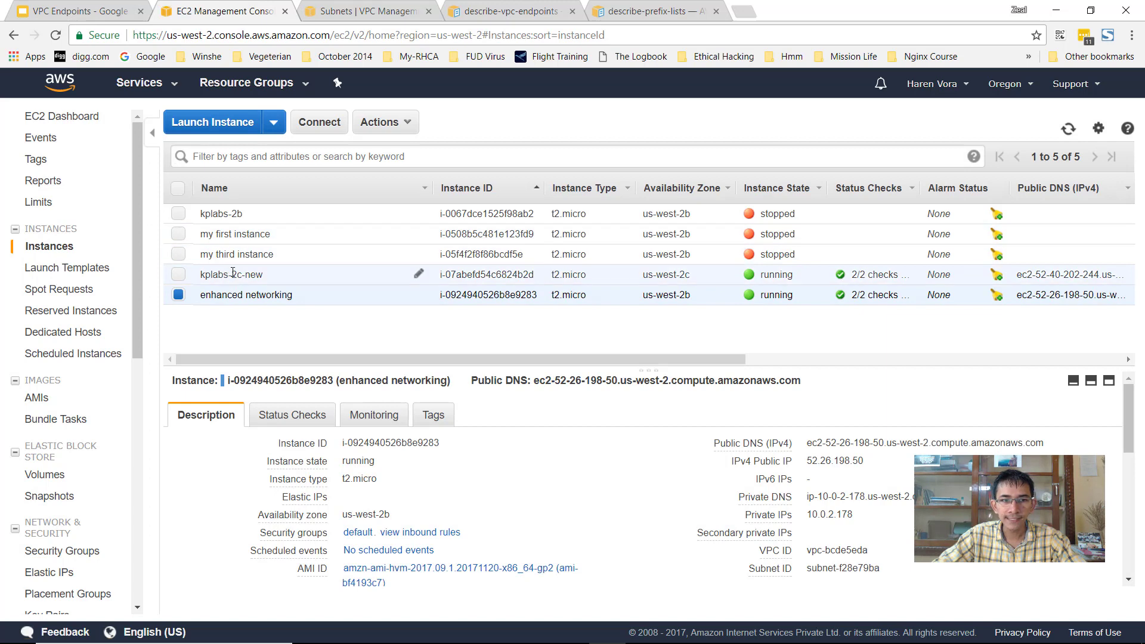
click(230, 274)
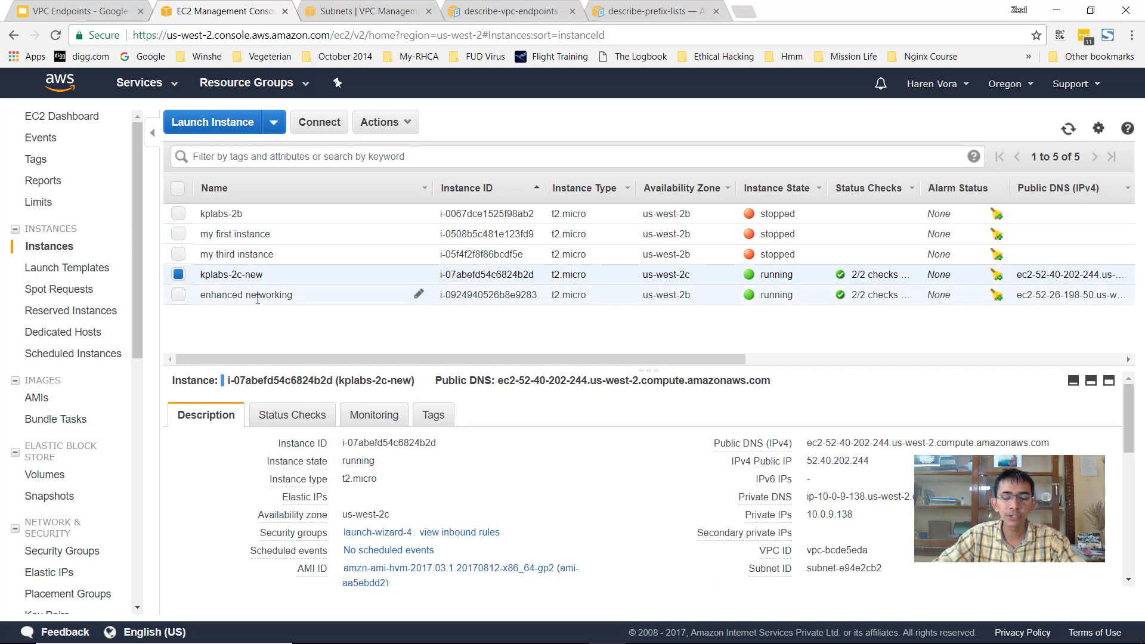
mouse_move(195, 306)
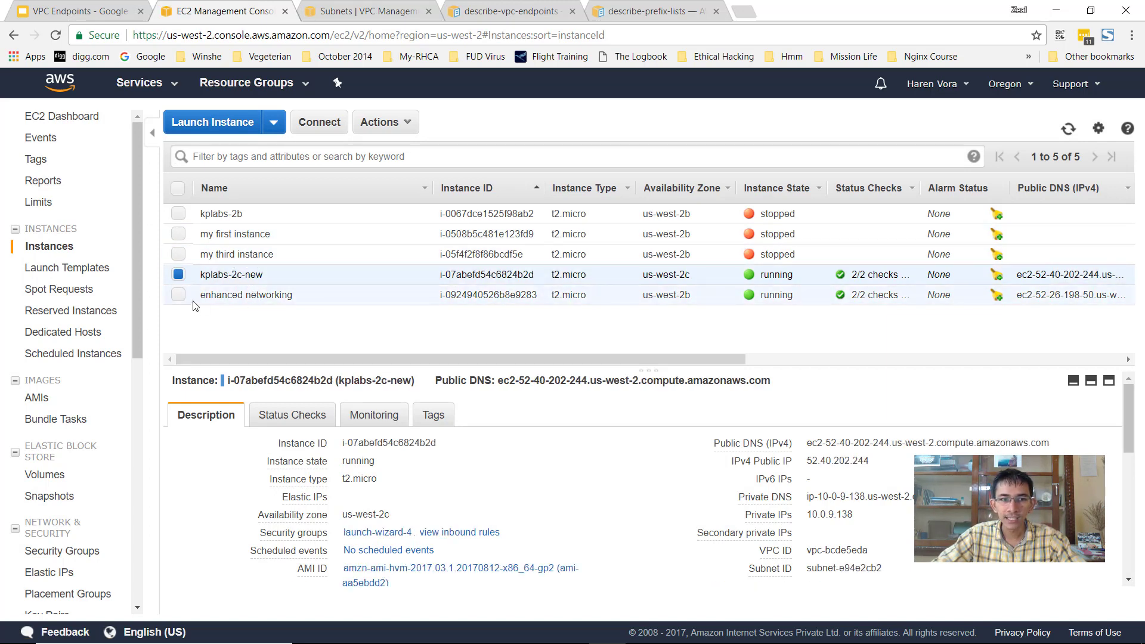
mouse_move(246, 294)
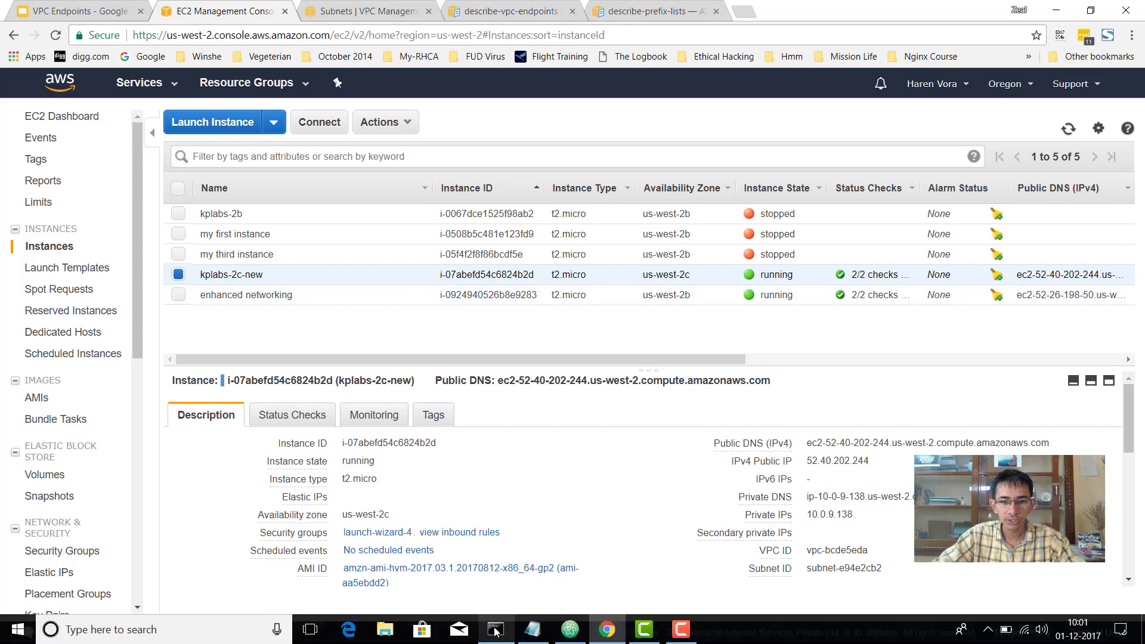
- SSH into 52.40.202.244 as ec2-user, become root, enter ~/.ssh and begin ssh -i mykey.pem ec2-user
click(495, 629)
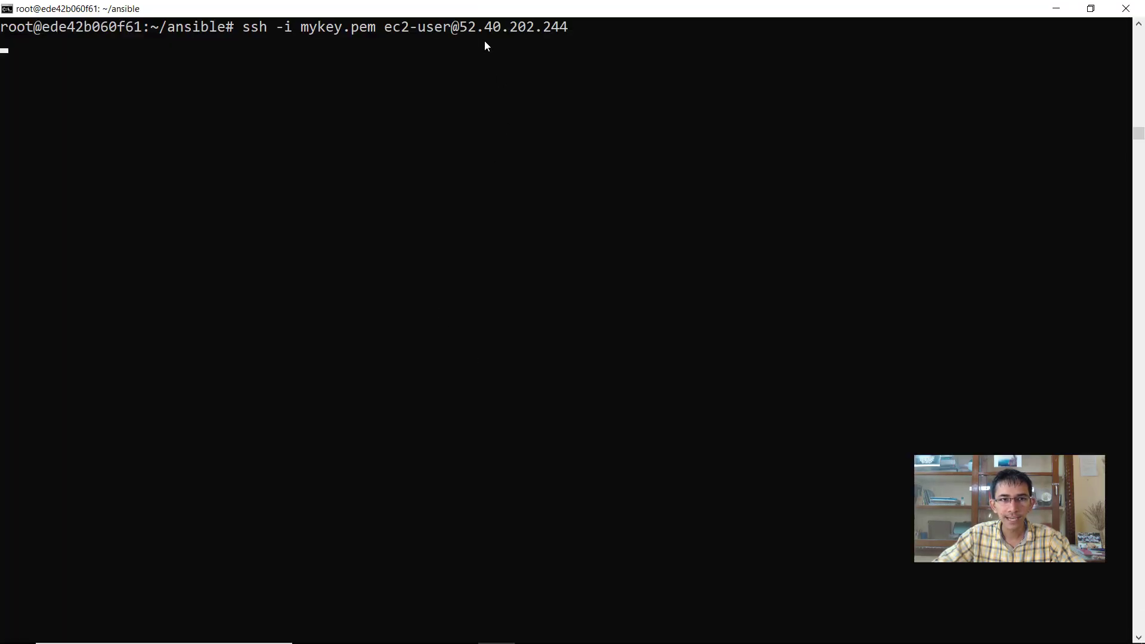
mouse_move(396, 100)
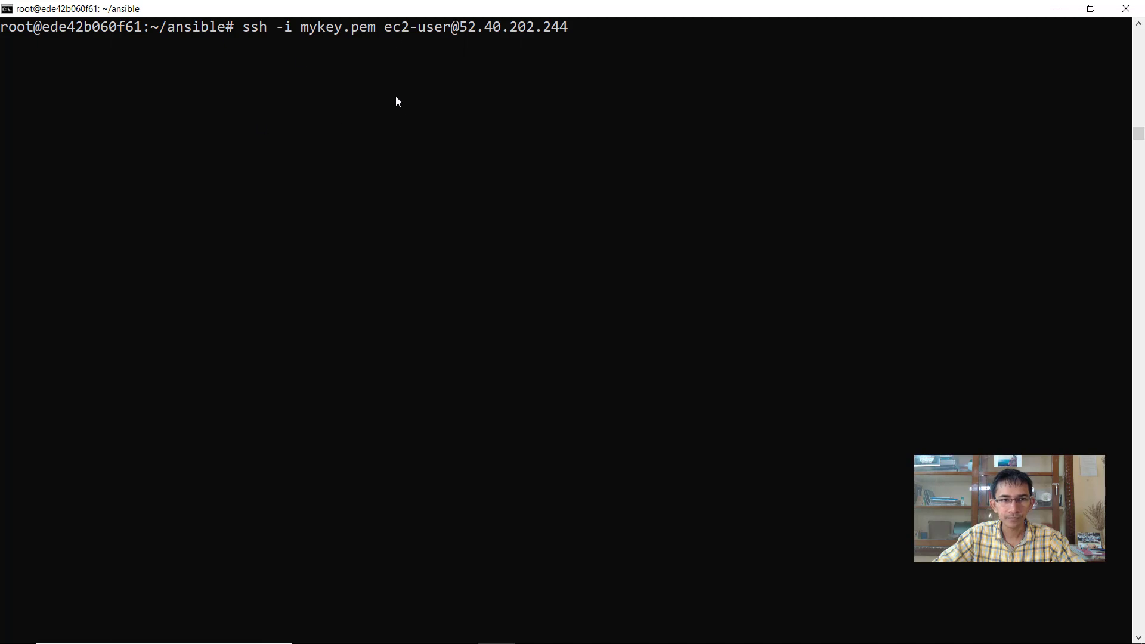
key(Return)
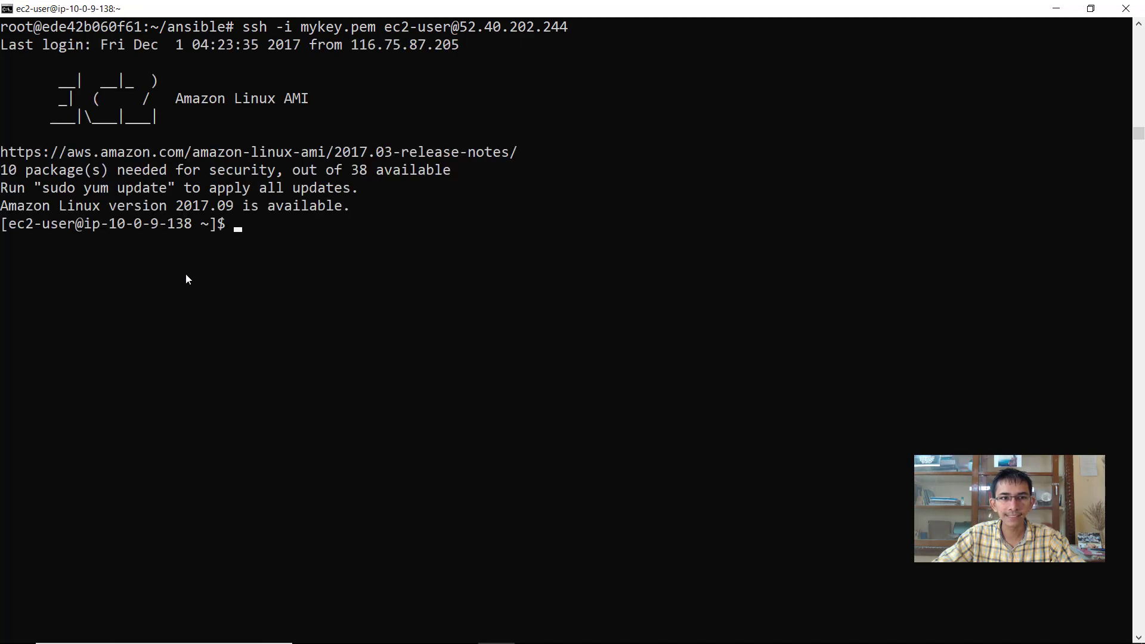
mouse_move(327, 108)
text(cd ~/.s)
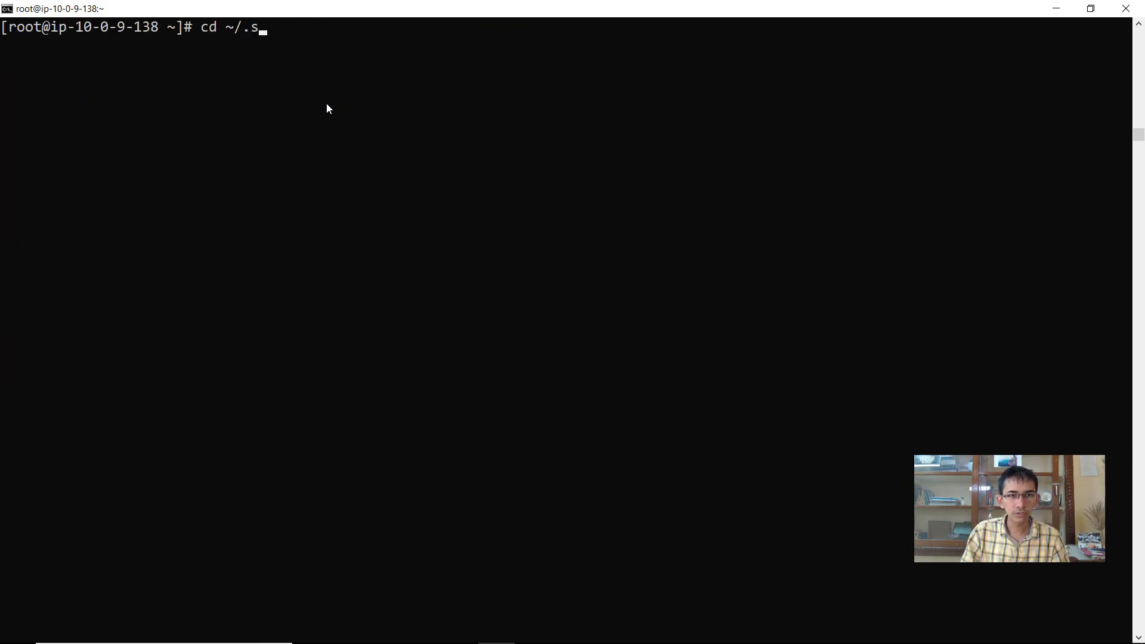
key(Return)
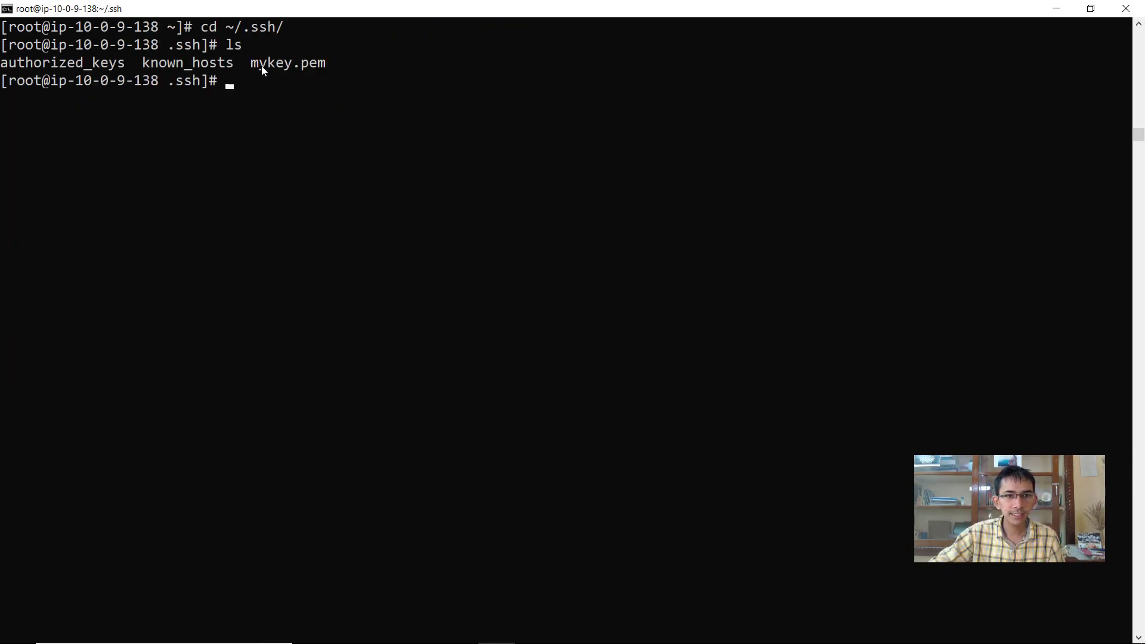
text(ssh -i)
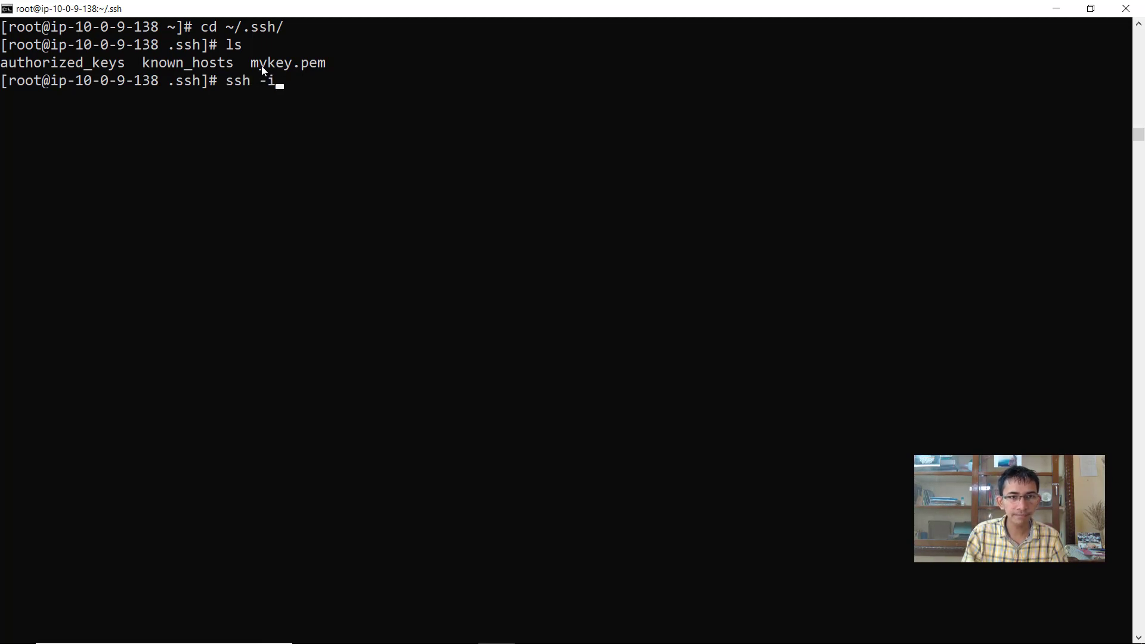
text(mykey.pem)
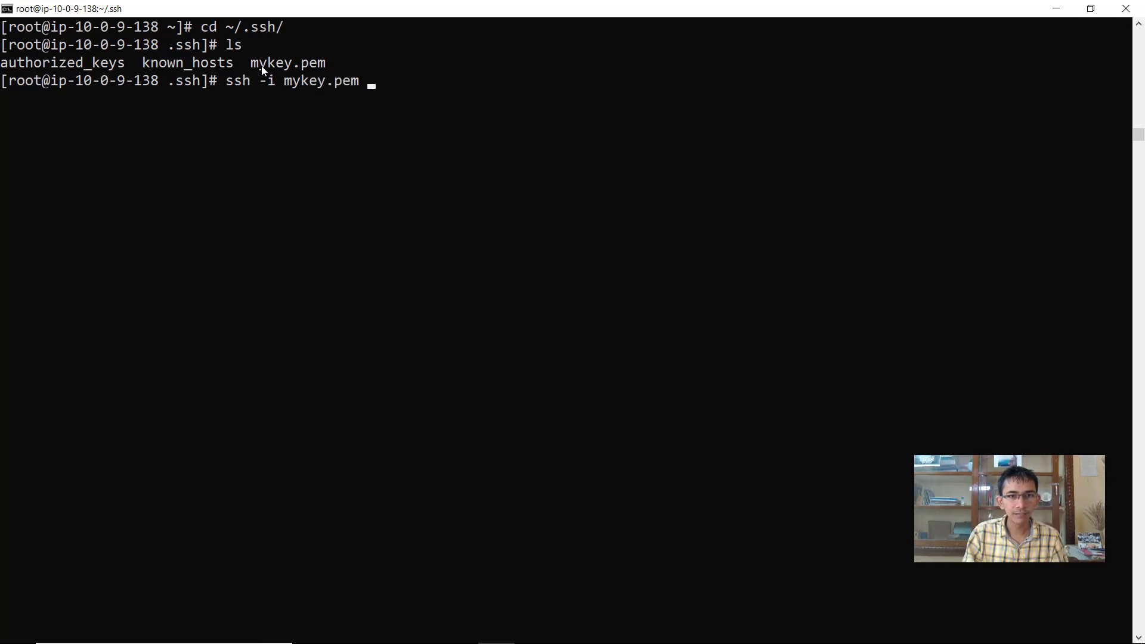
text(ec2-user)
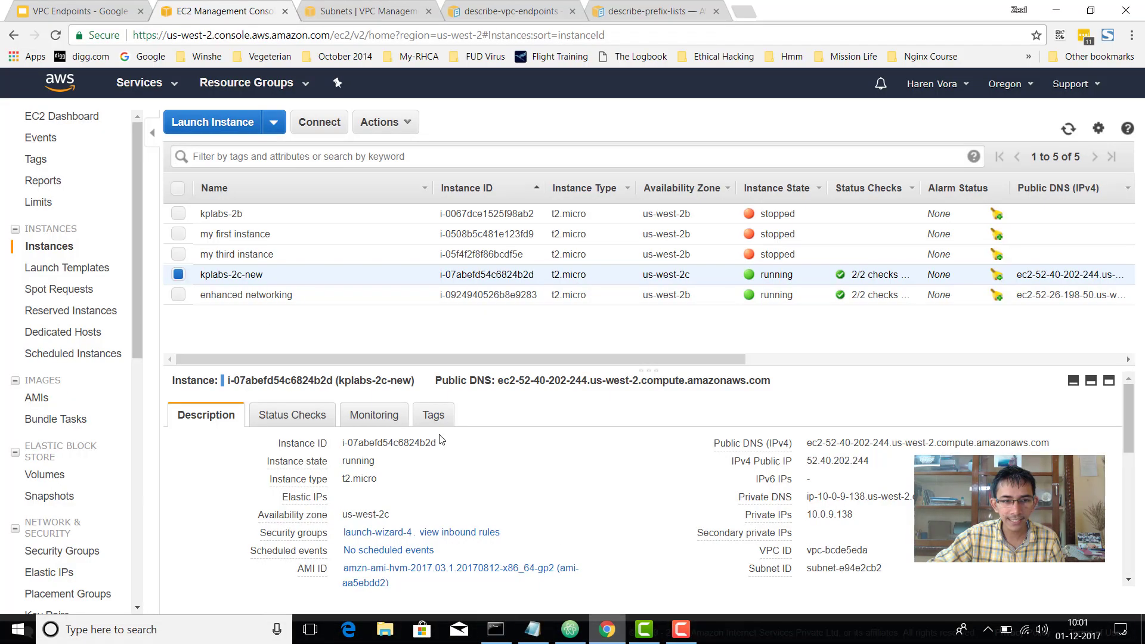
click(246, 295)
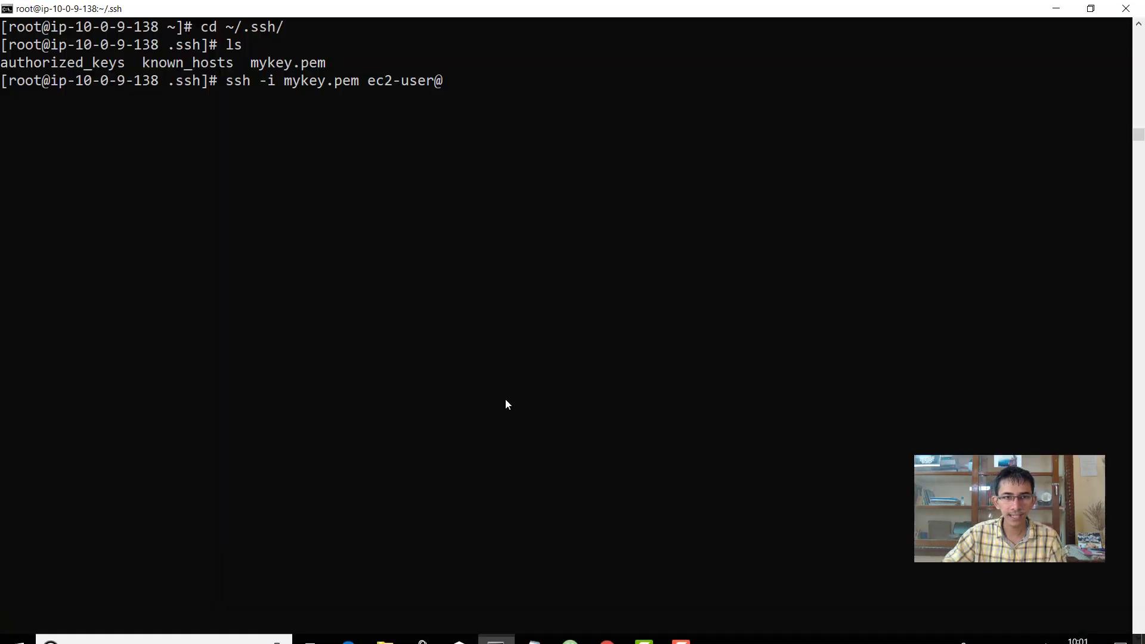
text(10.0.)
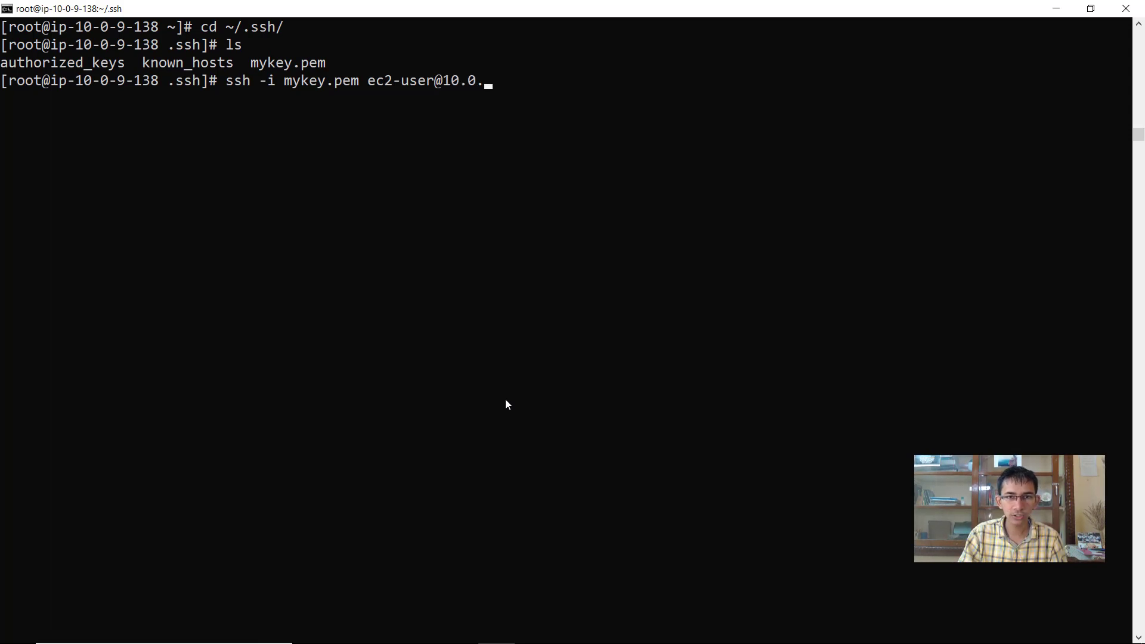
text(2.178)
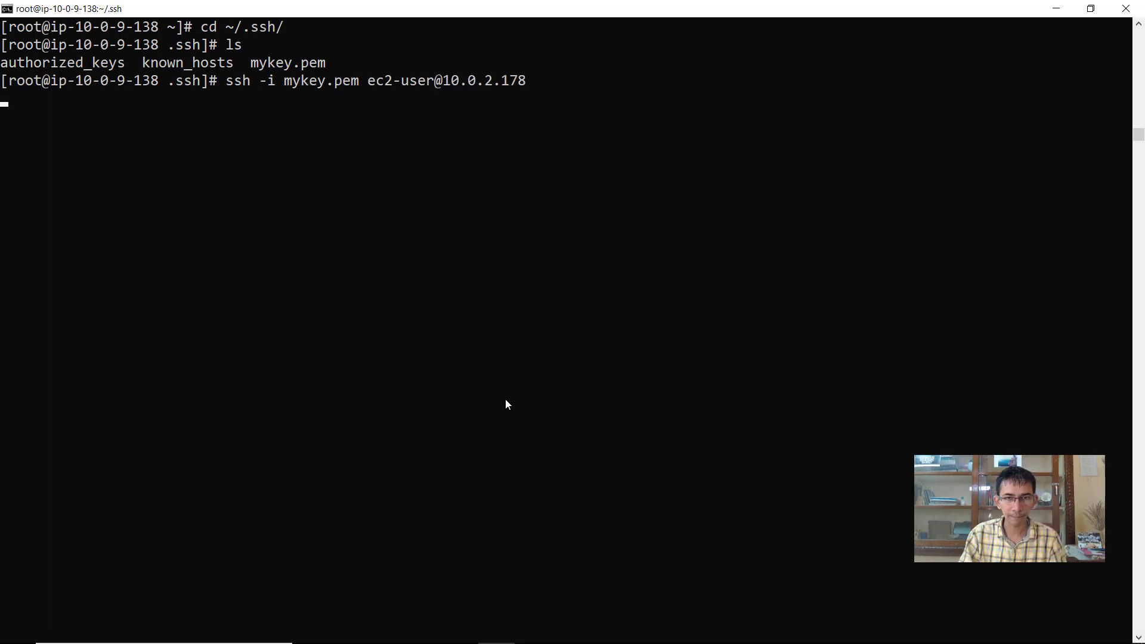
text(sudo)
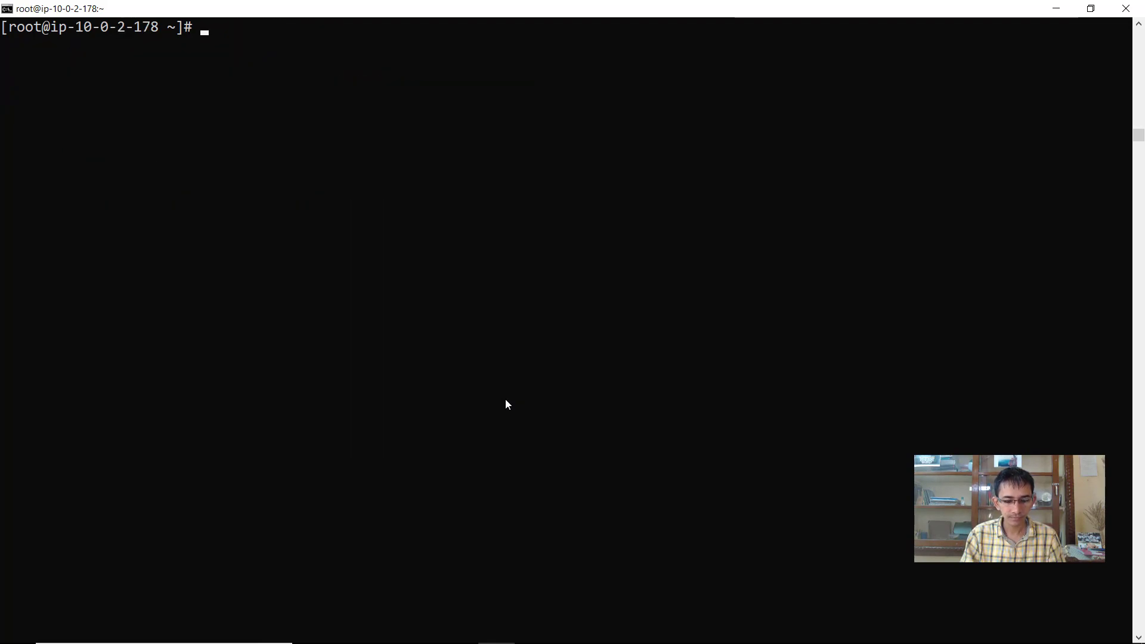
- Ping google.com showing 100% packet loss, stop it with Ctrl+C, then run aws s3 ls
text(ping)
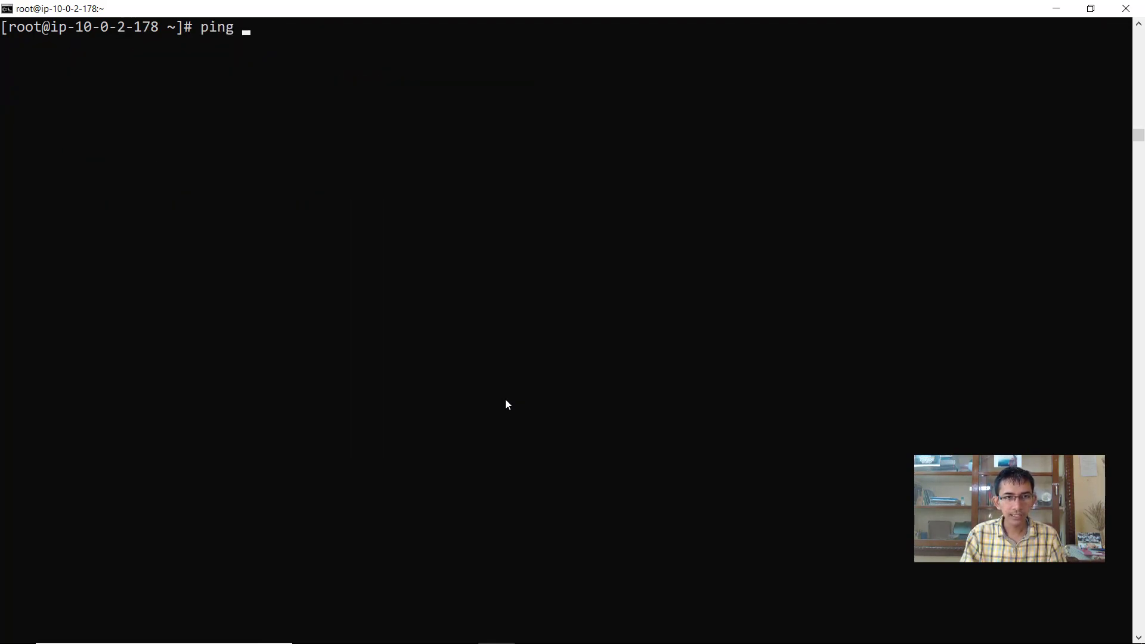
text(google.co)
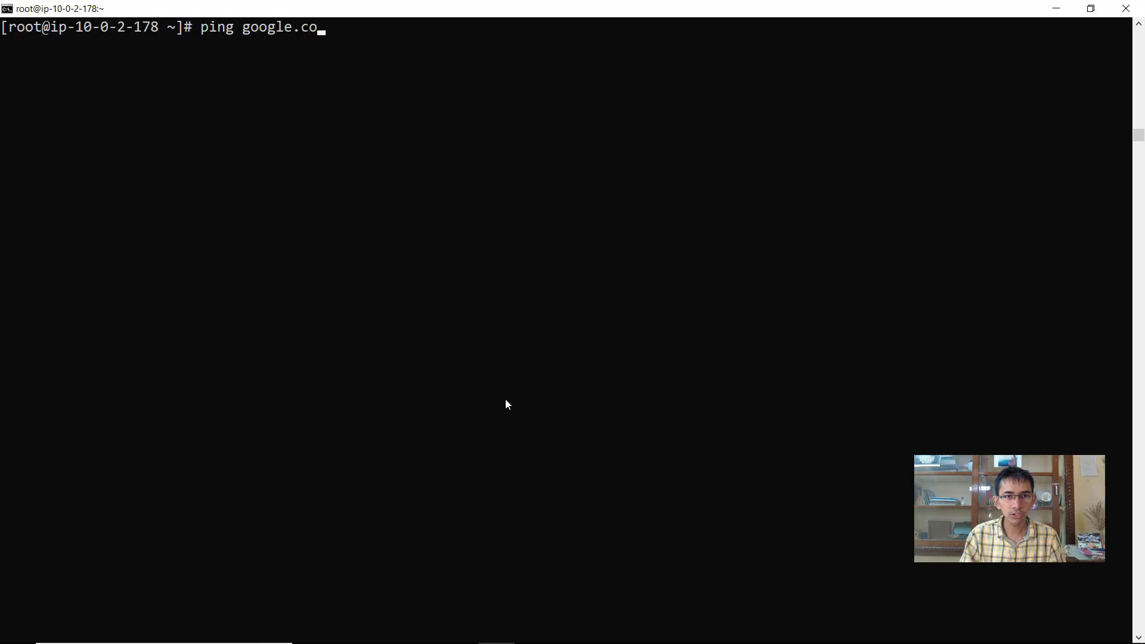
key(Return)
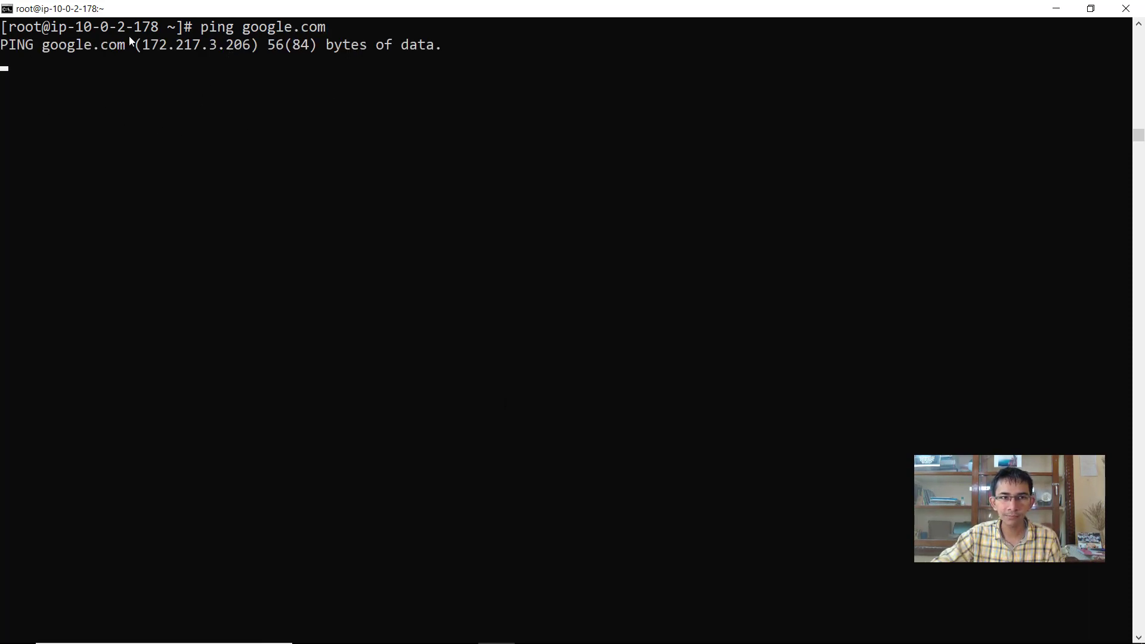
mouse_move(29, 58)
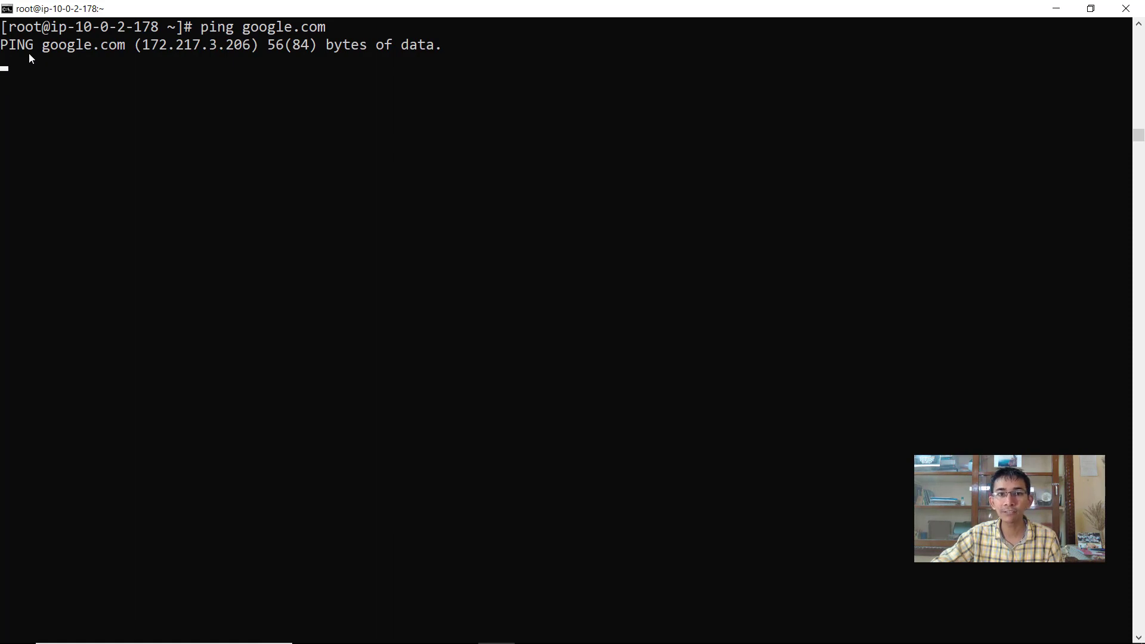
mouse_move(160, 102)
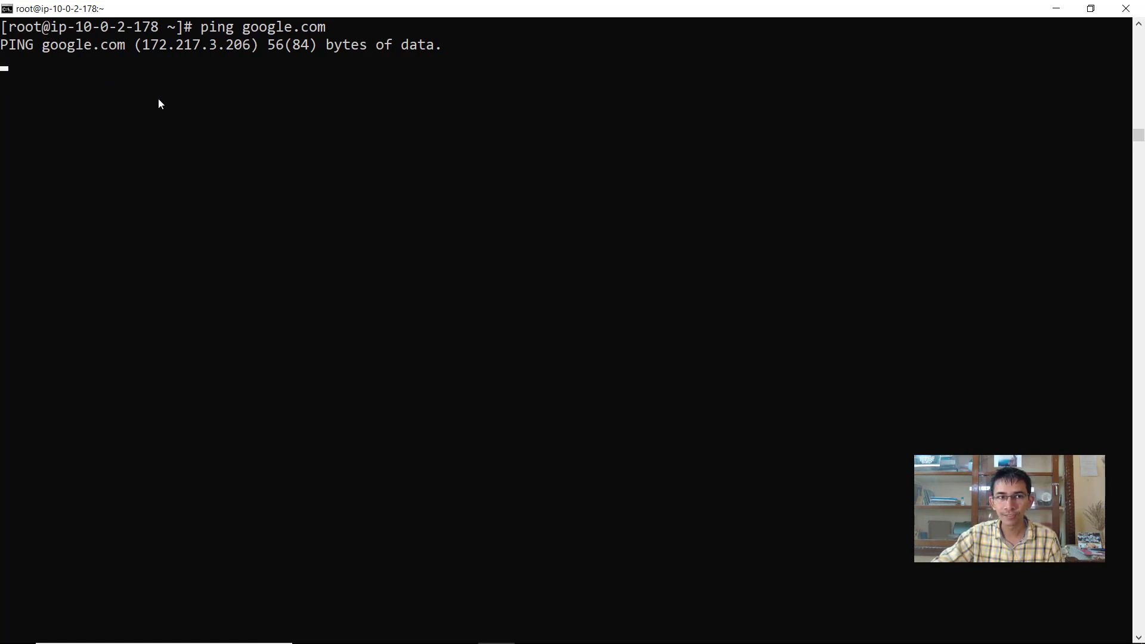
key(ctrl+c)
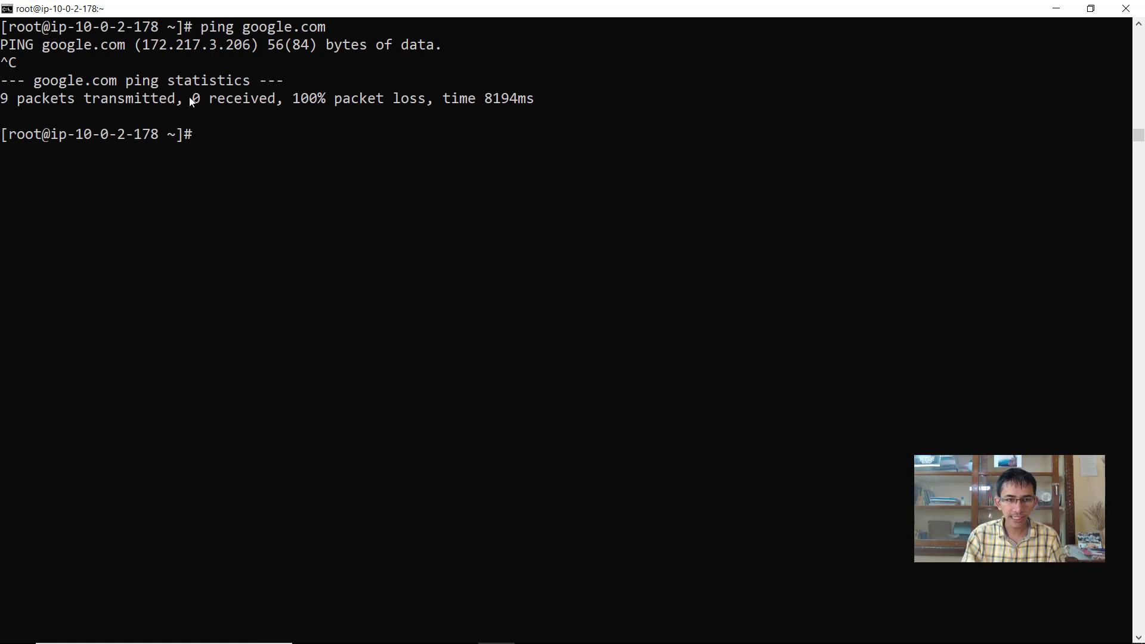
text(aws s3 ls)
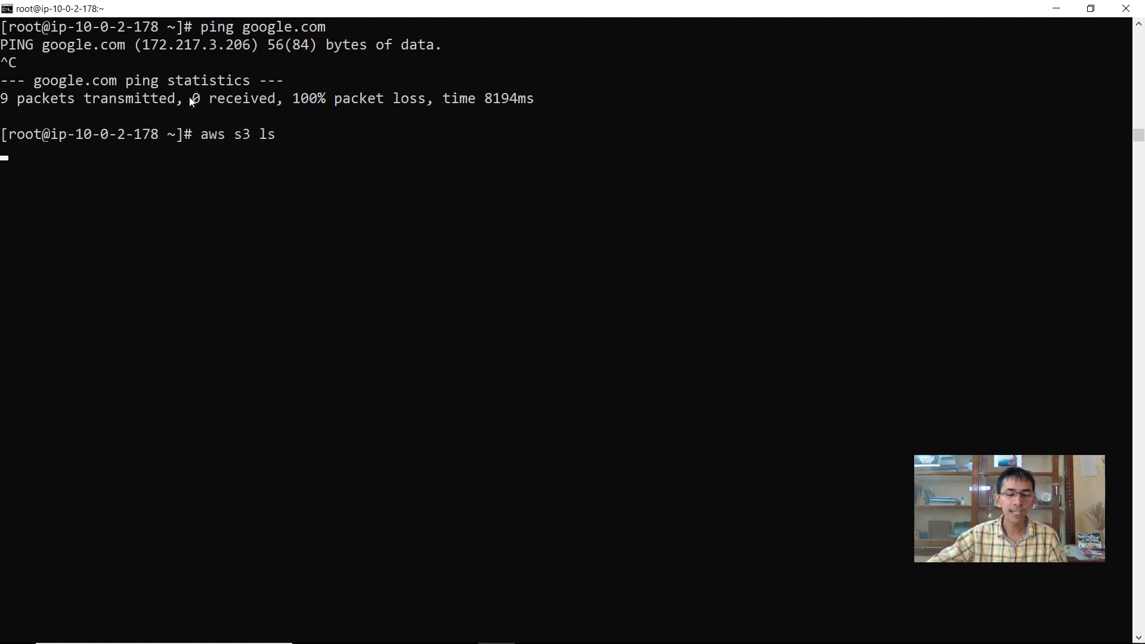
mouse_move(213, 187)
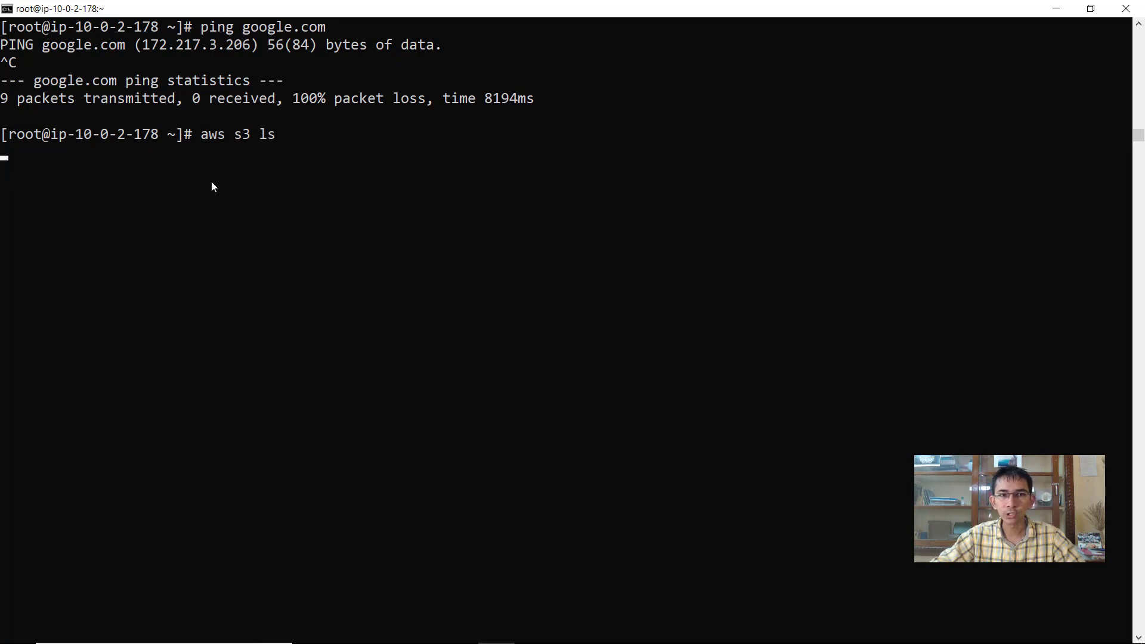
mouse_move(349, 147)
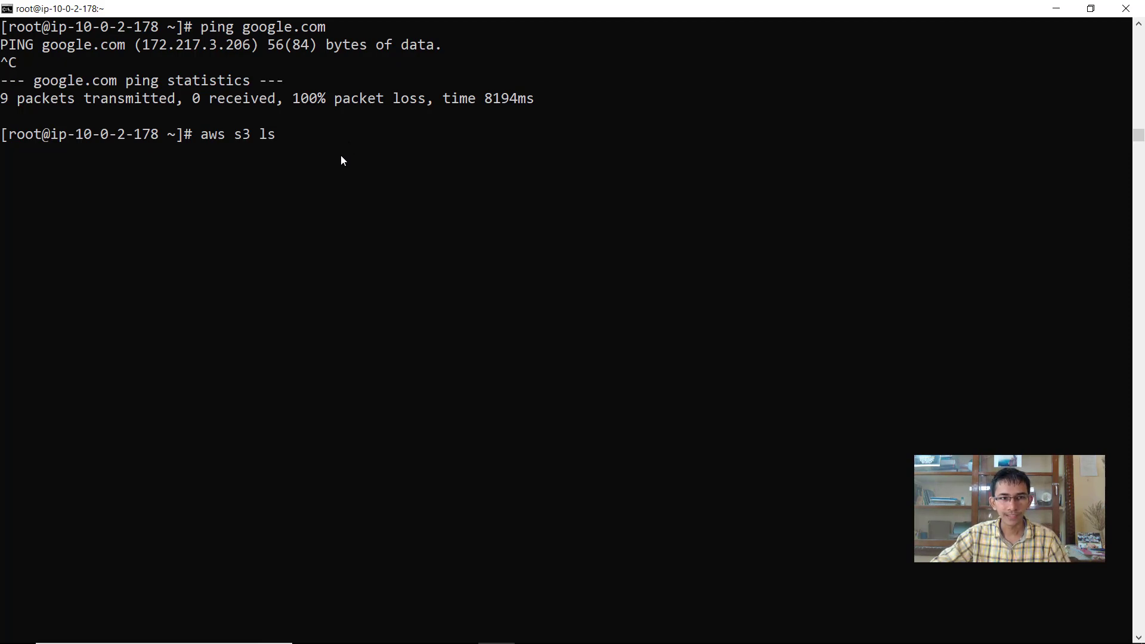
- Return to the browser console and go to the VPC Endpoints list, which is empty
click(607, 630)
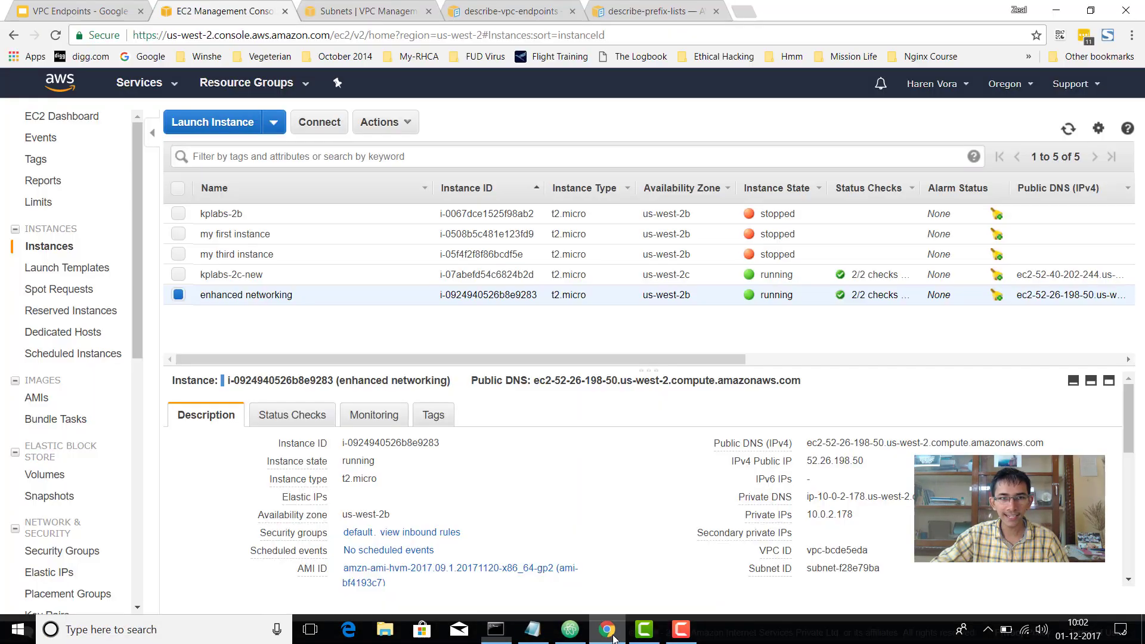
mouse_move(369, 11)
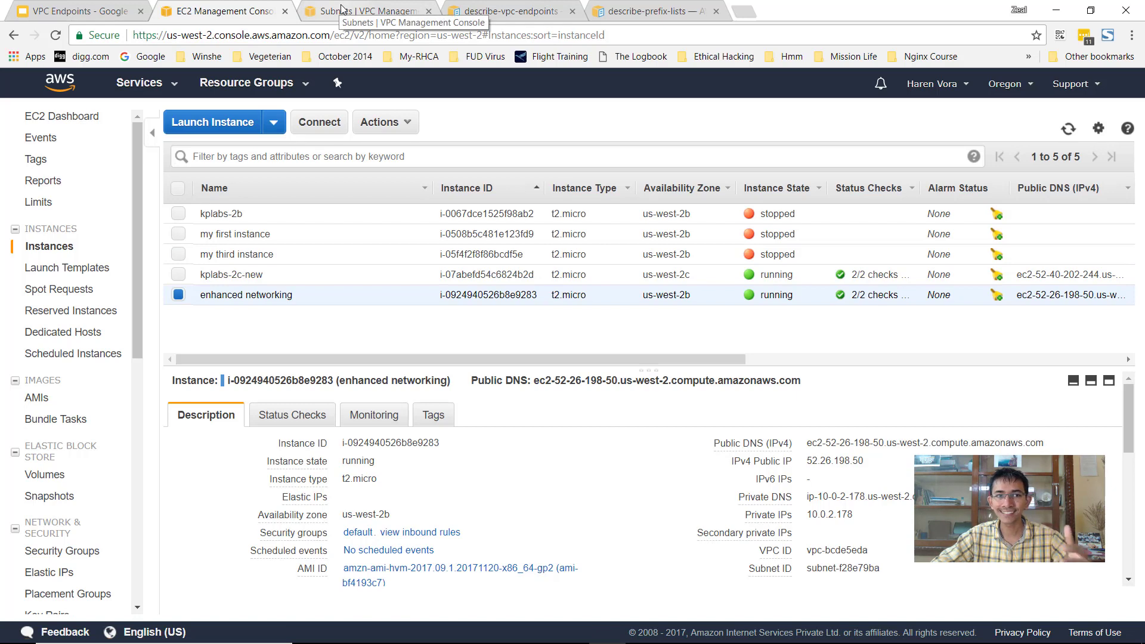
click(367, 11)
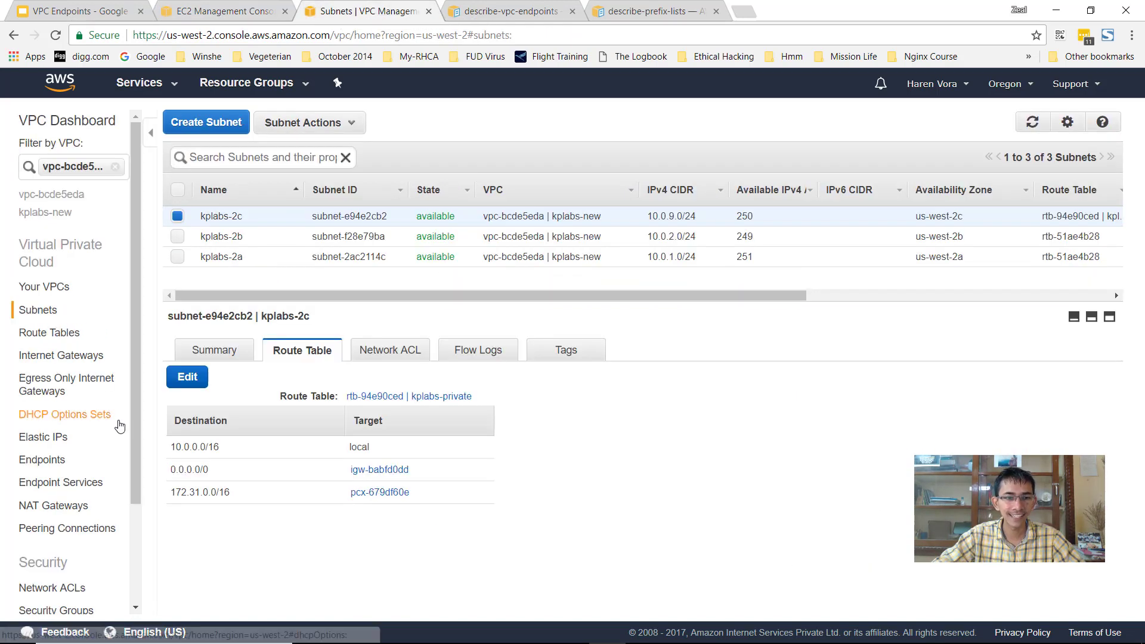
mouse_move(138, 431)
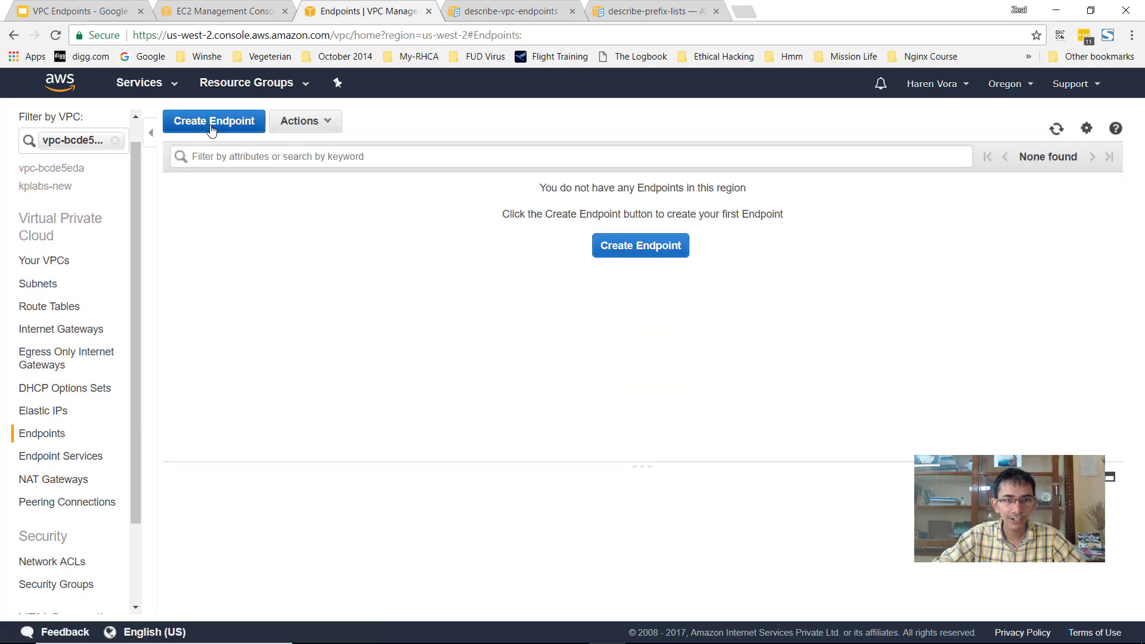
- Create Endpoint with service com.amazonaws.us-west-2.s3 (Gateway) selected and the VPC dropdown expanded
click(213, 121)
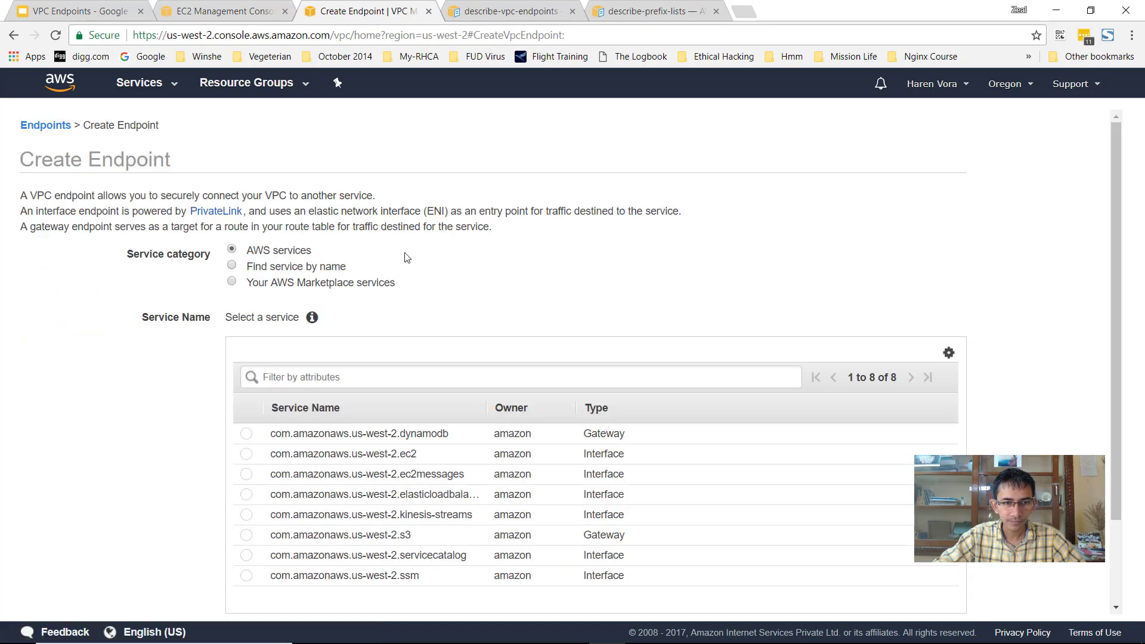
scroll(down, 3)
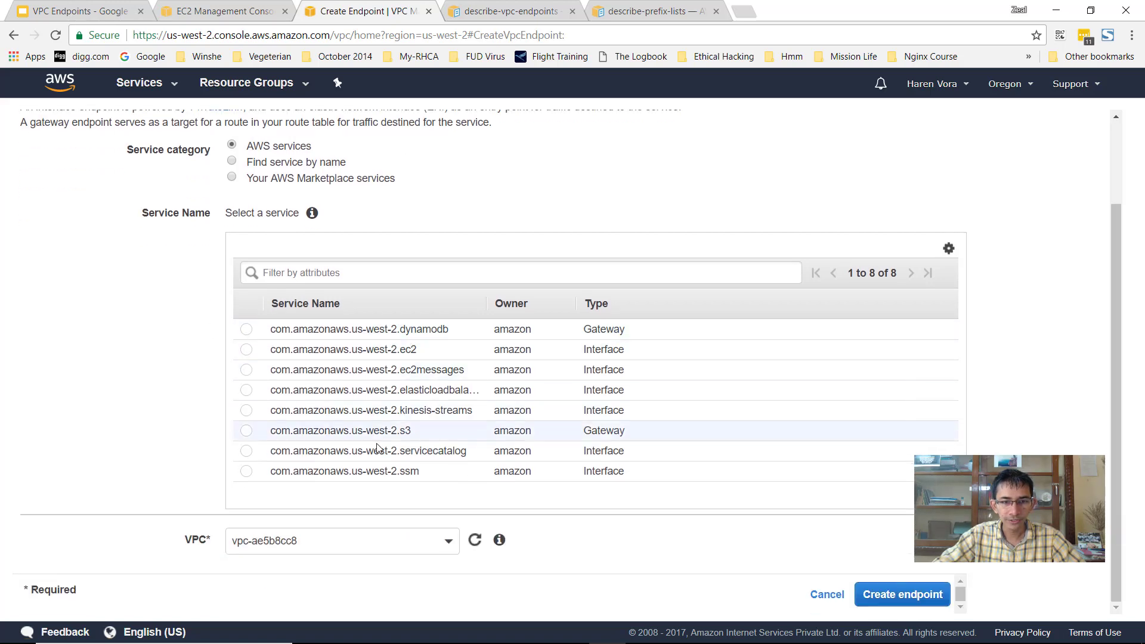
mouse_move(530, 340)
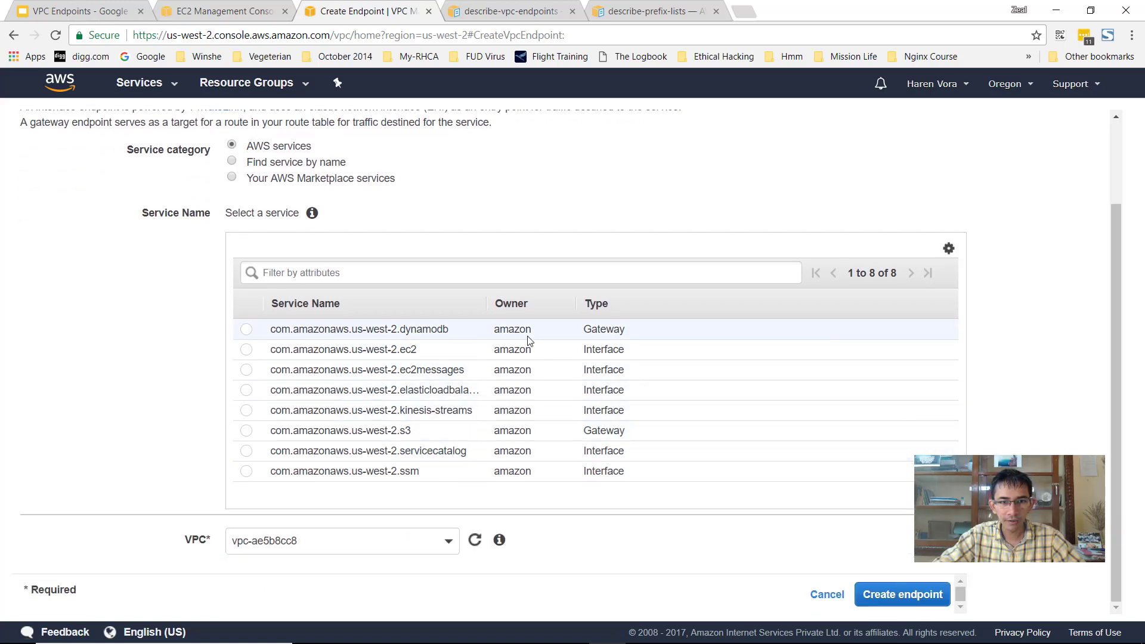
mouse_move(486, 336)
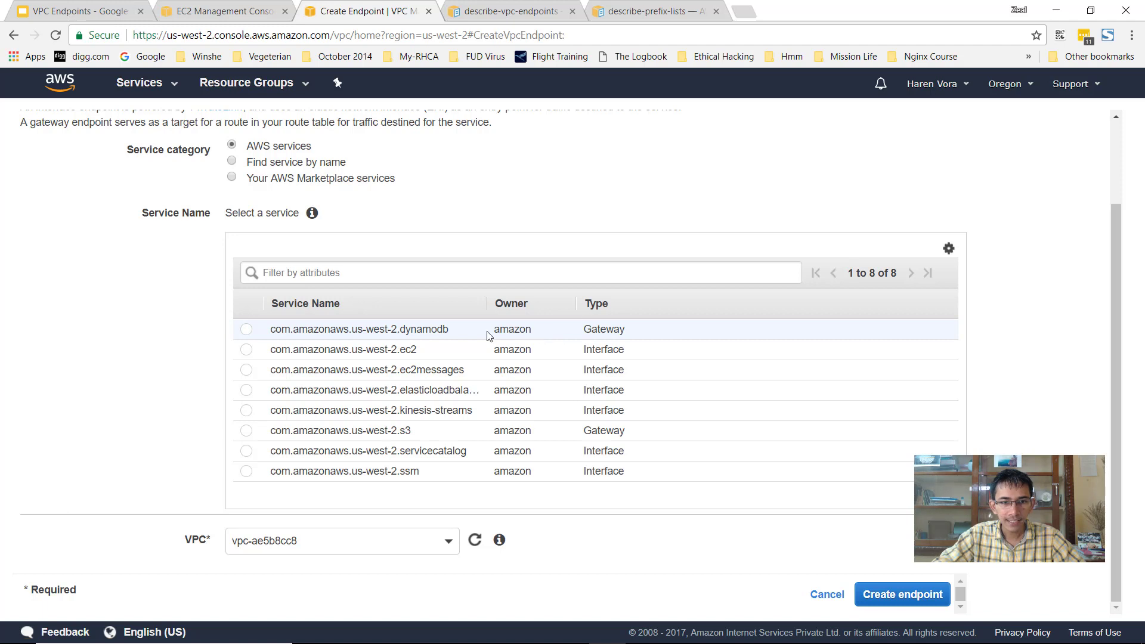
mouse_move(608, 333)
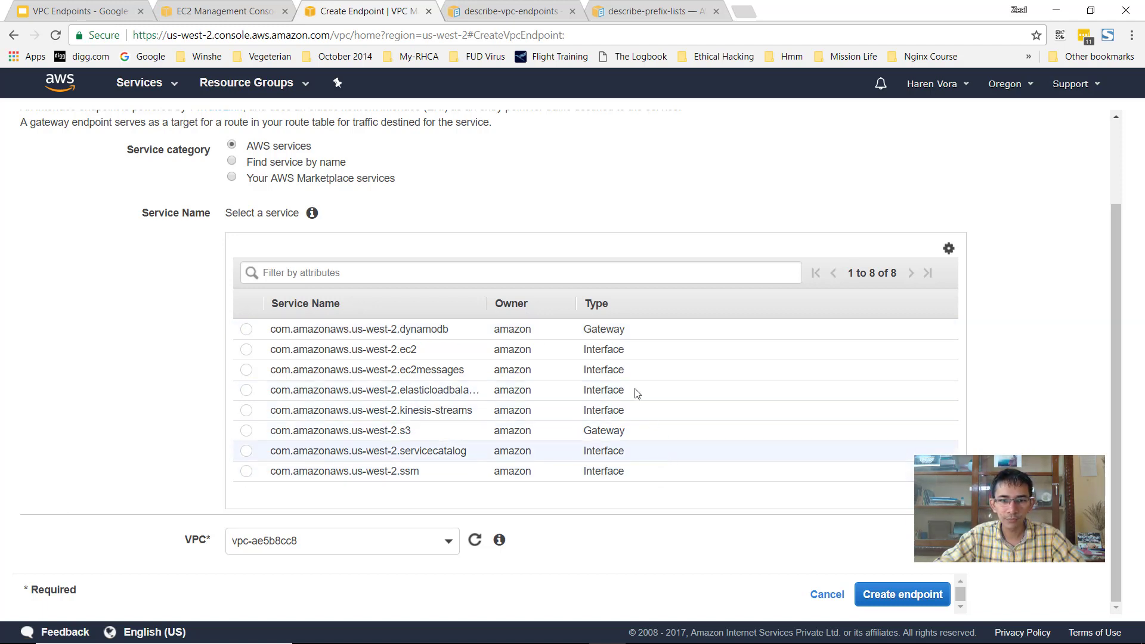
mouse_move(437, 409)
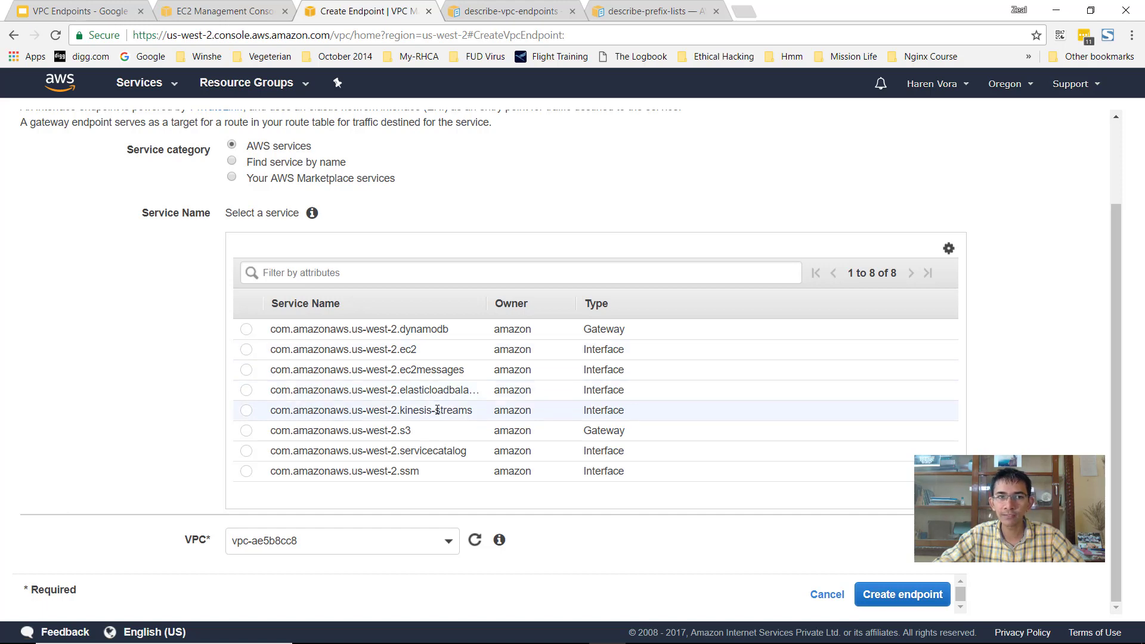
mouse_move(241, 331)
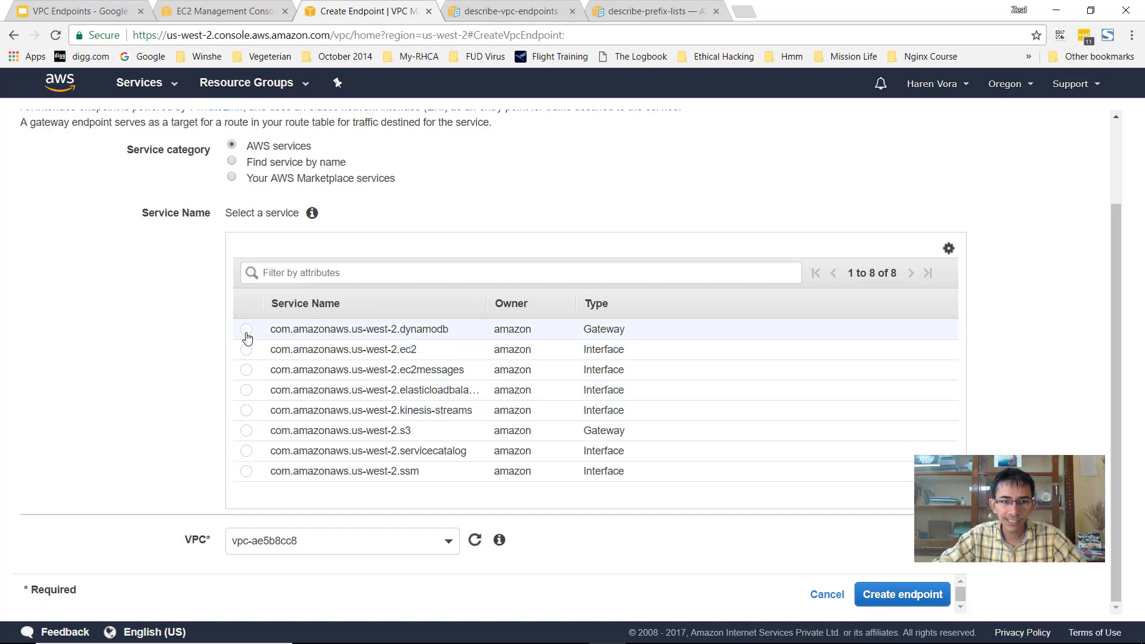
scroll(down, 3)
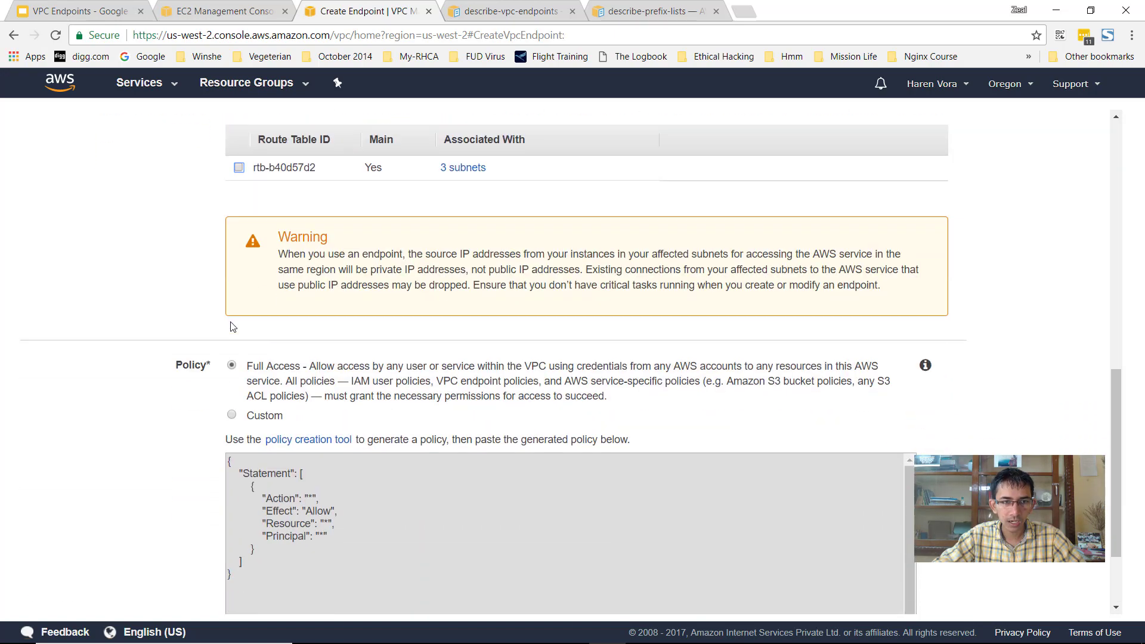
scroll(up, 3)
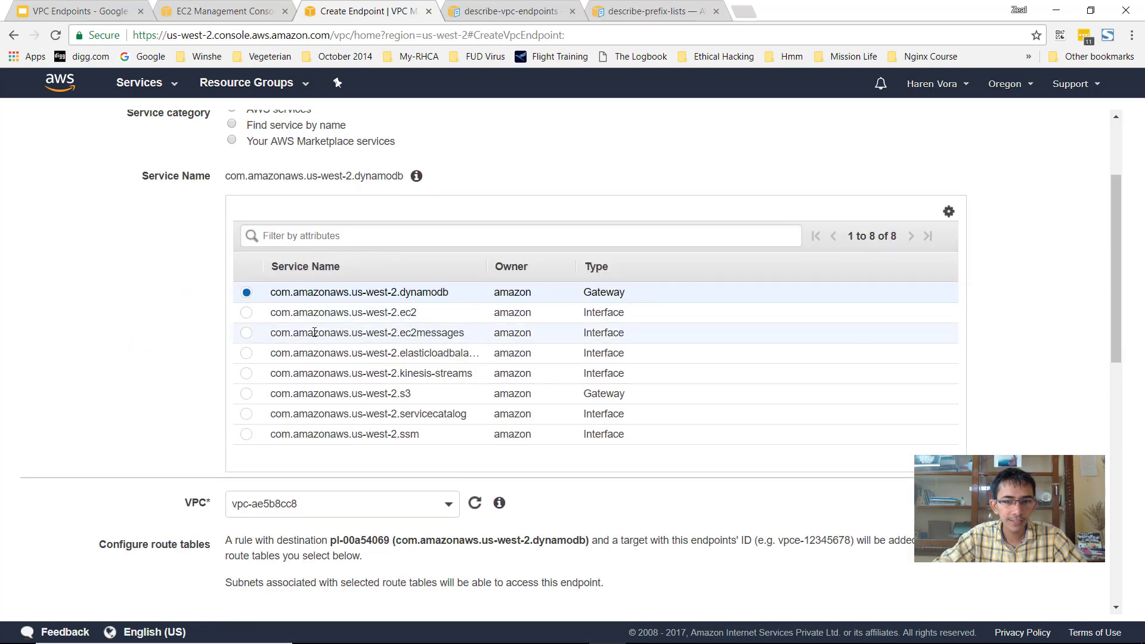
mouse_move(476, 354)
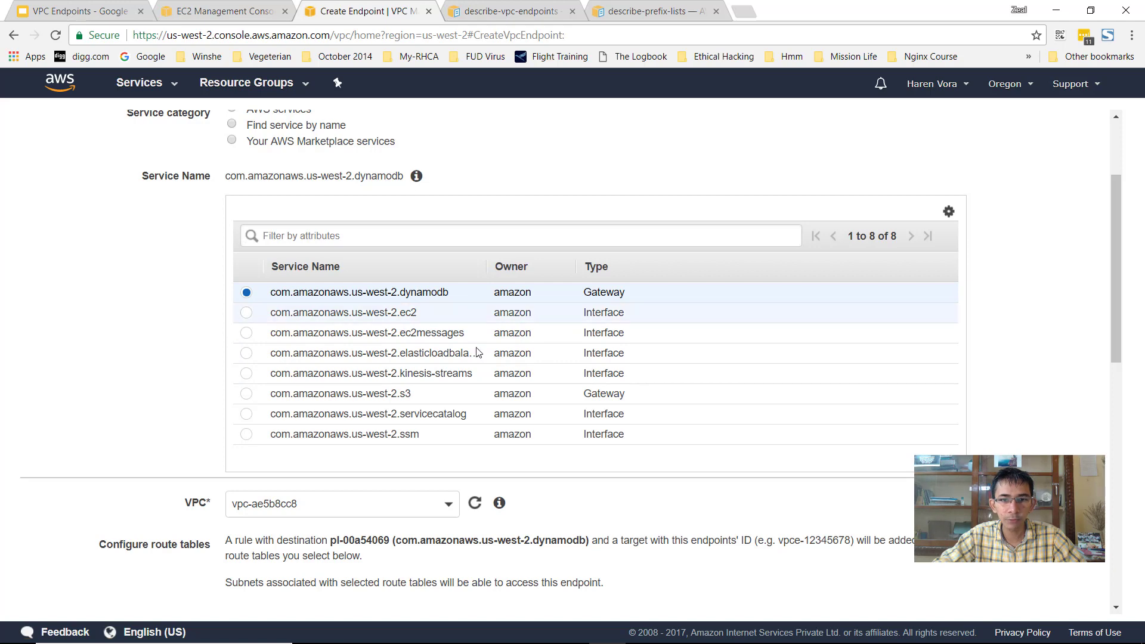
scroll(down, 3)
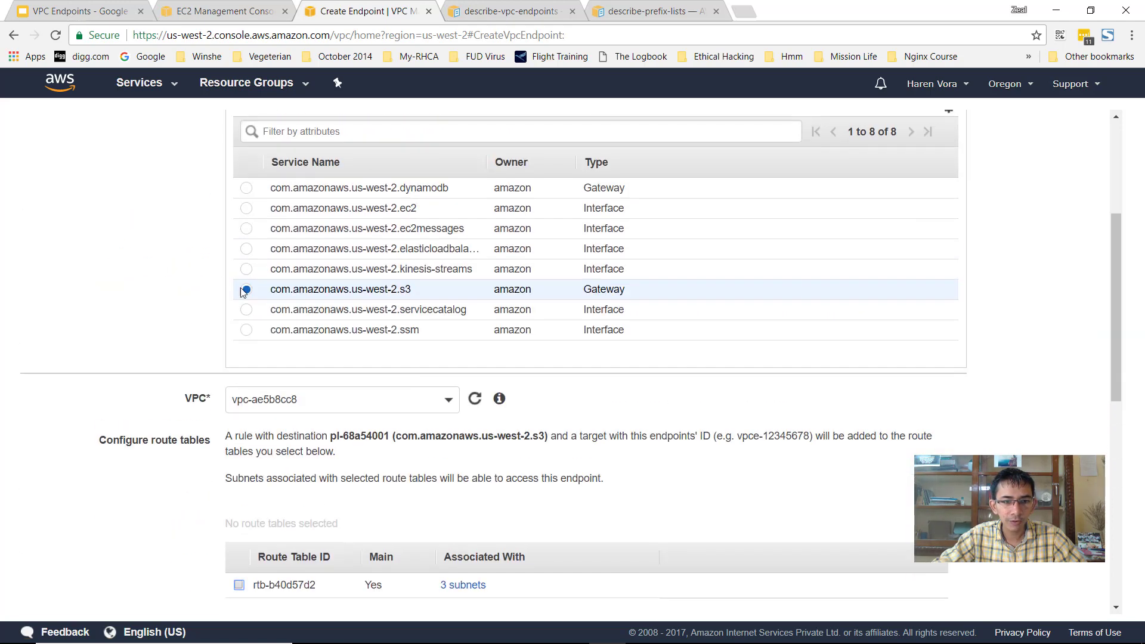
click(246, 289)
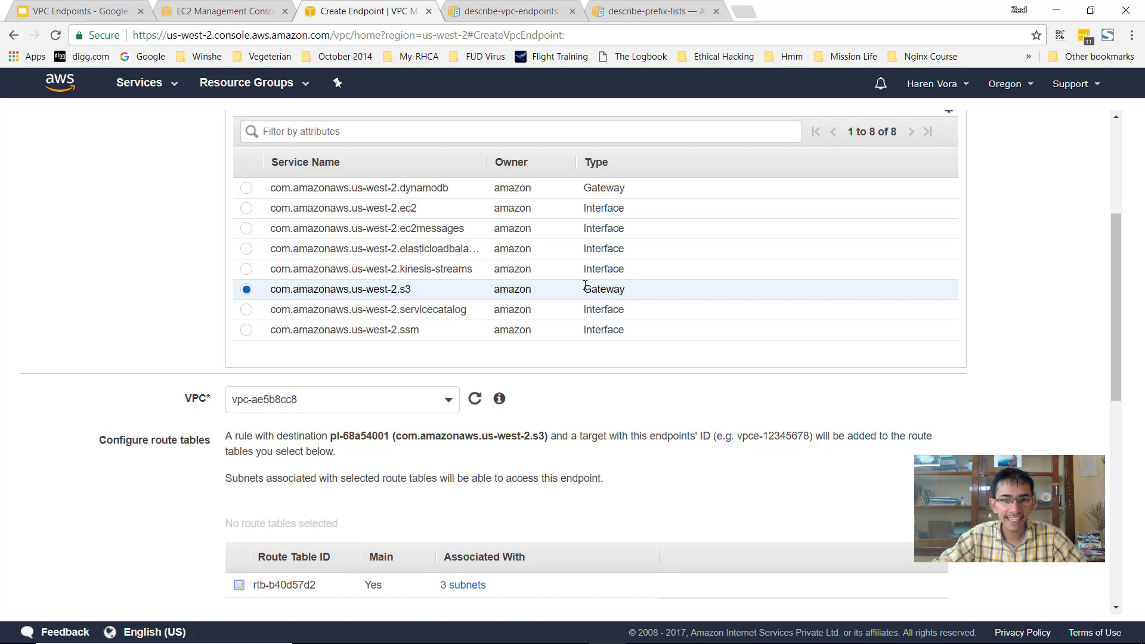
scroll(up, 3)
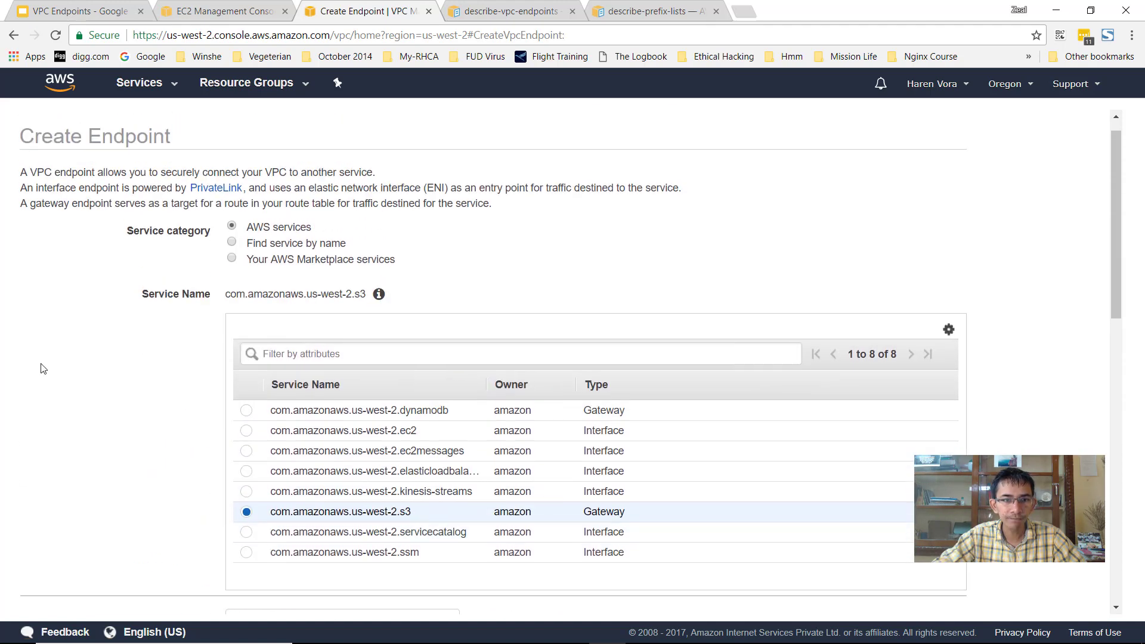
click(340, 325)
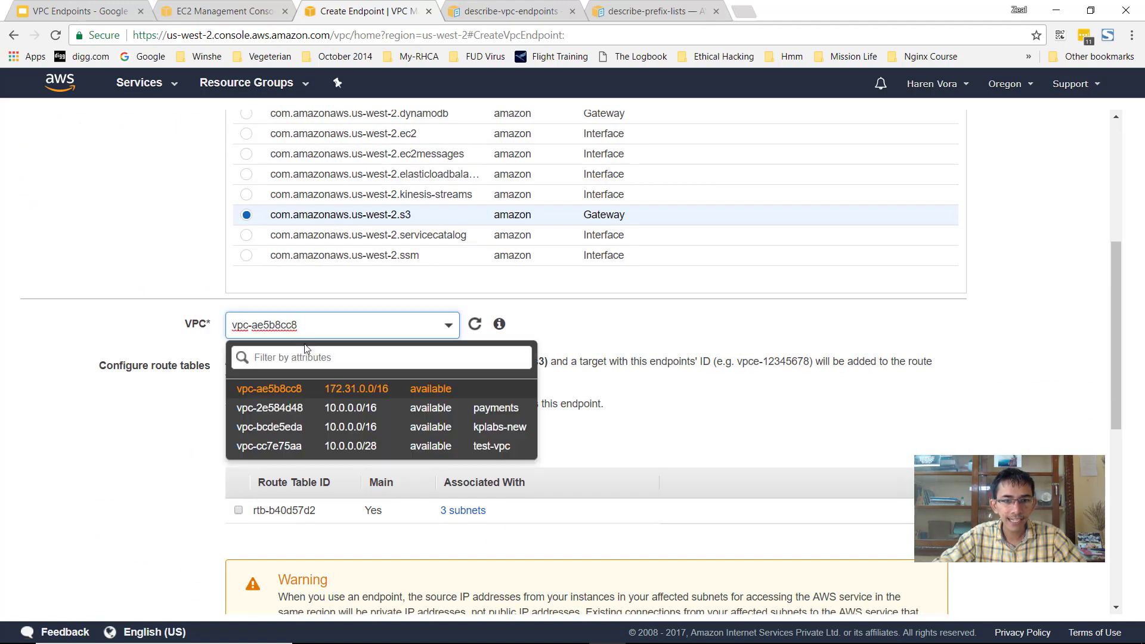
mouse_move(333, 427)
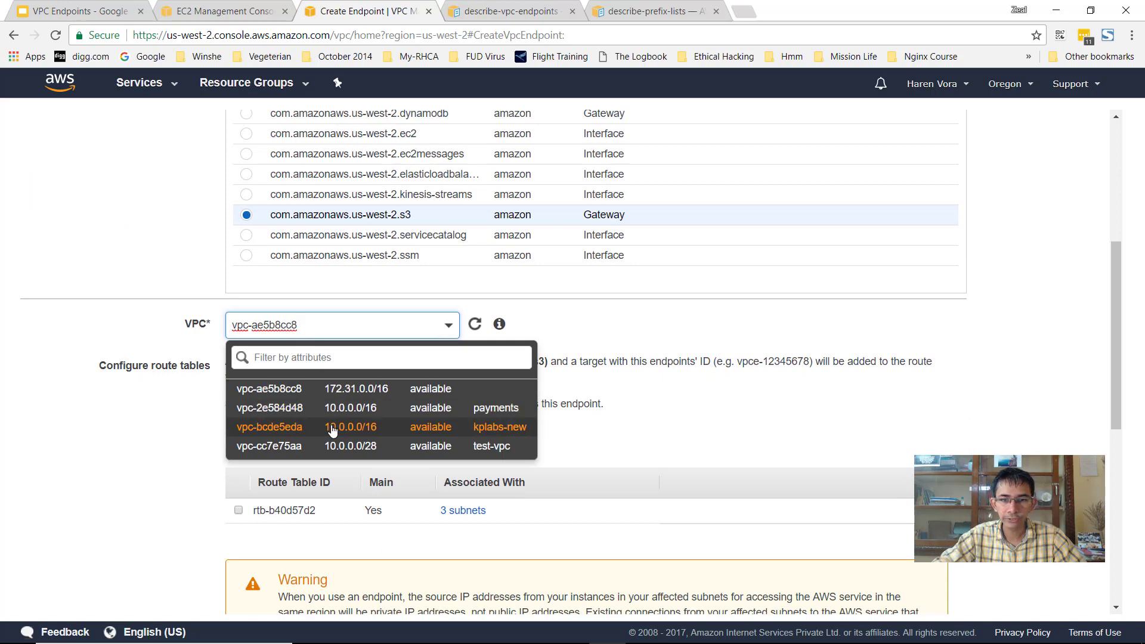
- Select VPC vpc-bcde5eda (kplabs-new) for the endpoint, revealing route tables rtb-94e90ced and rtb-51ae4b28
click(269, 427)
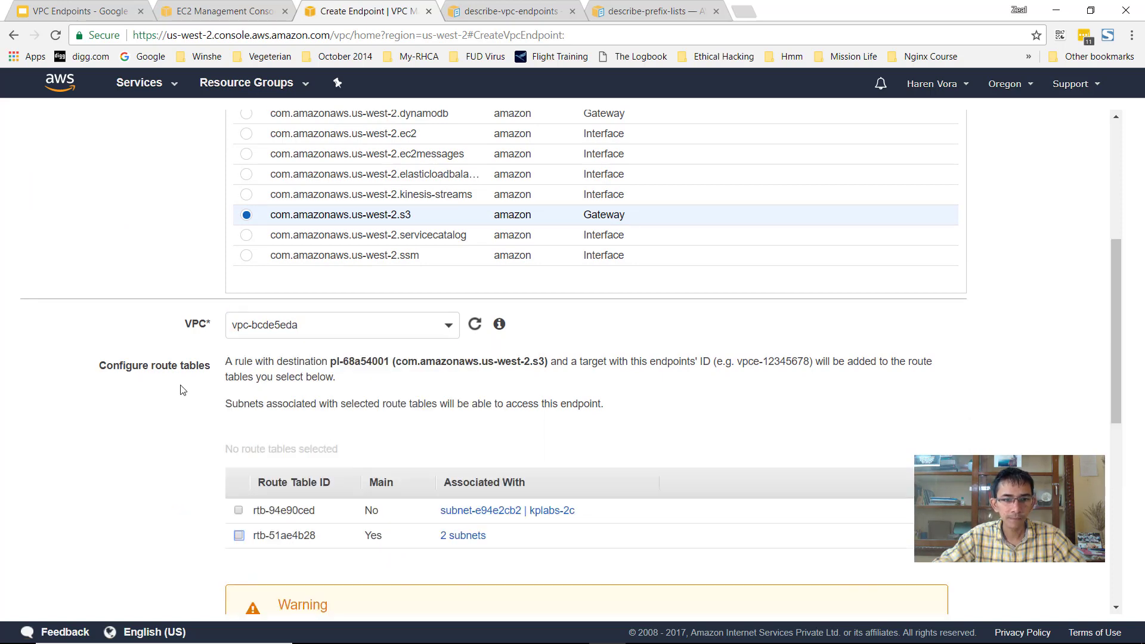
scroll(down, 3)
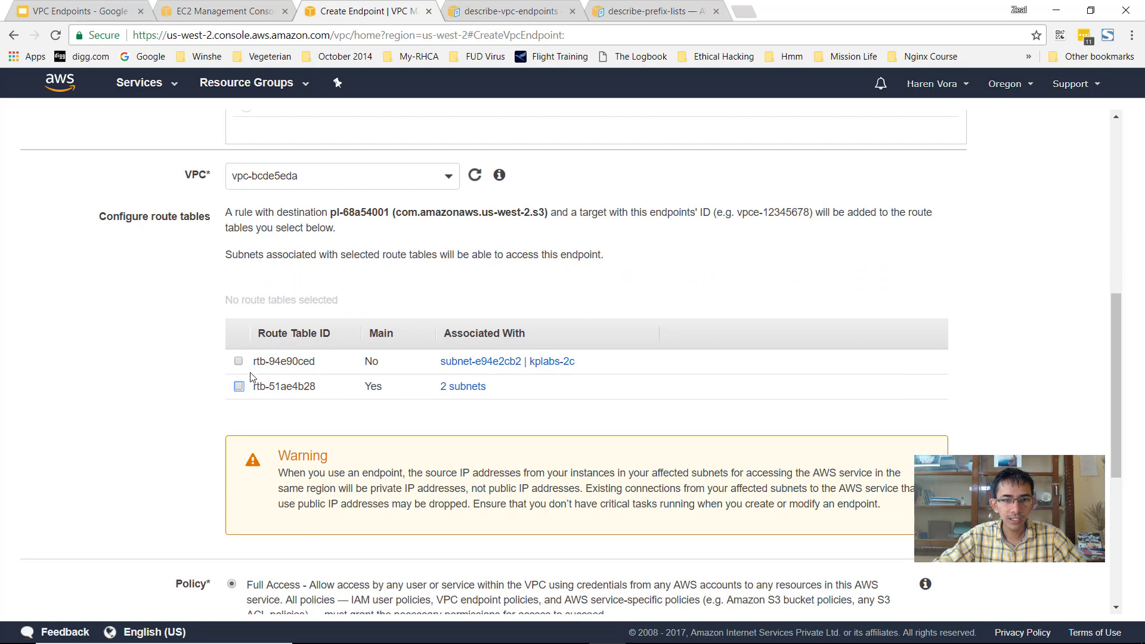
mouse_move(248, 401)
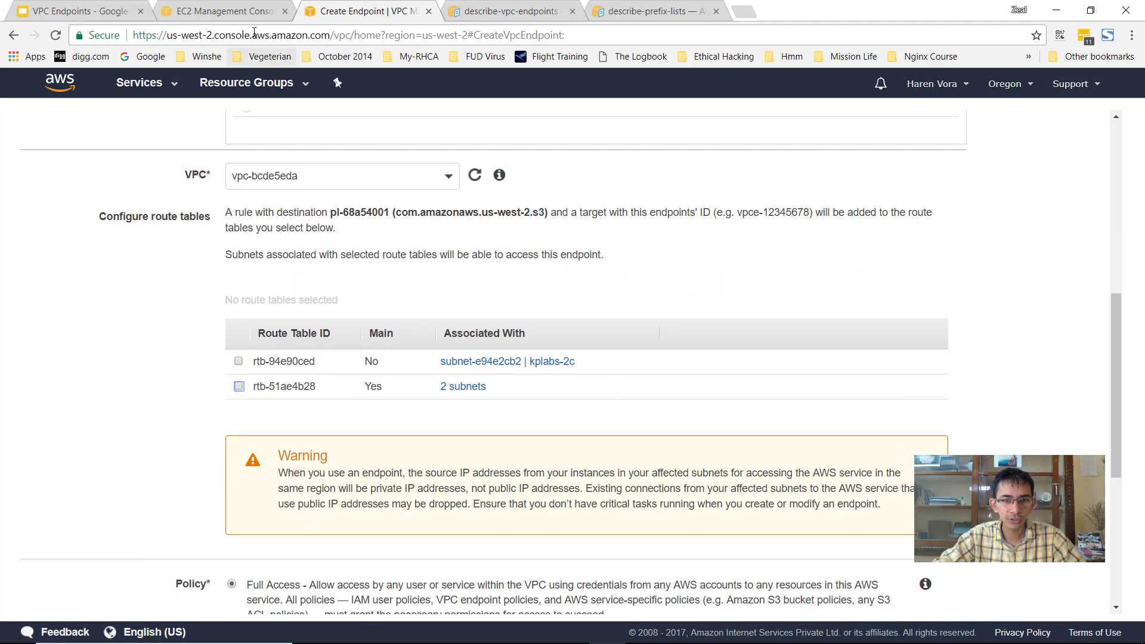
click(219, 11)
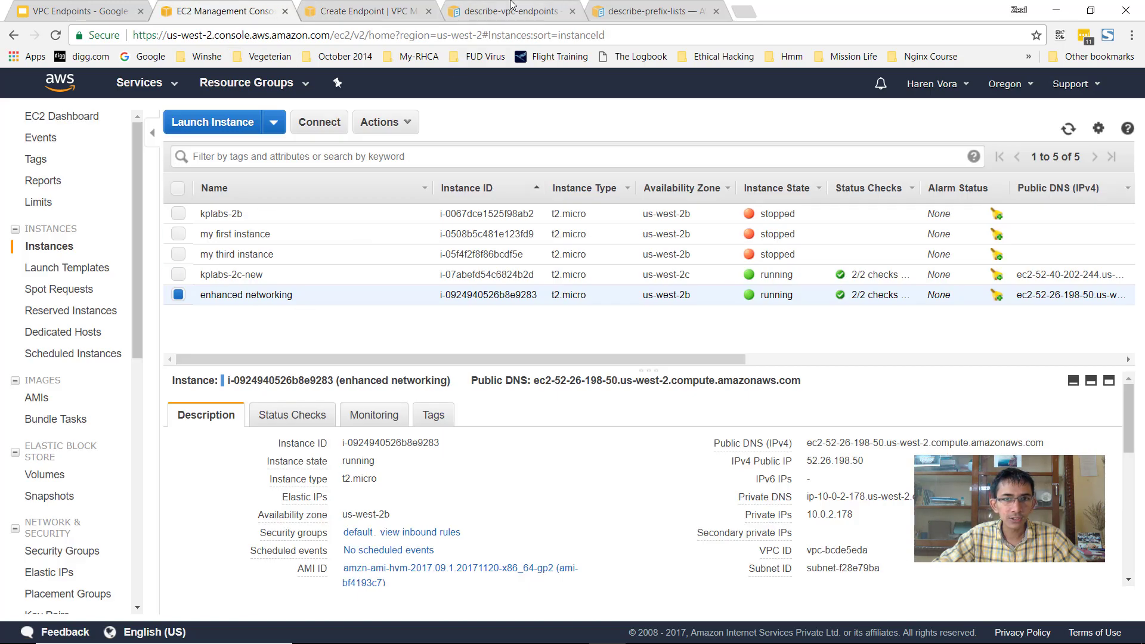
- Navigate via Services search 'vpc' to the VPC console's Subnets list
click(138, 83)
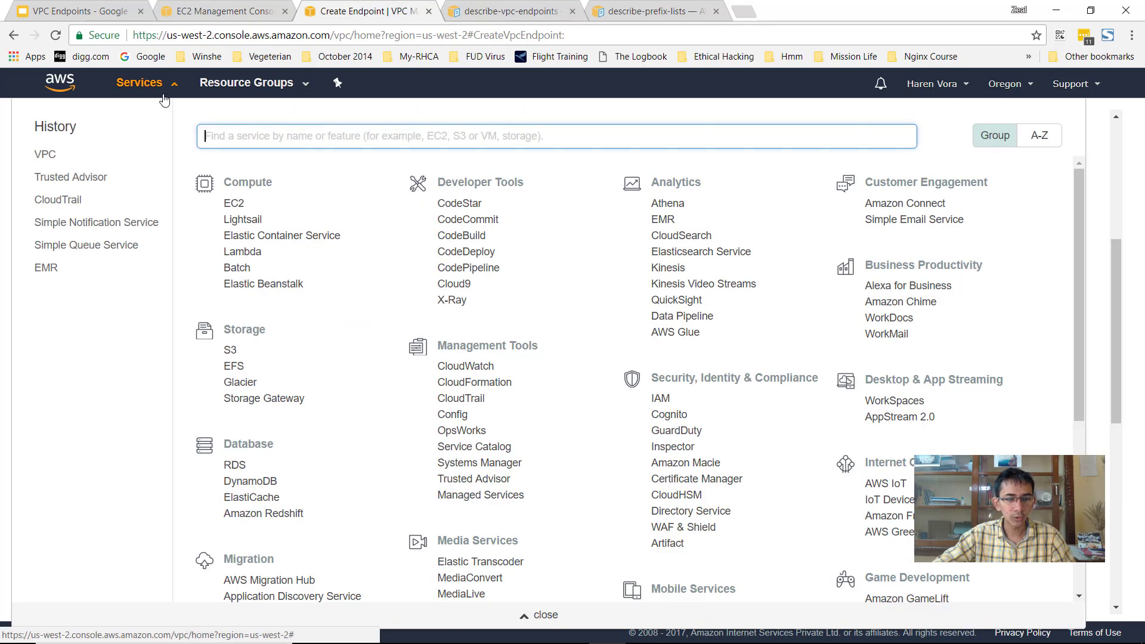
text(vpc)
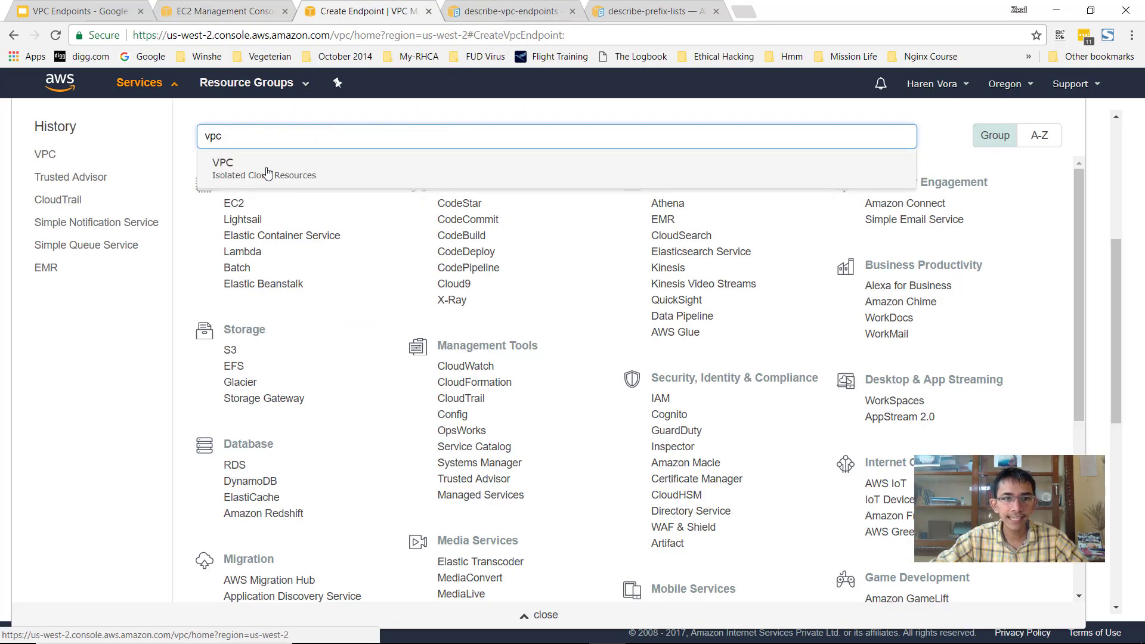
click(223, 163)
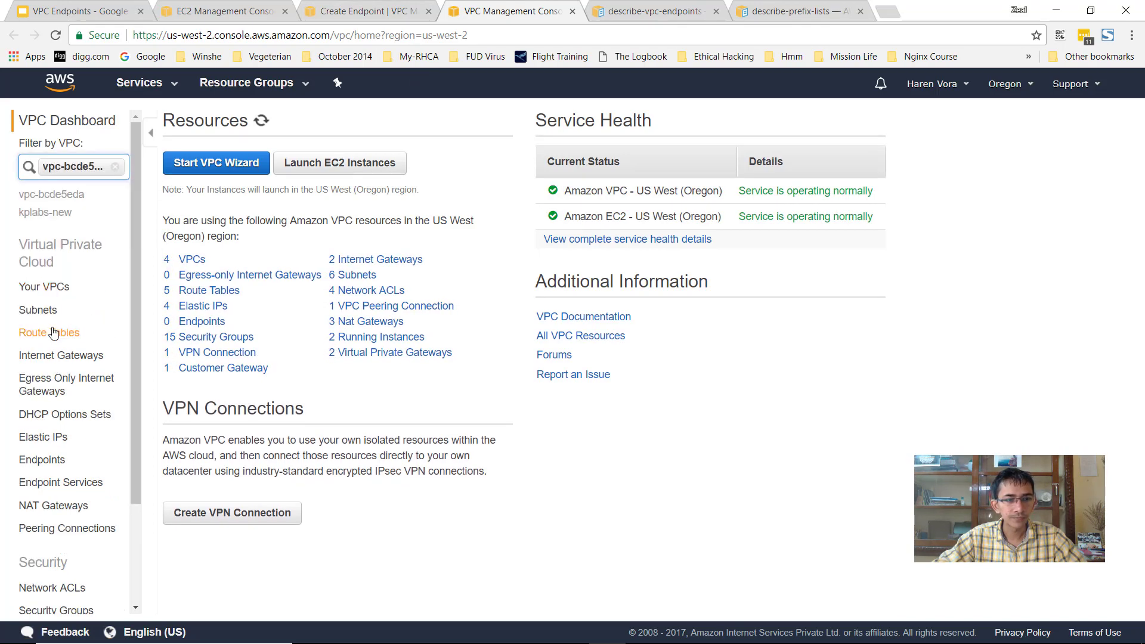
click(39, 310)
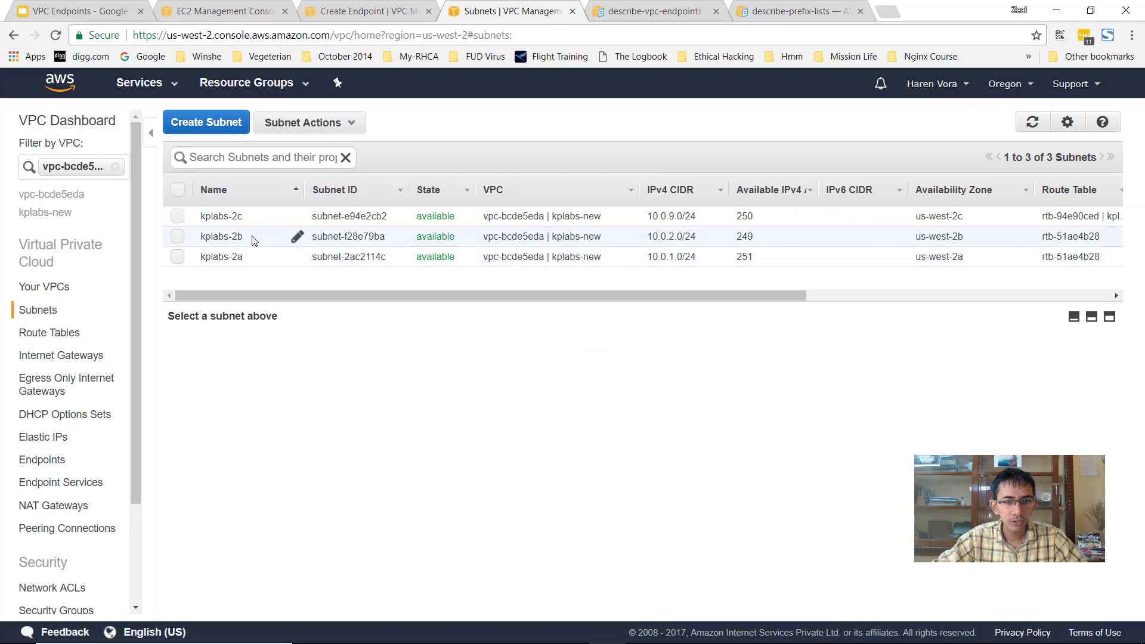
- Confirm the instance's subnet, then view kplabs-2b's route table holding only the local 10.0.0.0/16 route
click(223, 11)
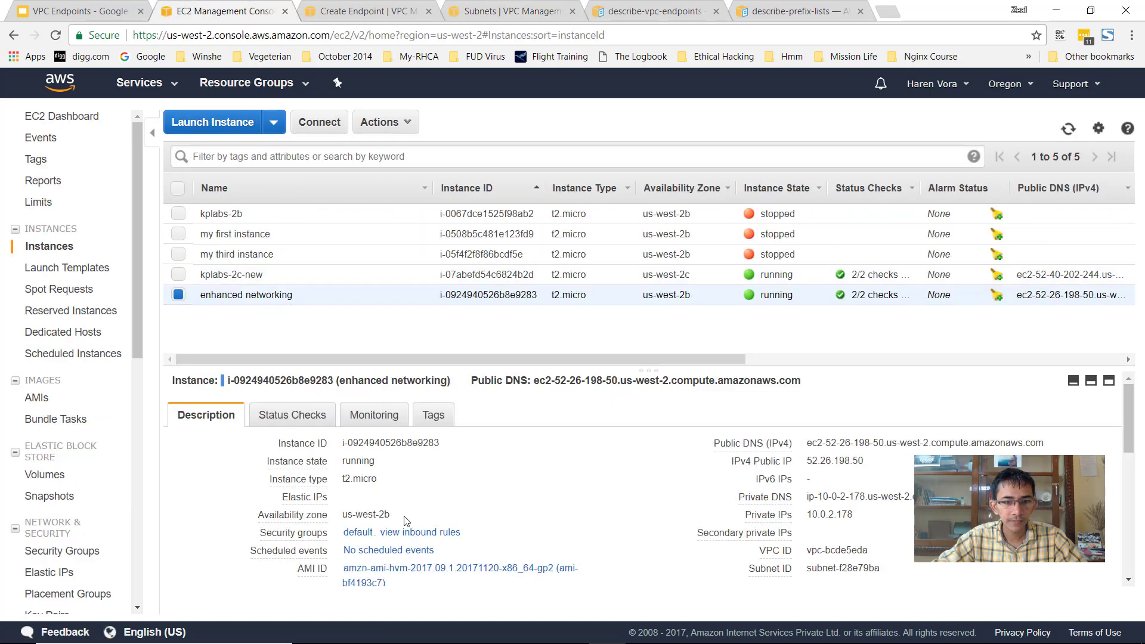
mouse_move(406, 516)
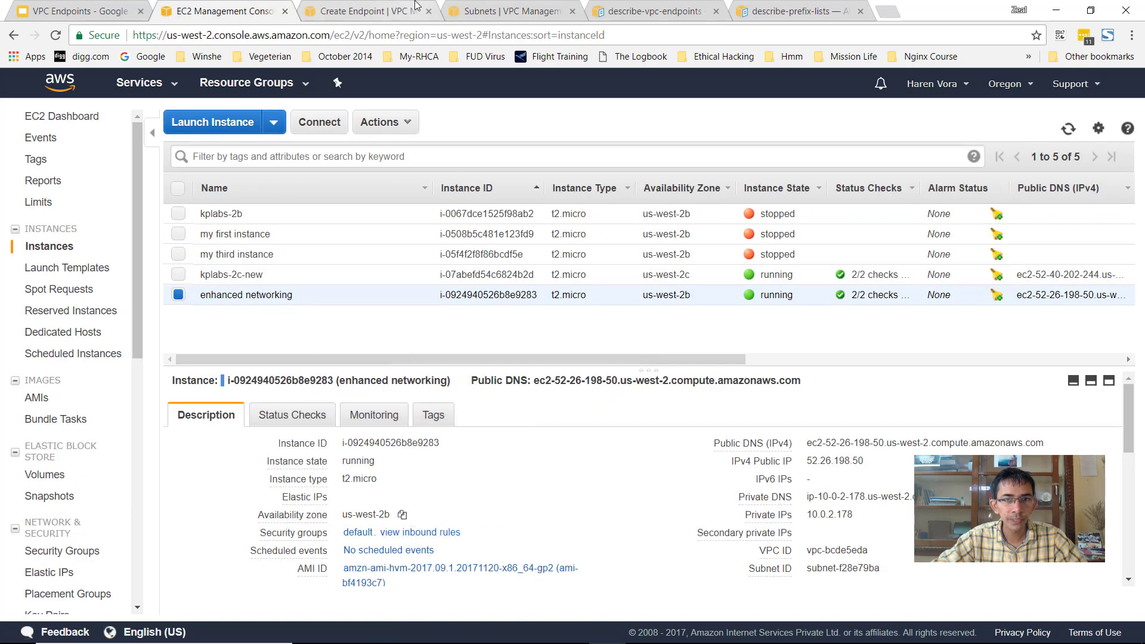
click(512, 11)
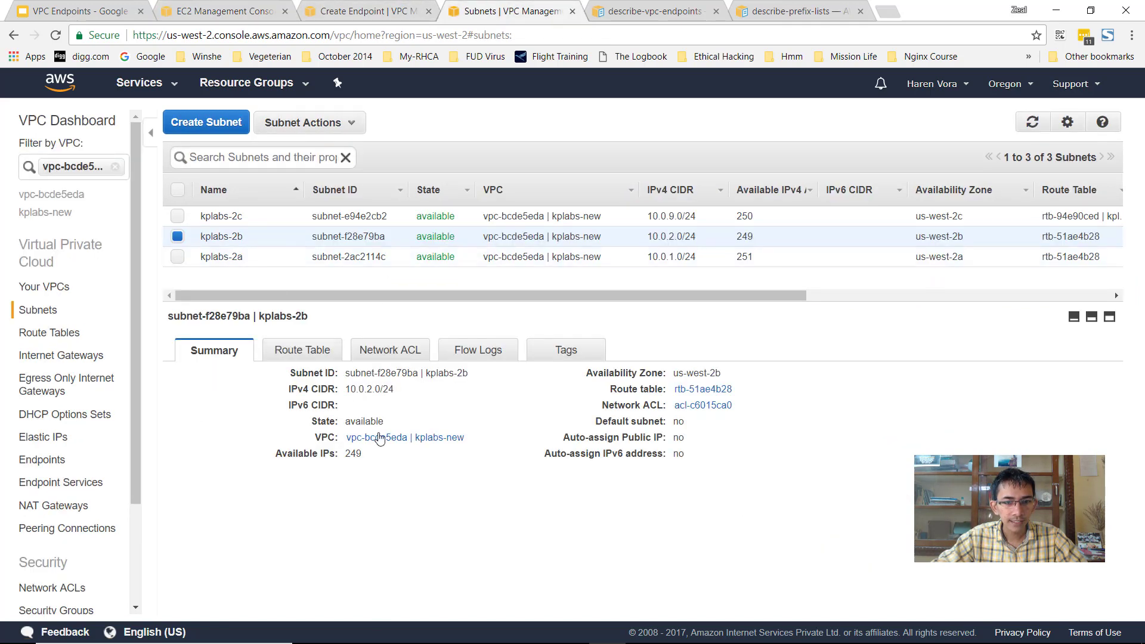
click(301, 350)
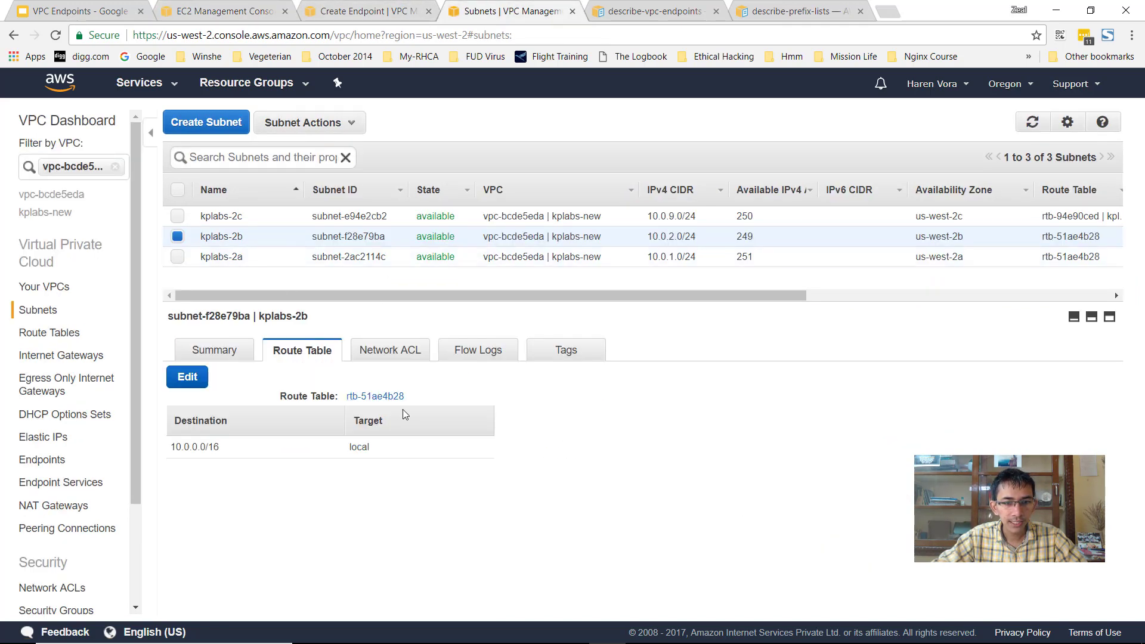
click(139, 82)
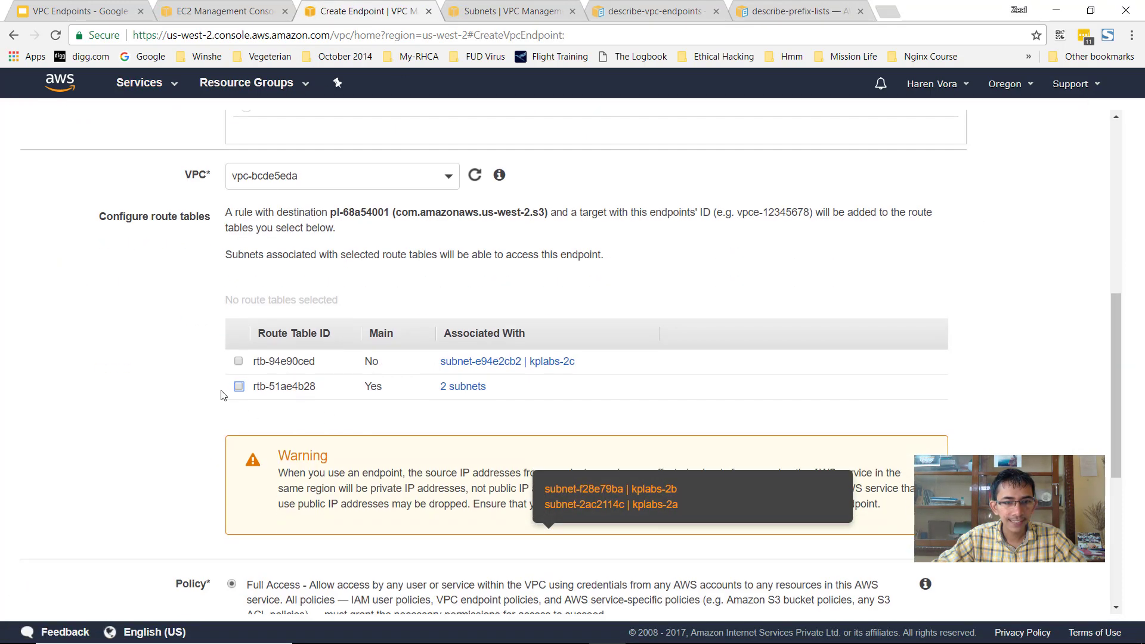
- Attach main route table rtb-51ae4b28, keep Full Access policy, and create endpoint vpce-2646874f
click(238, 385)
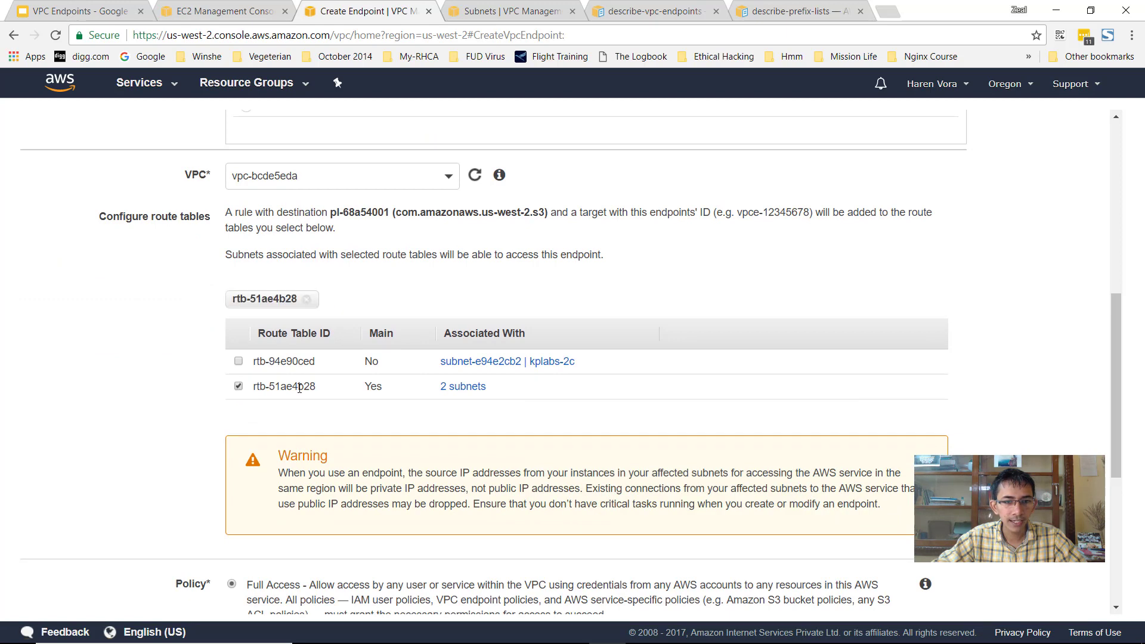
scroll(down, 3)
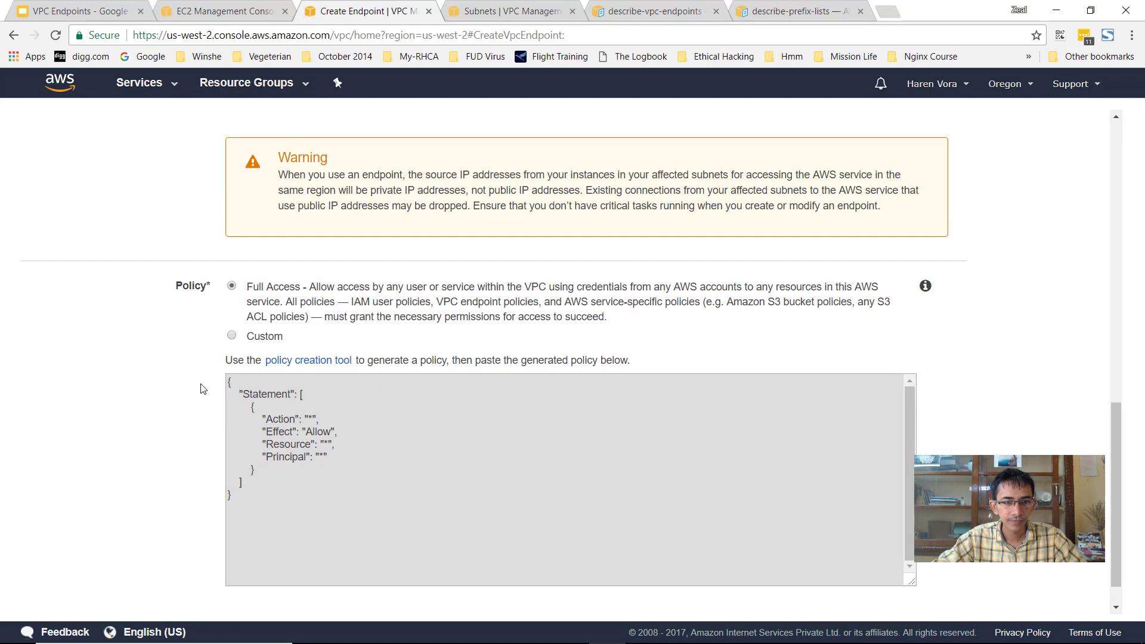
mouse_move(236, 408)
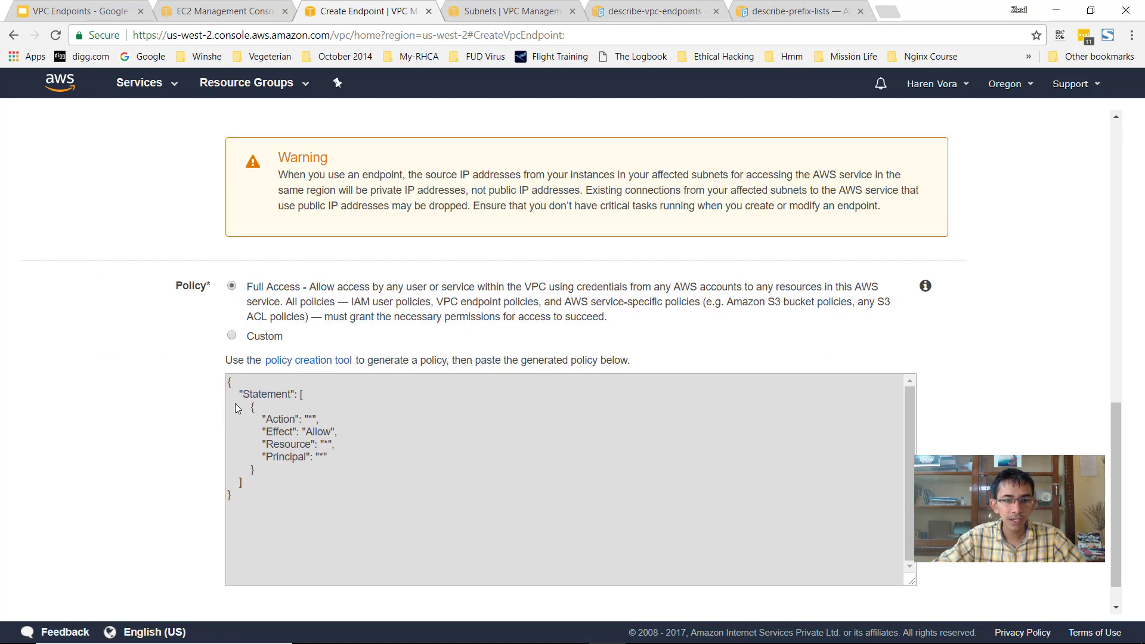
scroll(down, 3)
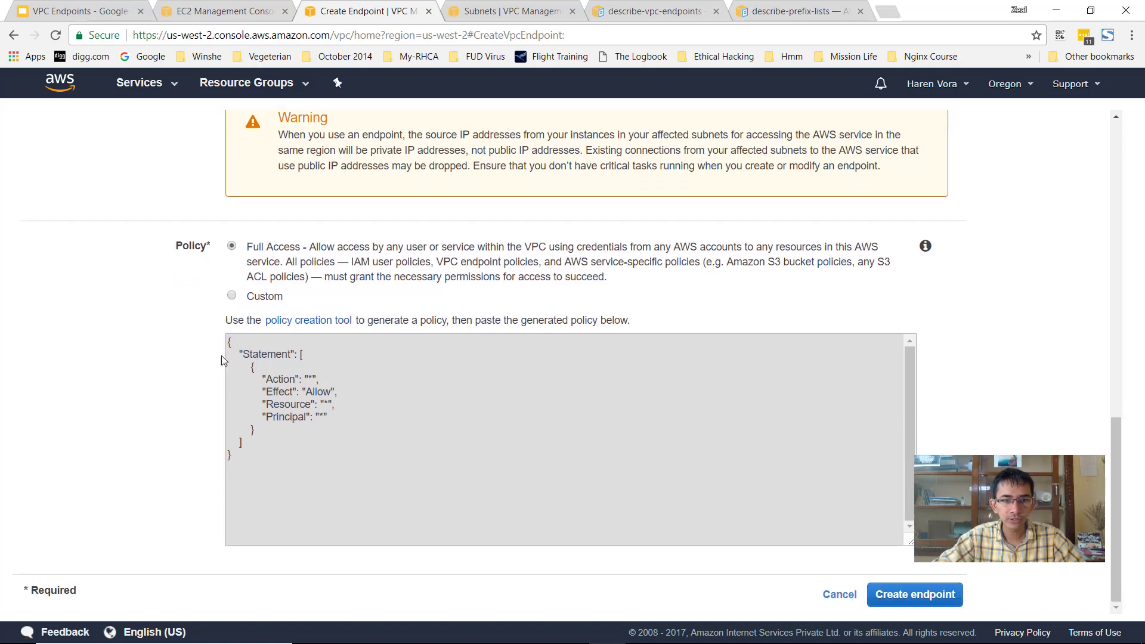
click(914, 594)
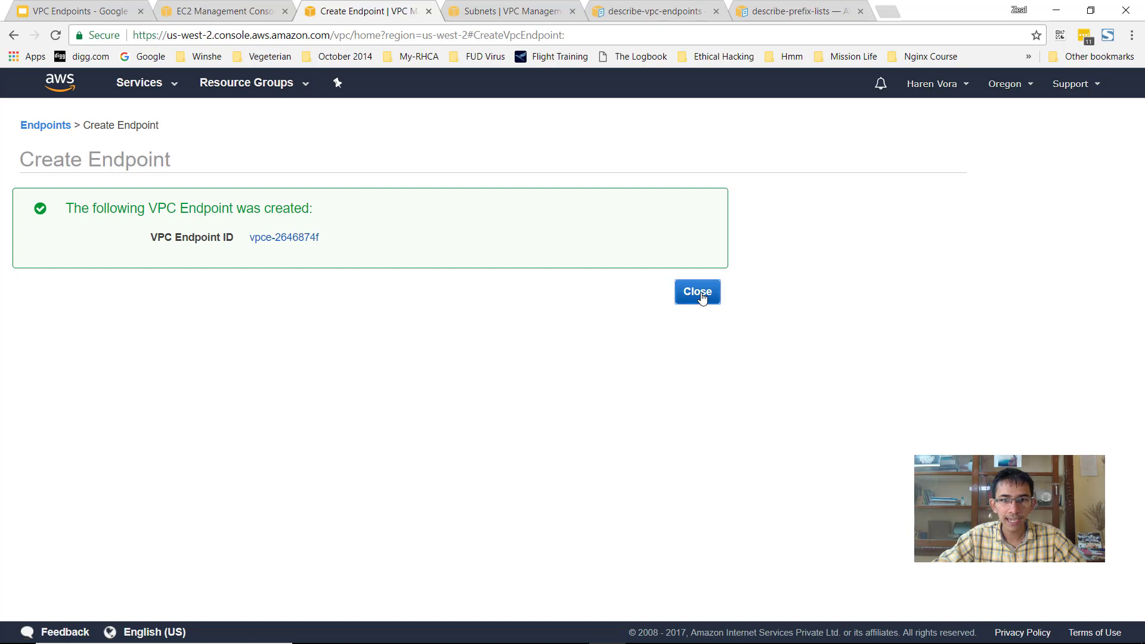
- Close the confirmation, glance at Route Tables, and return to the endpoints list showing vpce-2646874f available
click(696, 291)
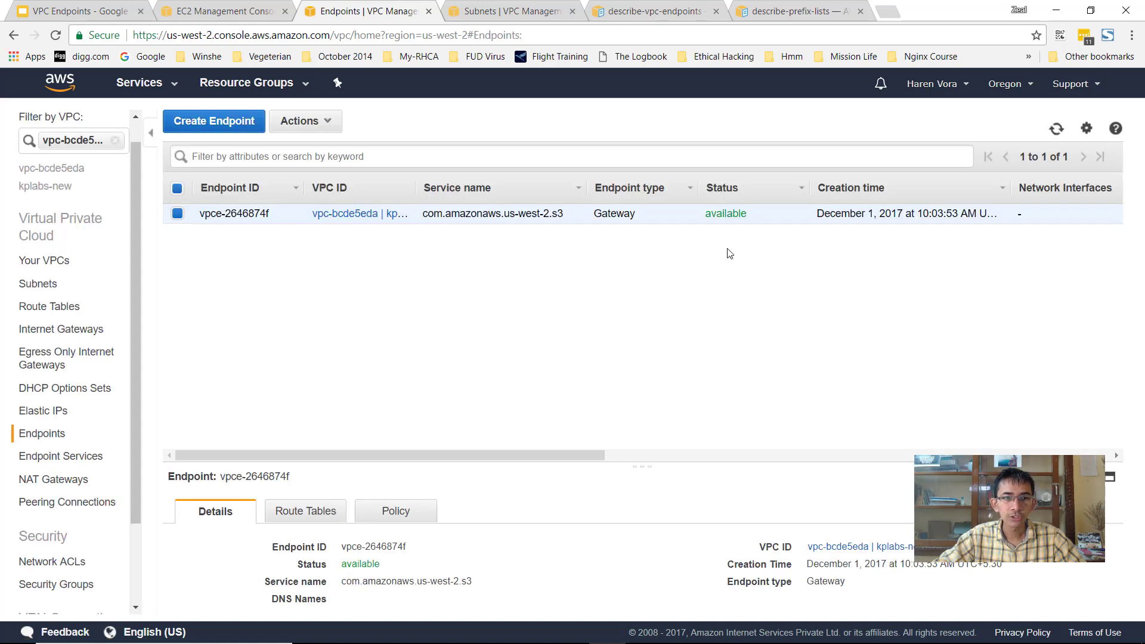
mouse_move(1040, 154)
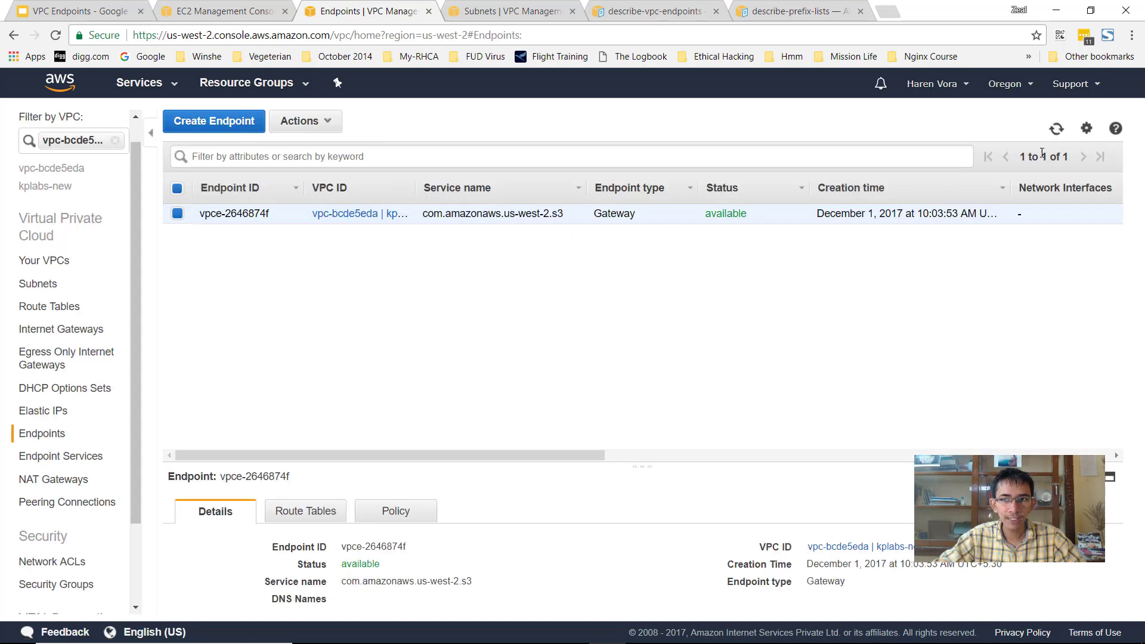
mouse_move(468, 236)
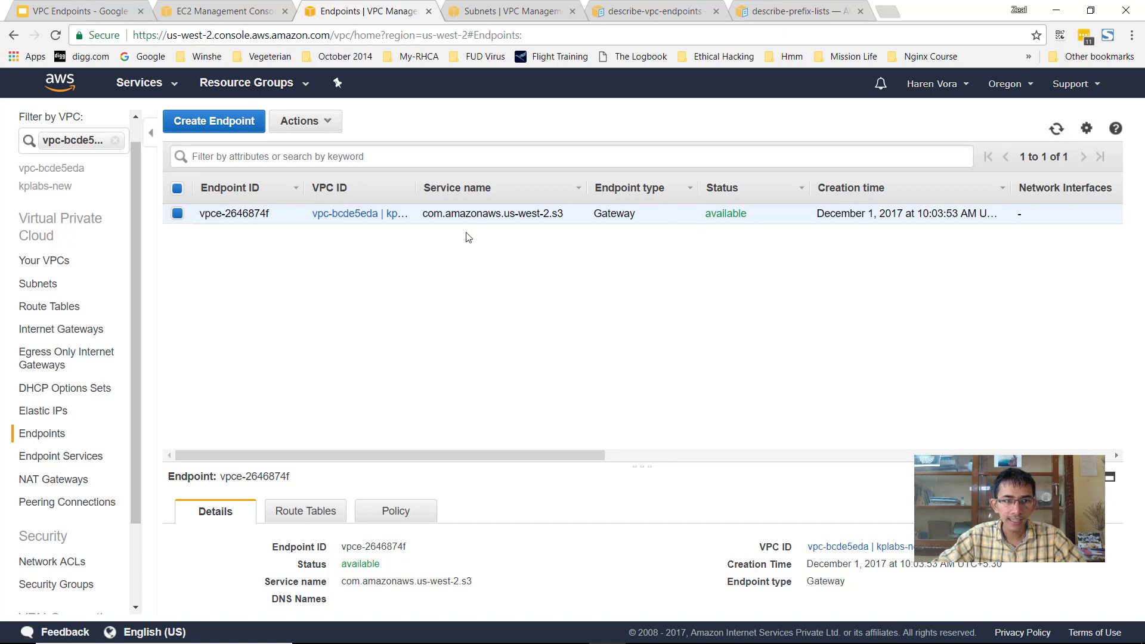
click(49, 306)
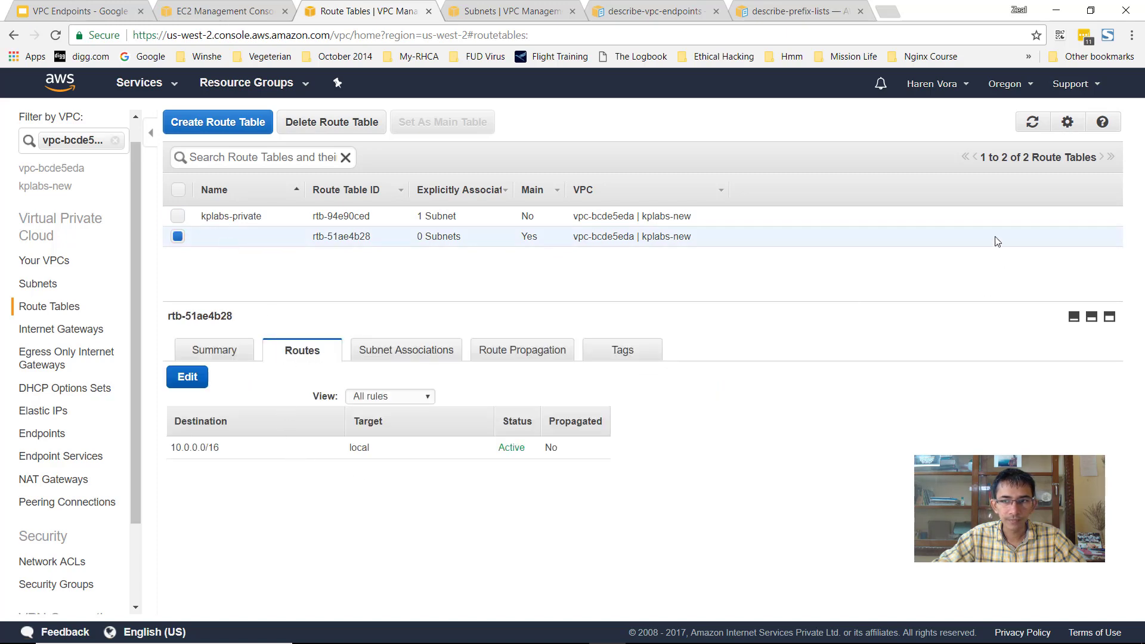
mouse_move(754, 124)
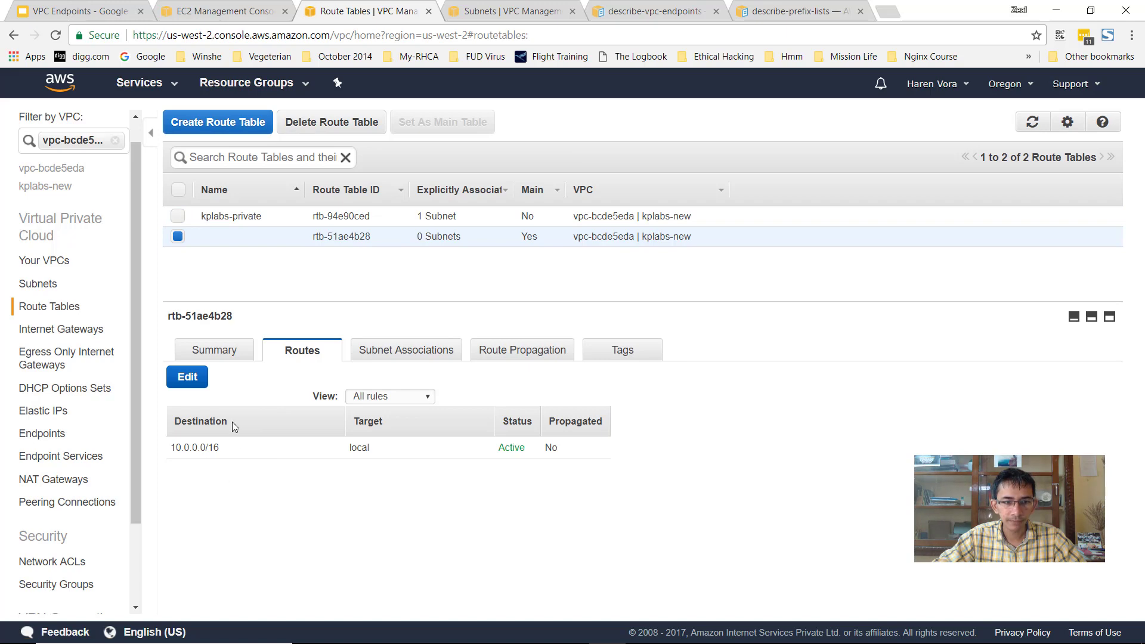
mouse_move(58, 265)
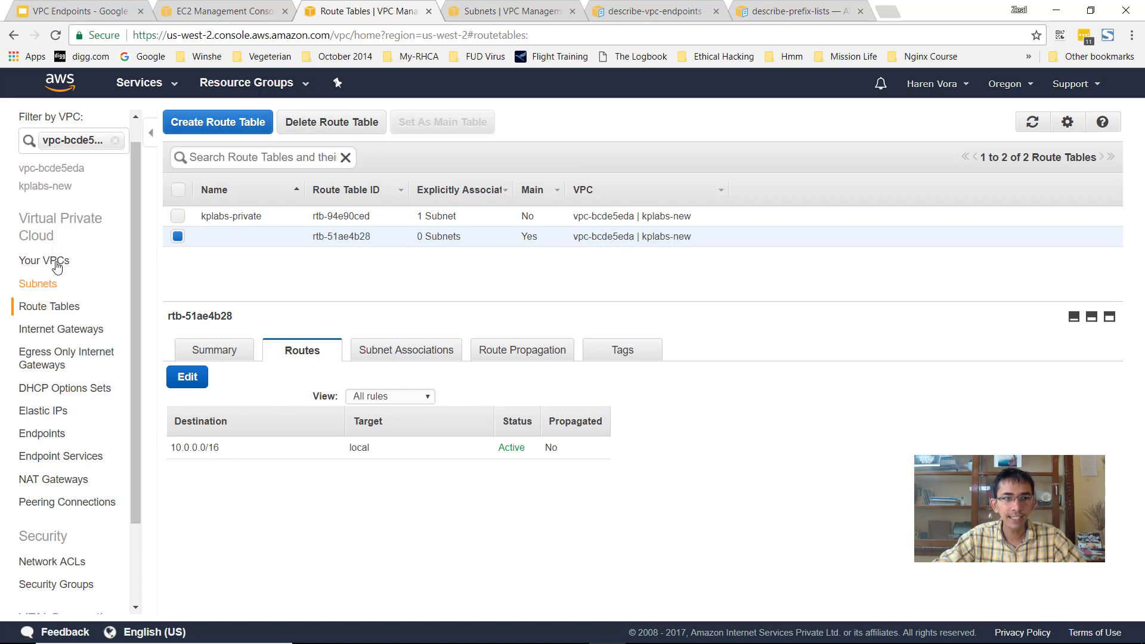
click(42, 433)
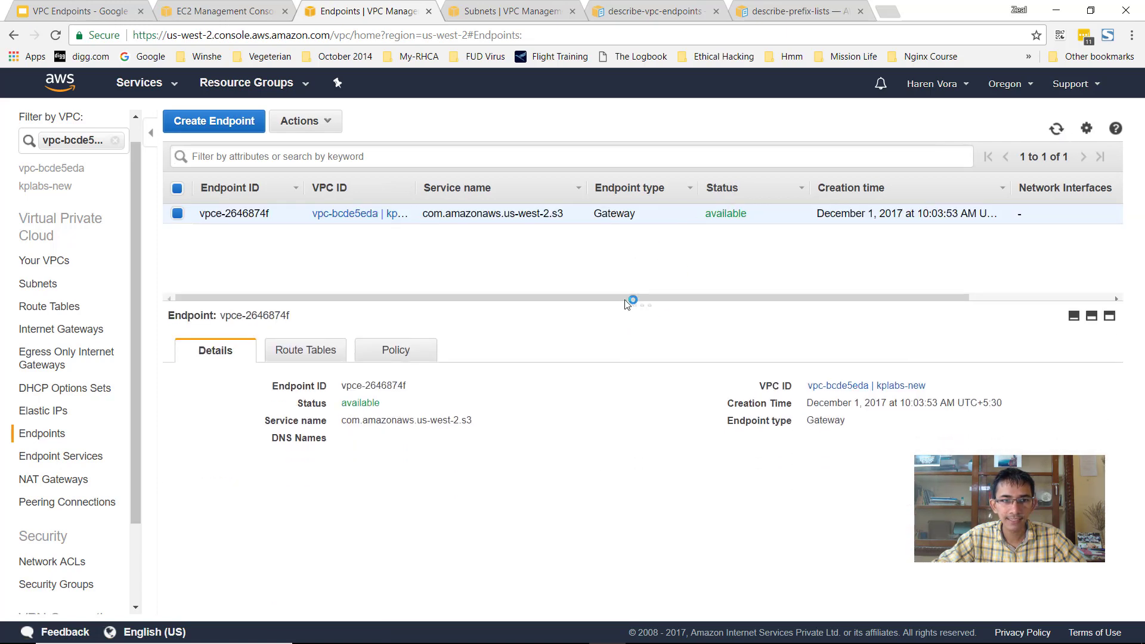
- Review the endpoint's Manage Route Tables with rtb-51ae4b28 checked, then inspect the main route table
click(304, 350)
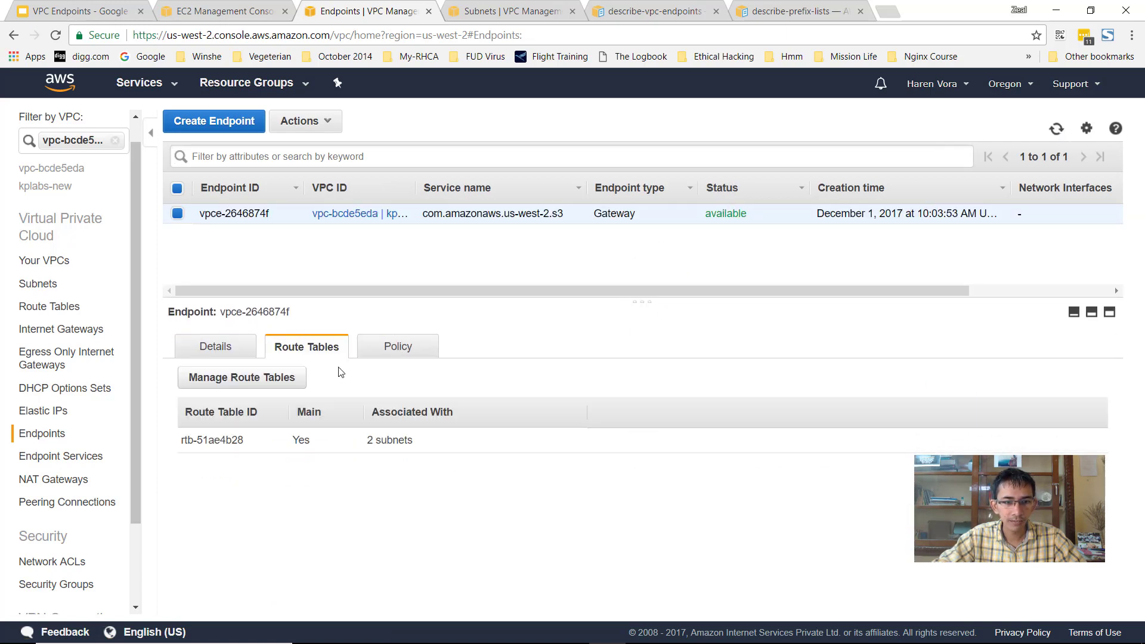
click(241, 378)
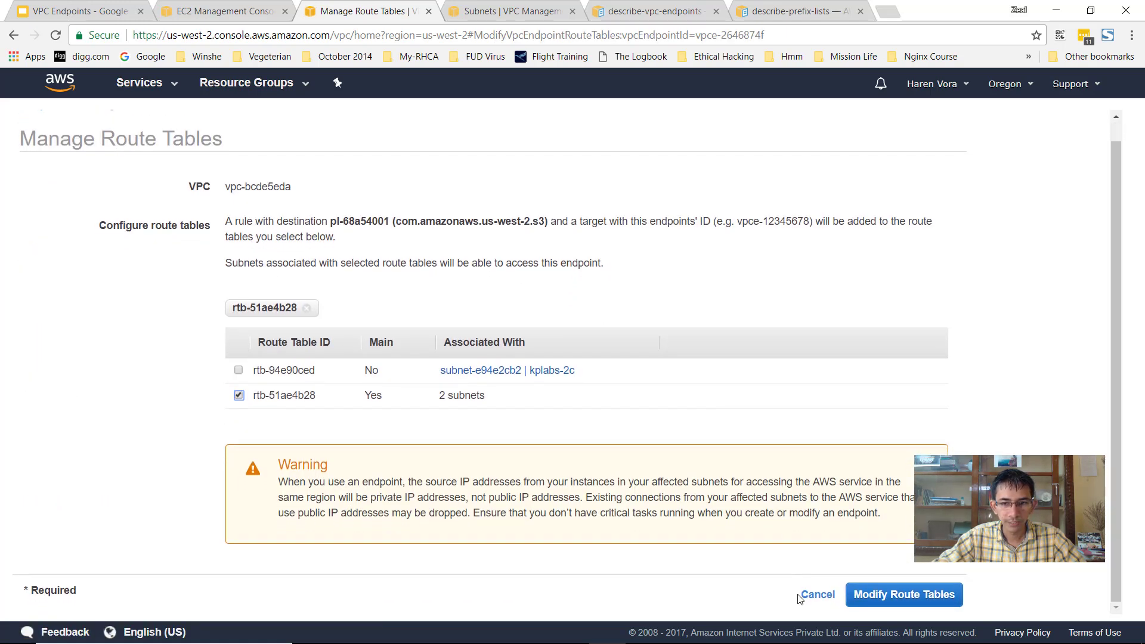
click(903, 594)
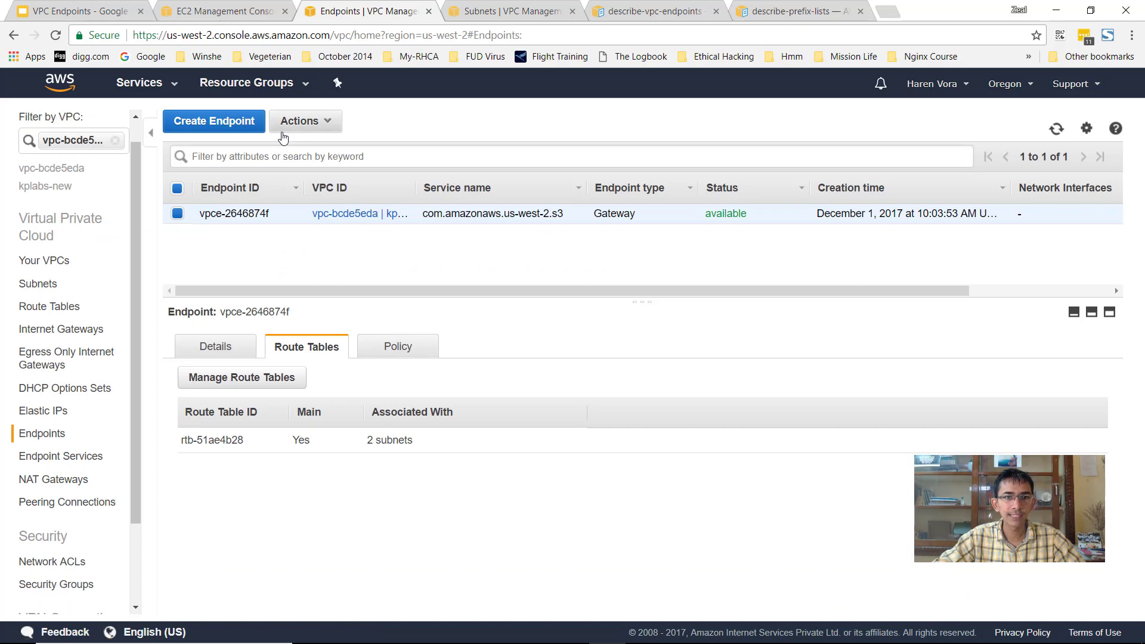
mouse_move(206, 425)
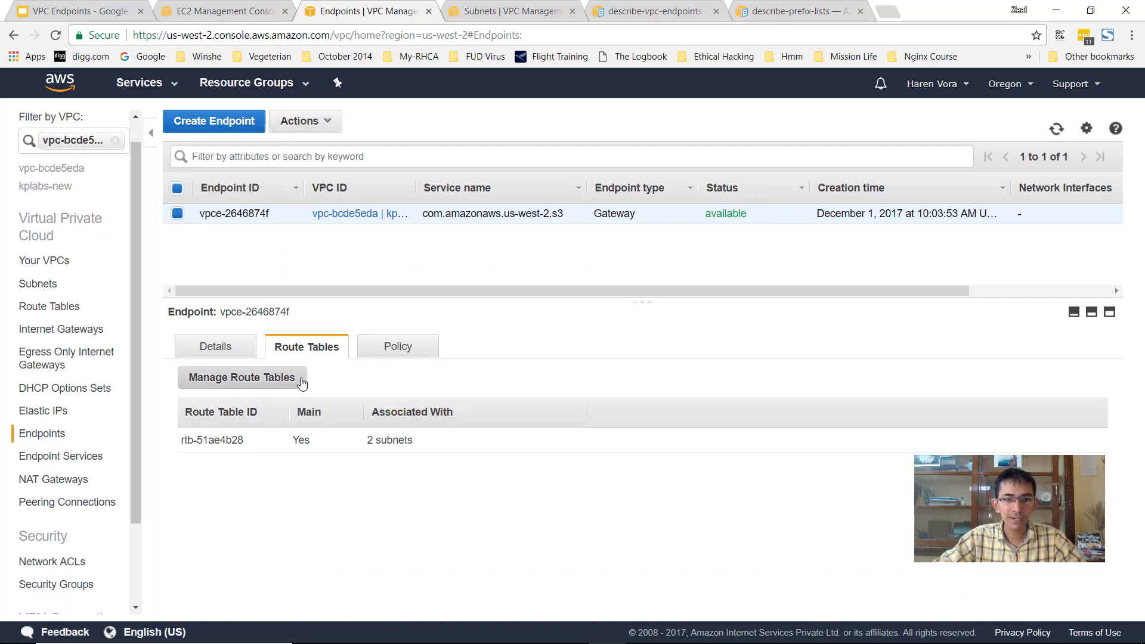
mouse_move(389, 440)
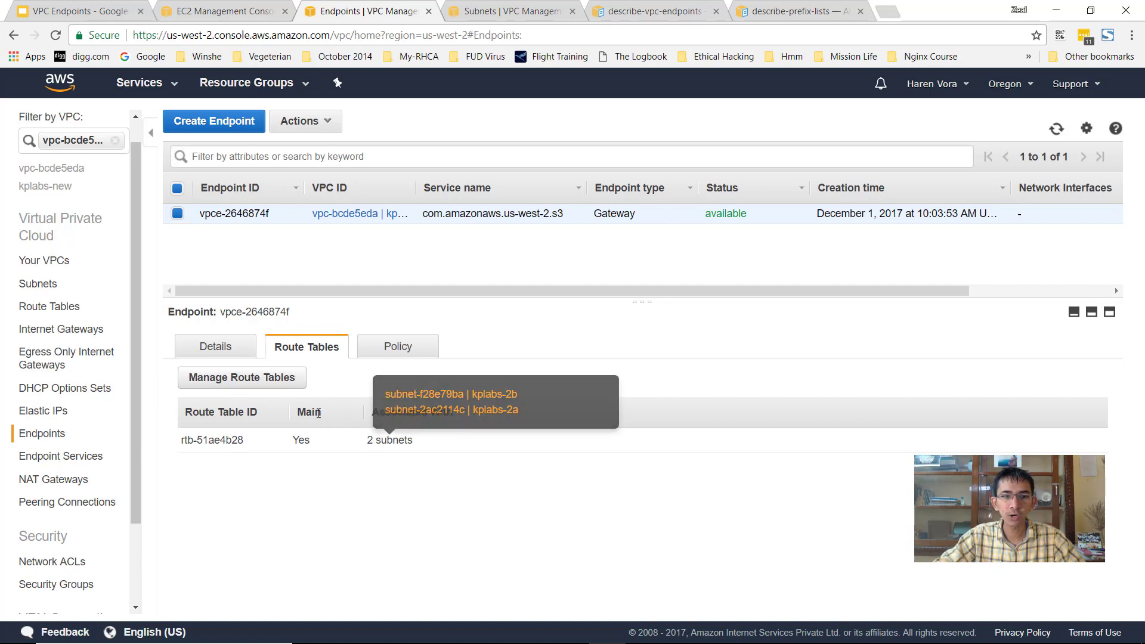
click(49, 307)
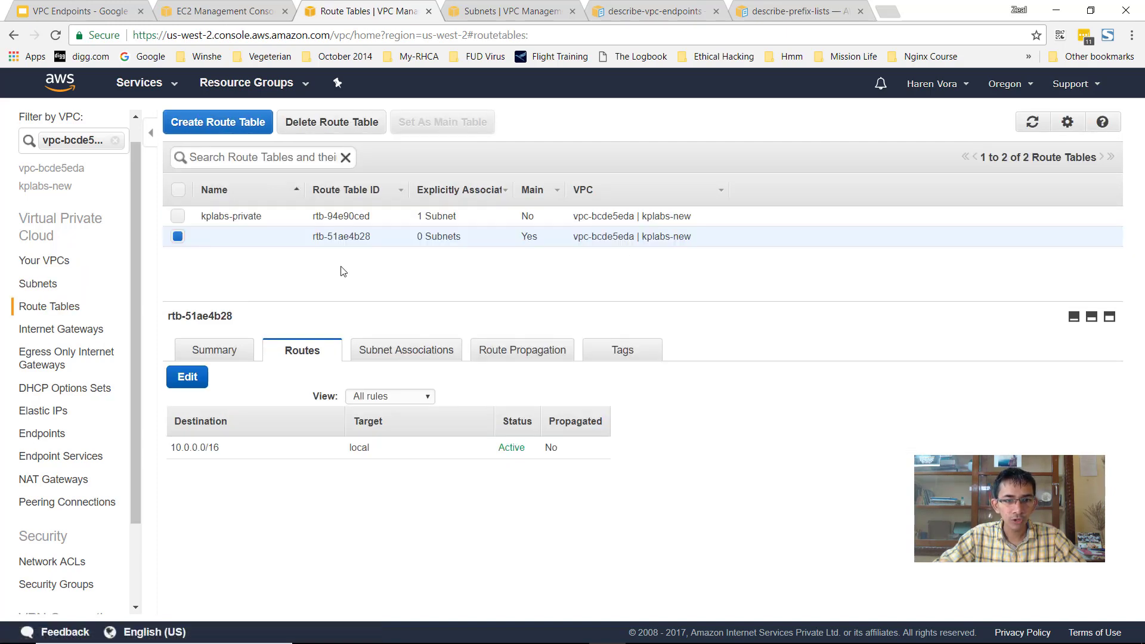
click(1032, 122)
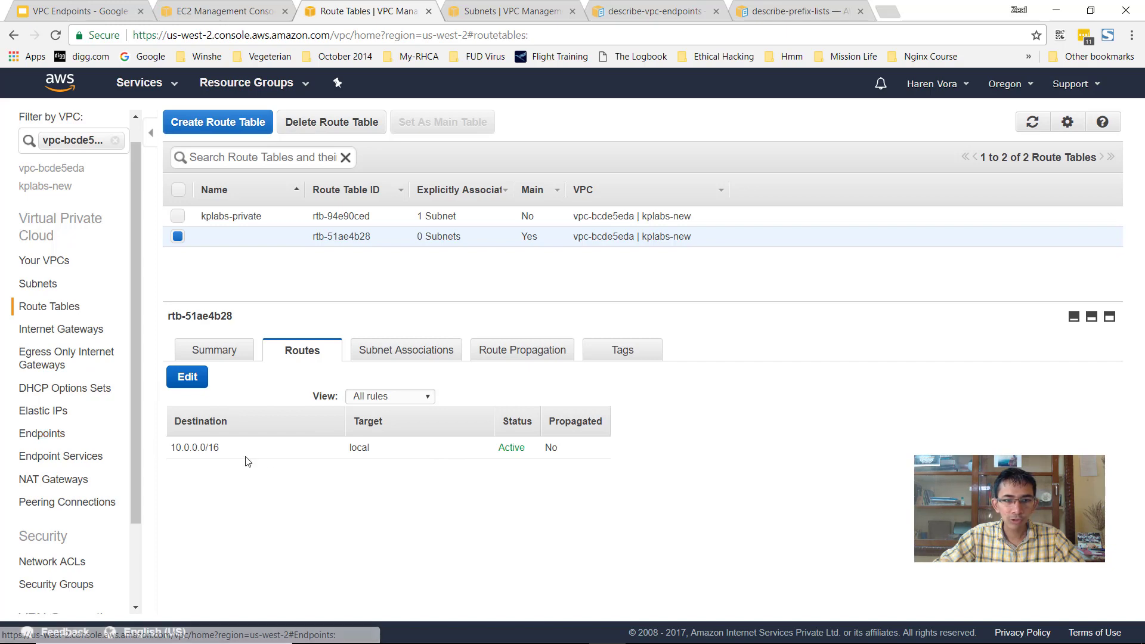
mouse_move(42, 433)
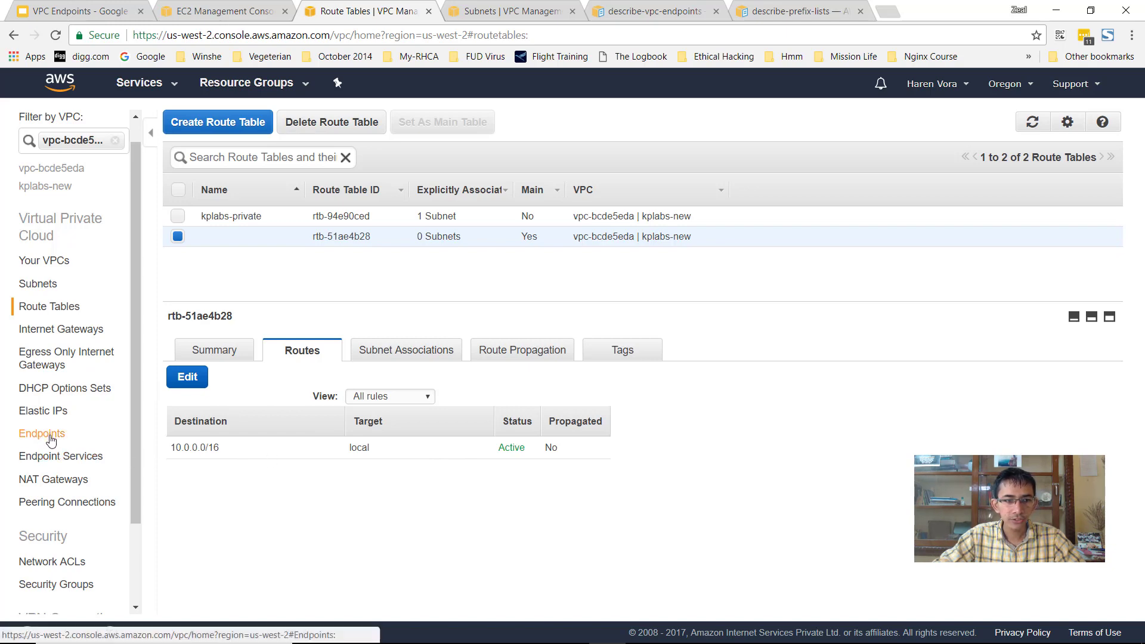
- Reapply the endpoint's route table association to rtb-51ae4b28
click(42, 433)
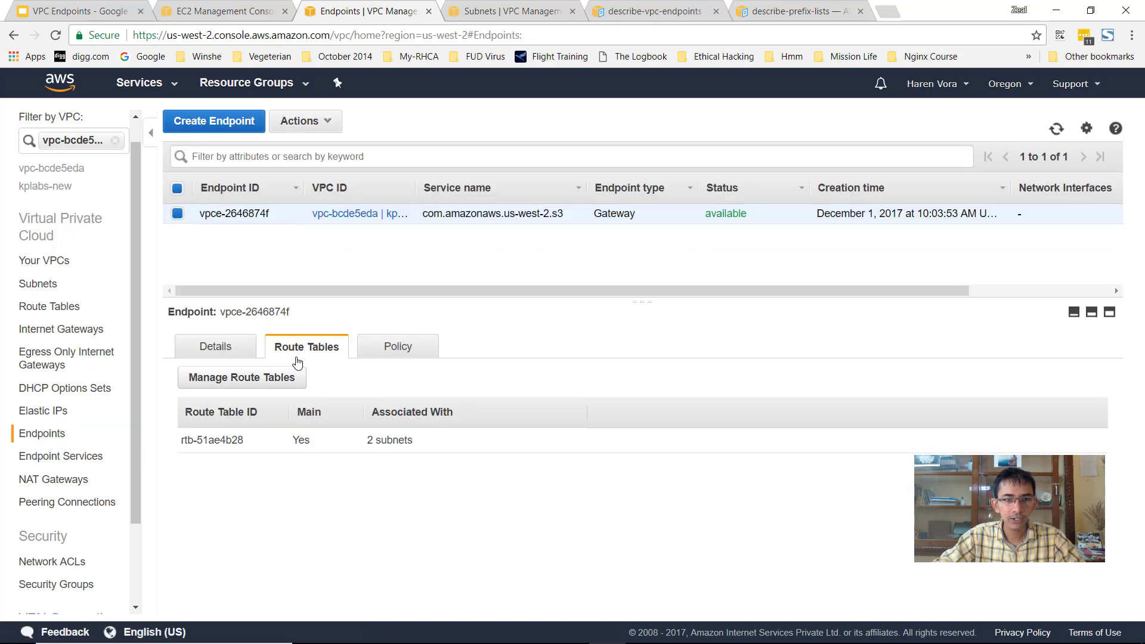
click(241, 378)
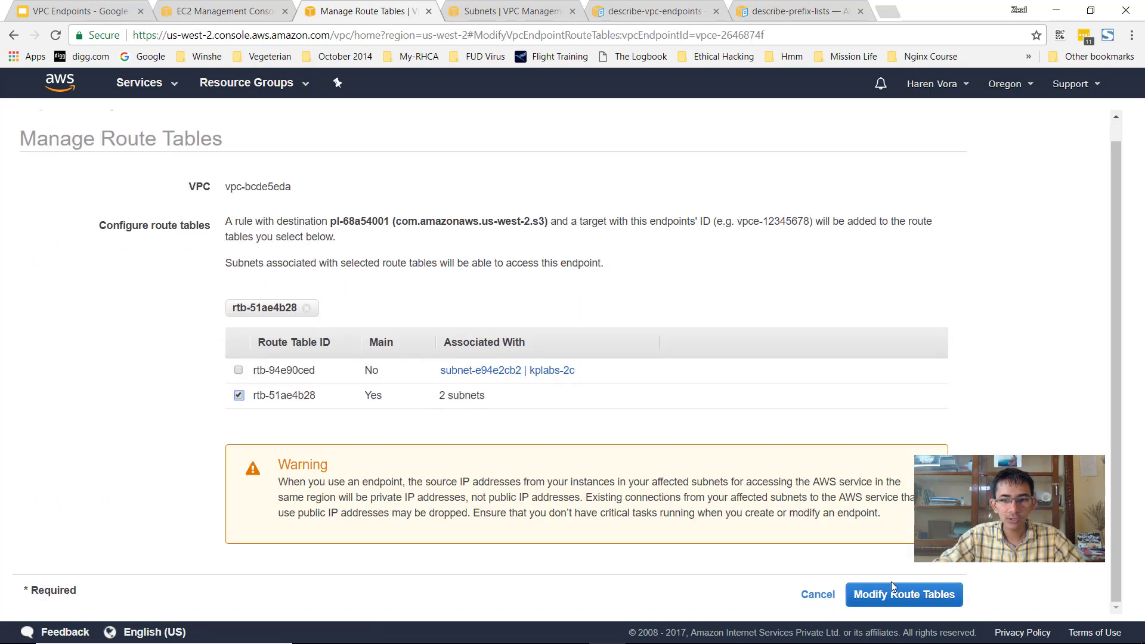
click(903, 594)
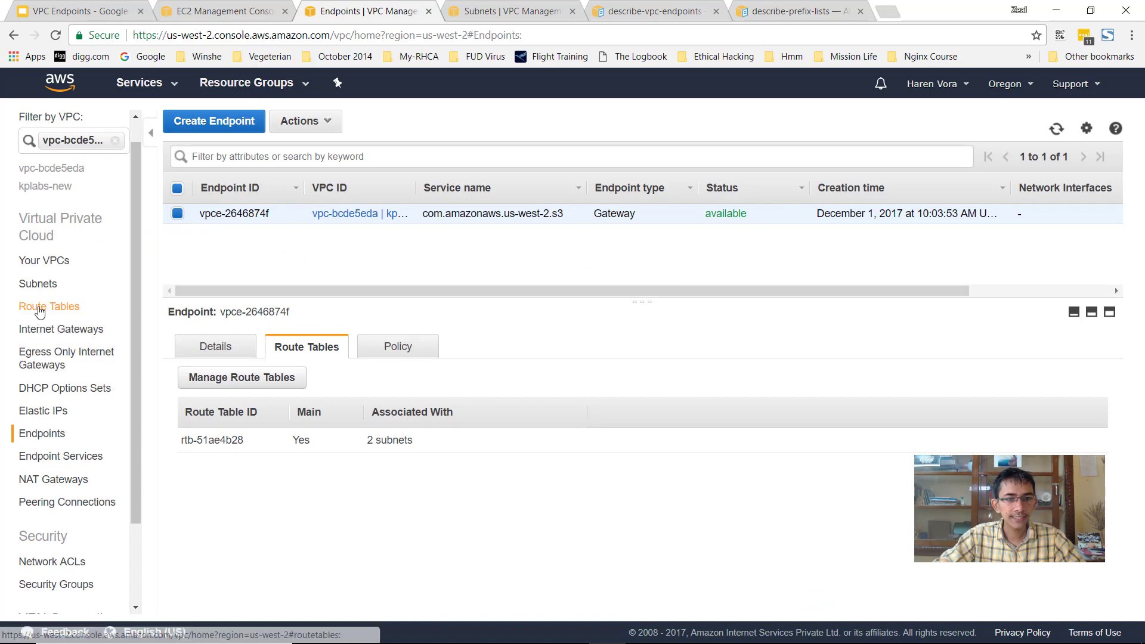
- Refresh Route Tables and confirm rtb-51ae4b28 routes pl-68a54001 (S3) via vpce-2646874f
click(48, 307)
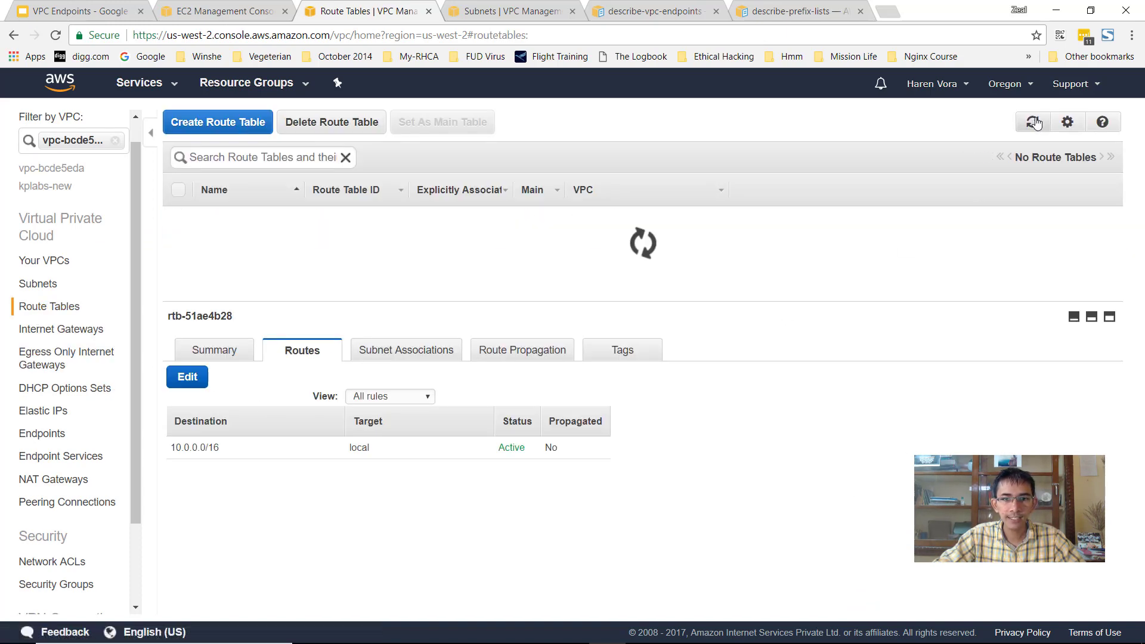
click(1033, 122)
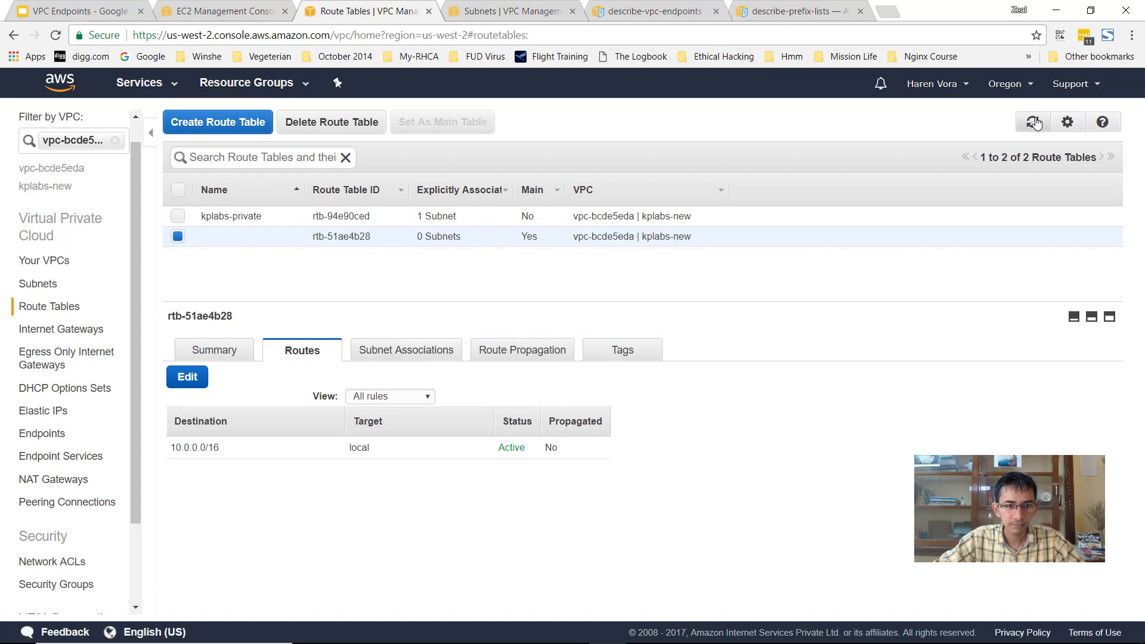
click(1032, 122)
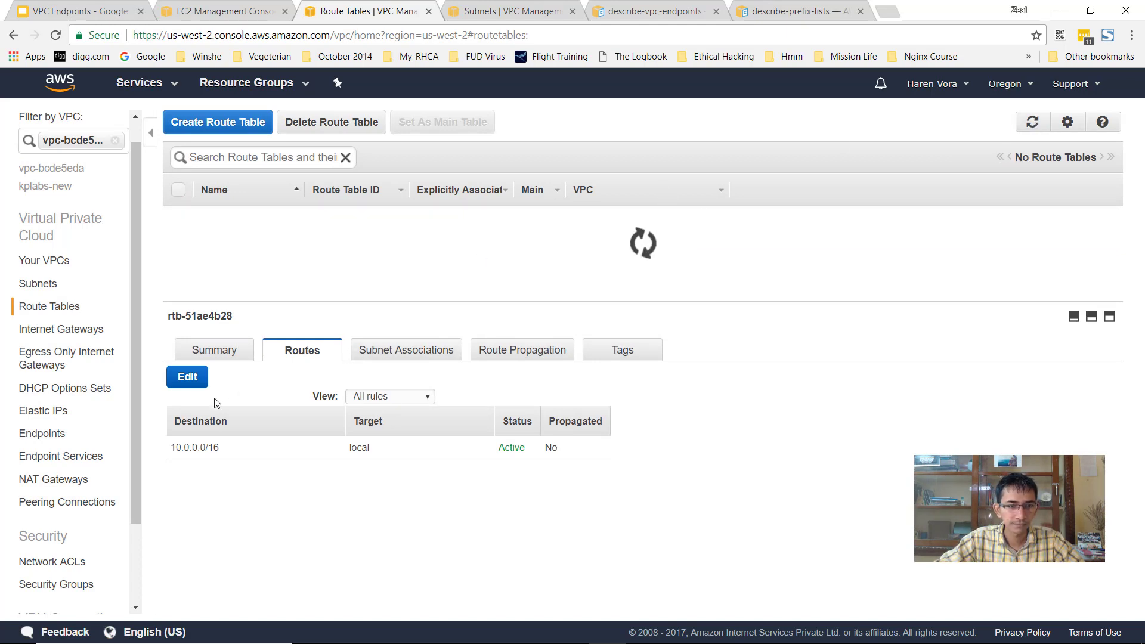
click(188, 377)
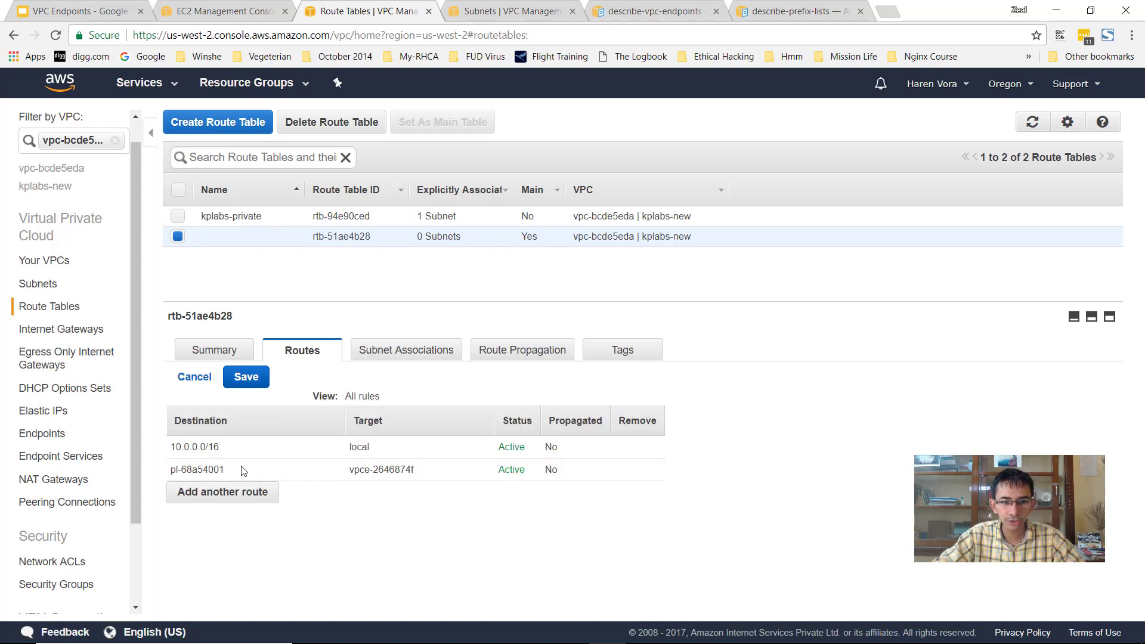
mouse_move(195, 376)
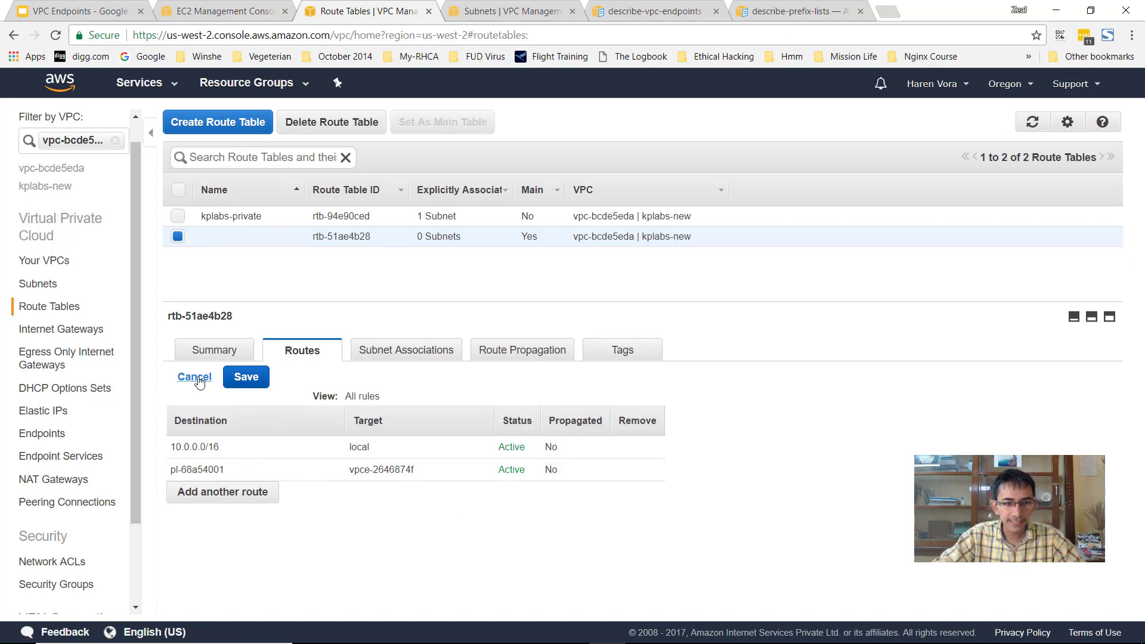
click(193, 377)
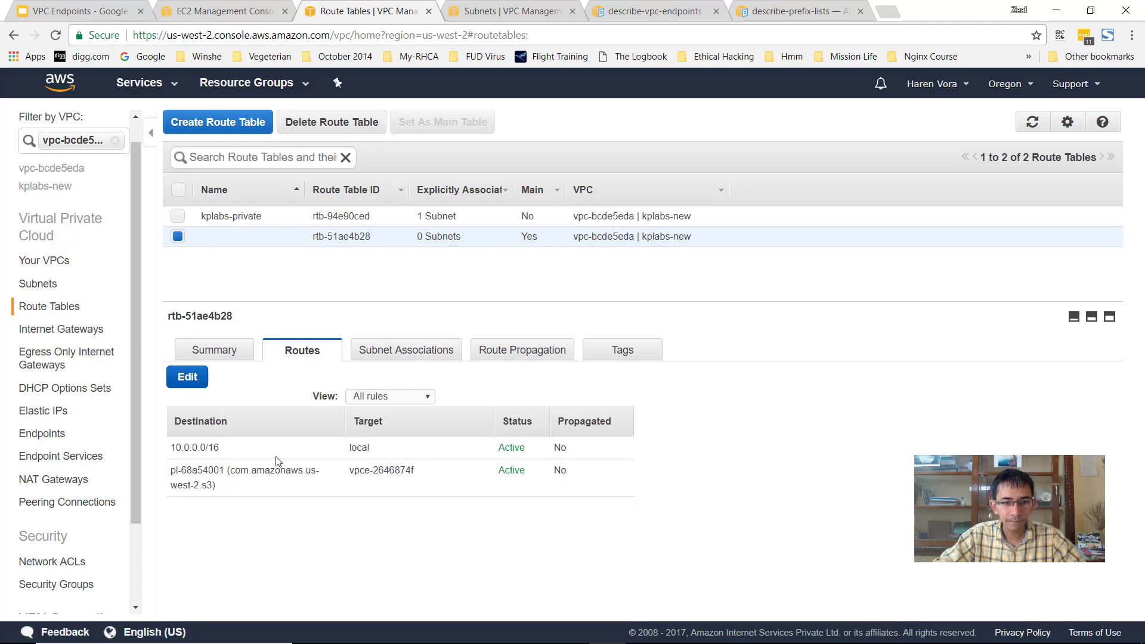
mouse_move(253, 470)
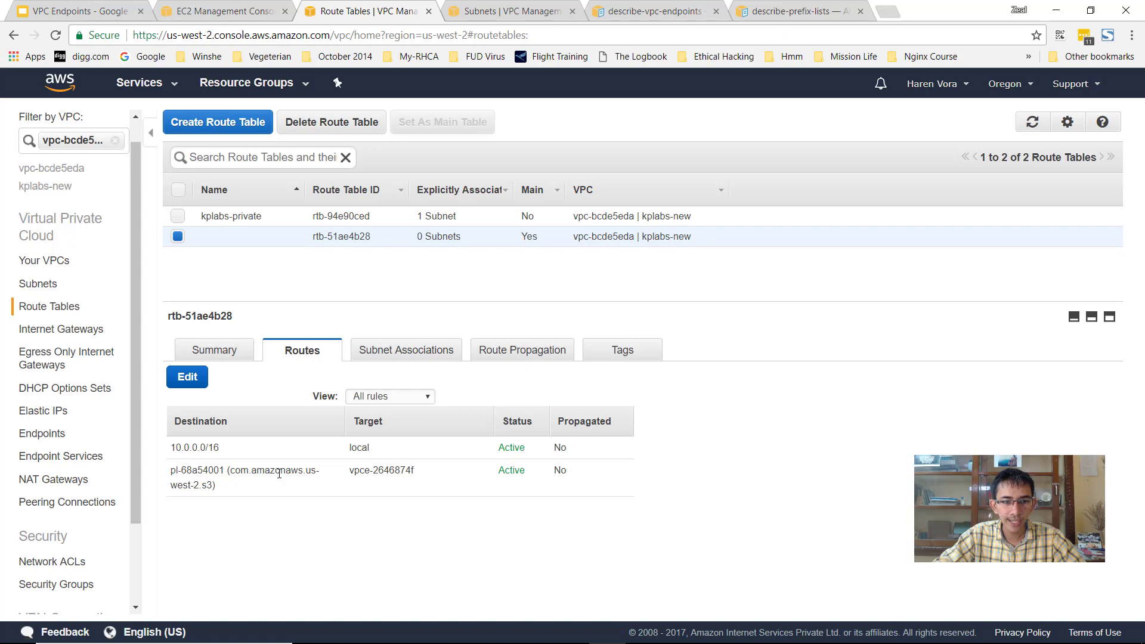
double_click(207, 485)
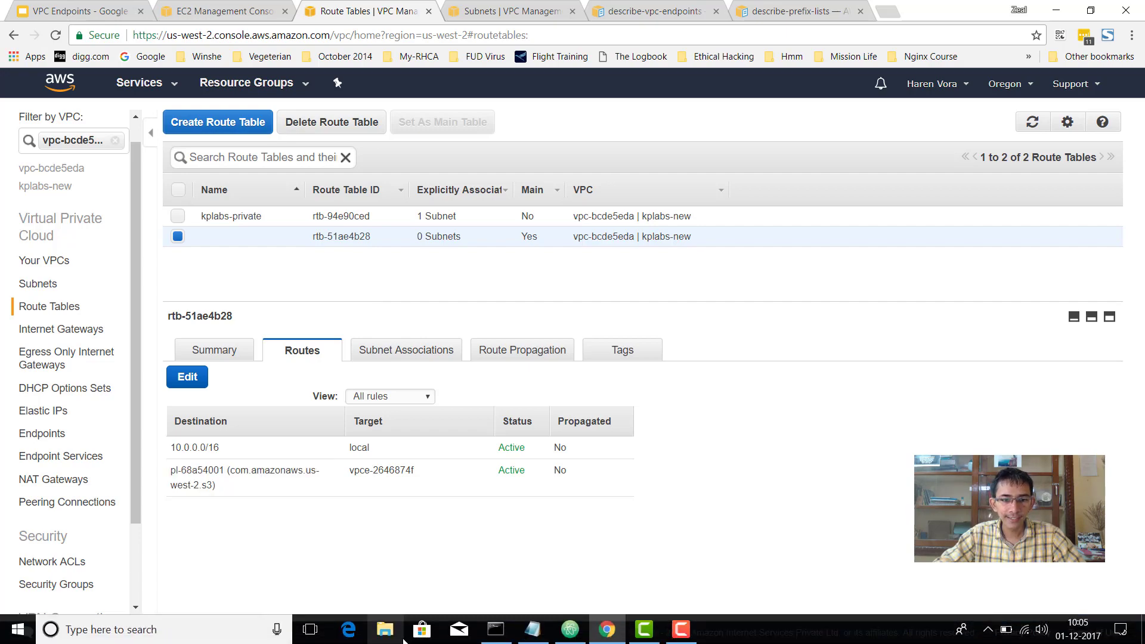
- Append --region us-west-2 to the pending aws s3 ls command in the SSH terminal
click(496, 638)
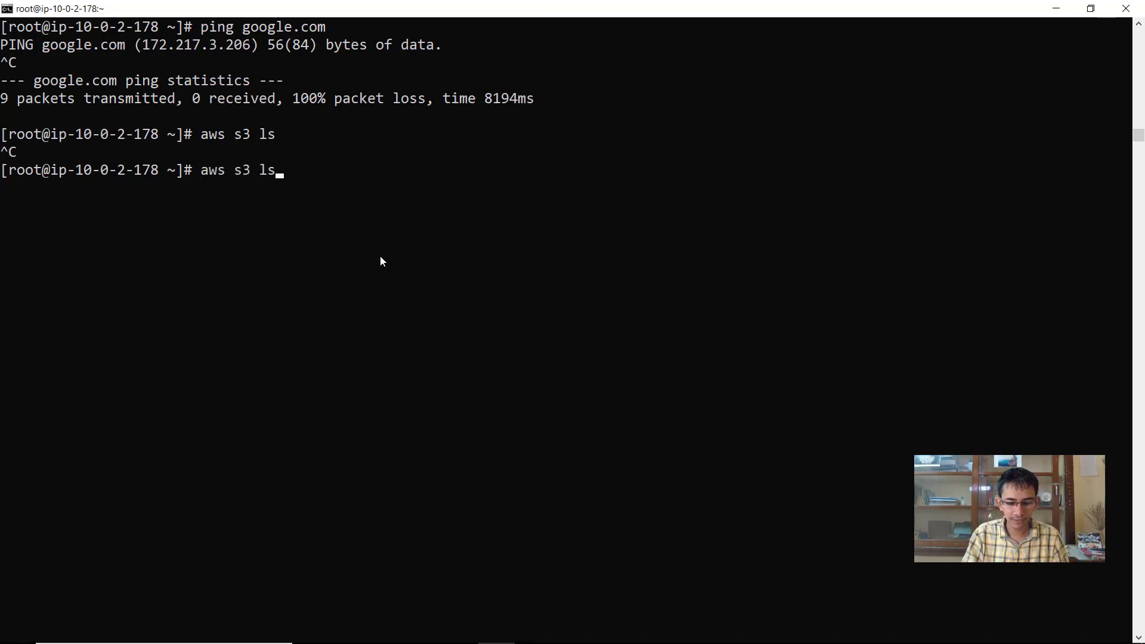
text(--region u)
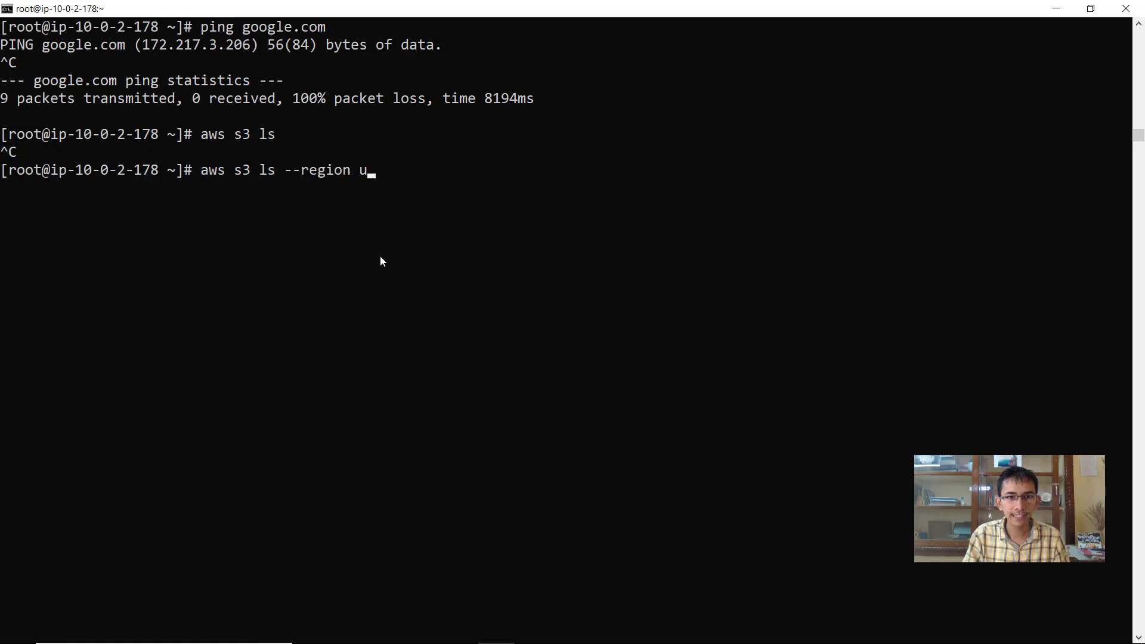
text(s-west-2)
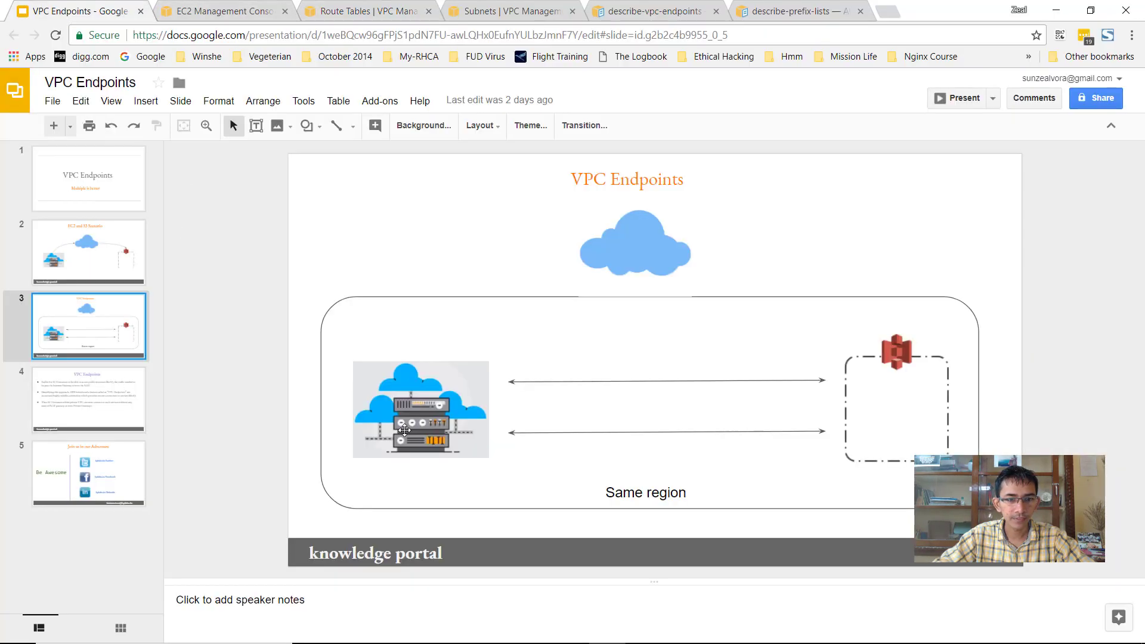
mouse_move(734, 415)
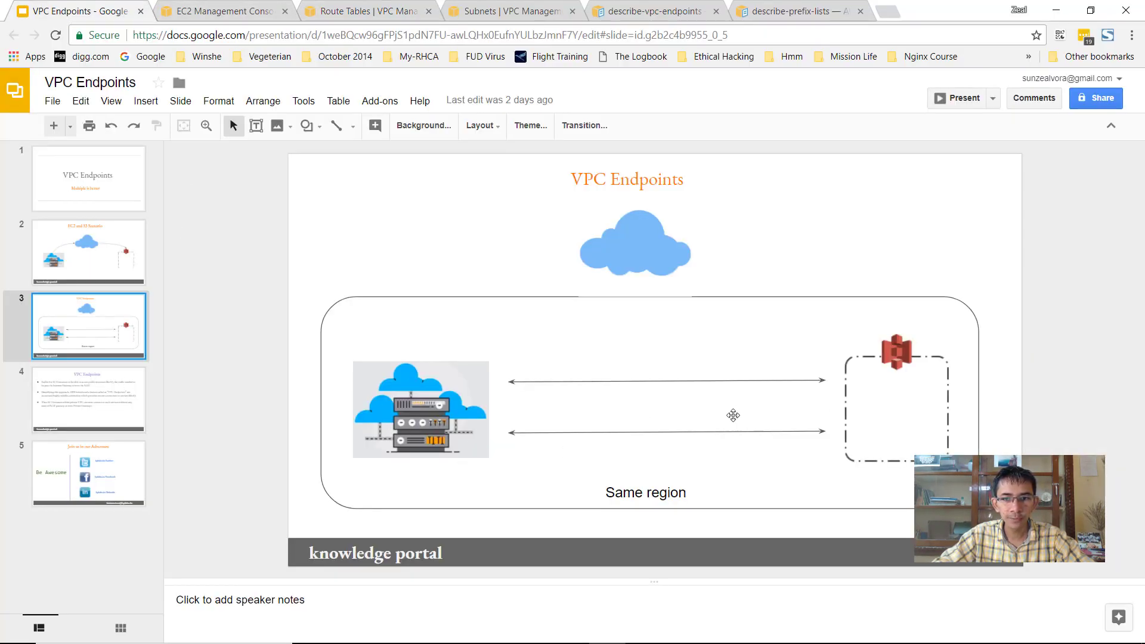
mouse_move(919, 393)
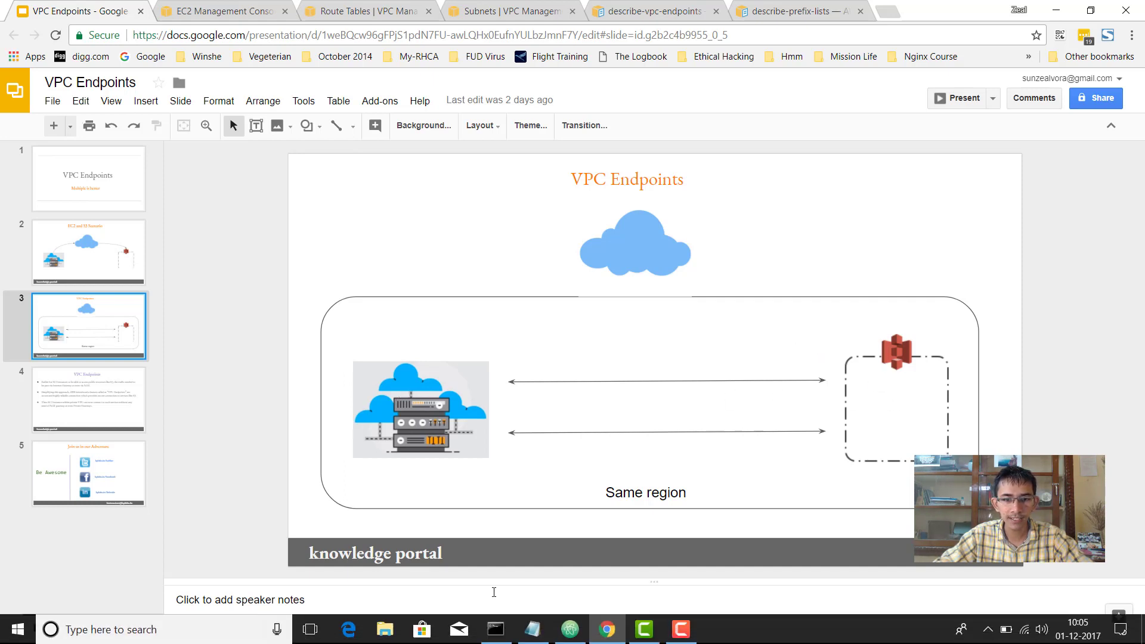
- Run aws s3 ls --region us-west-2, listing buckets including kplabs-billing and kplabs-test
click(495, 631)
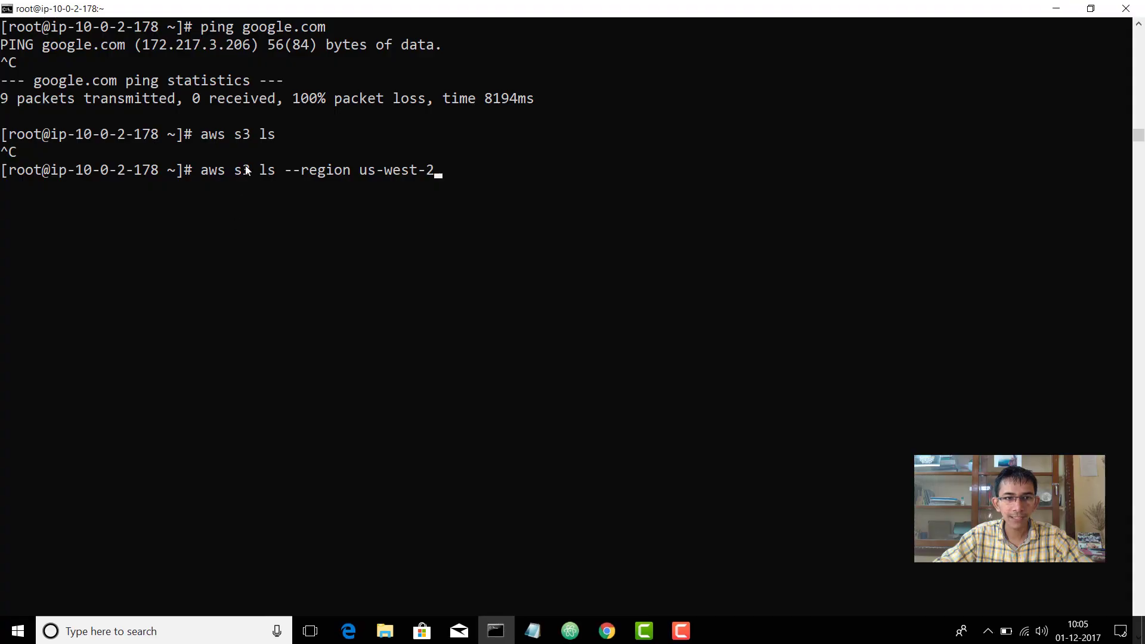
mouse_move(398, 183)
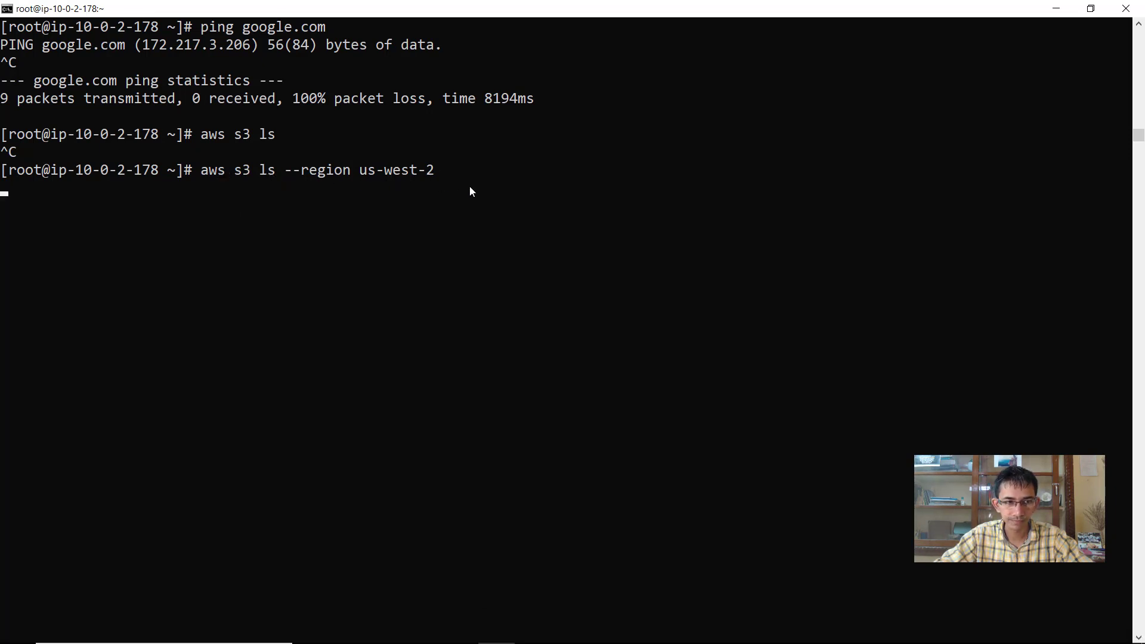
key(Return)
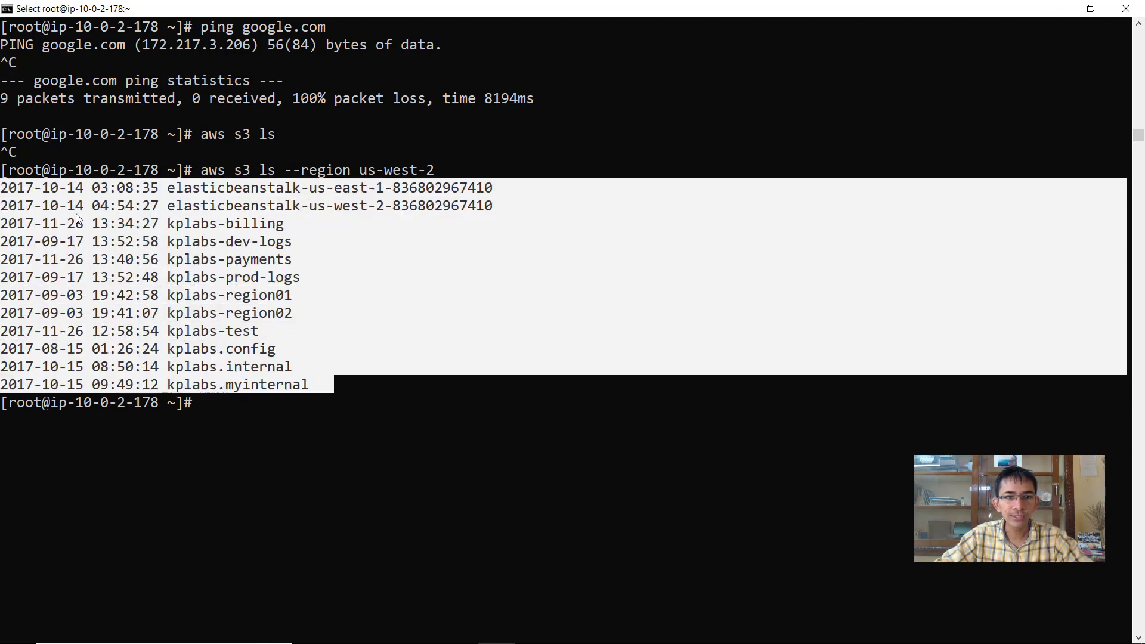
mouse_move(337, 226)
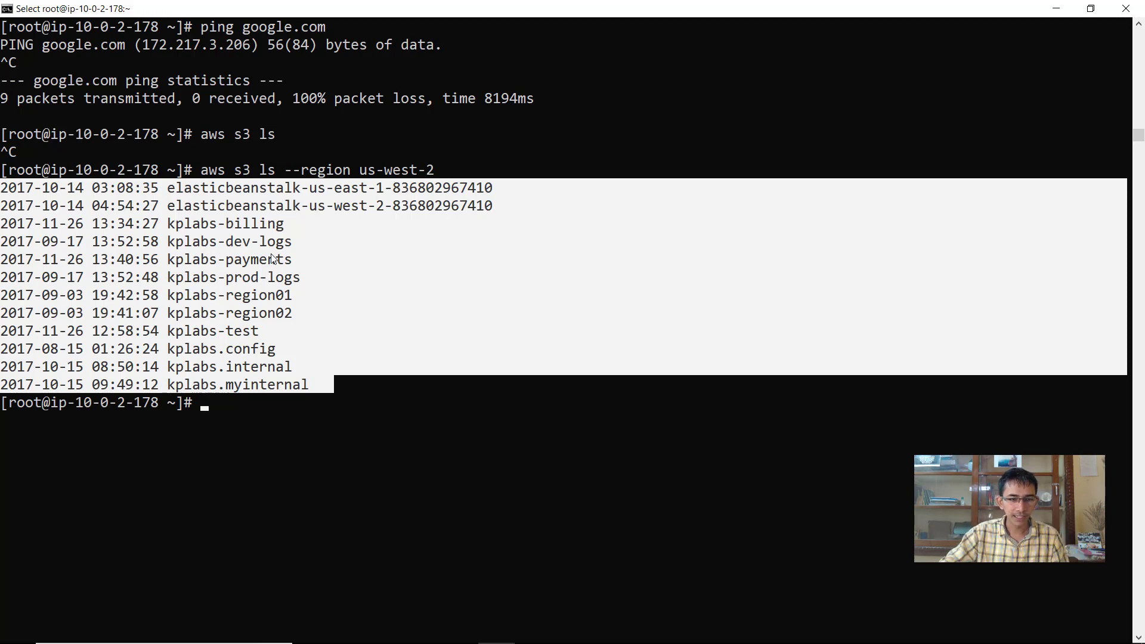
- Run aws s3 ls s3://kplabs-billing/ without a region, then cancel it with Ctrl+C when it hangs
text(aws s)
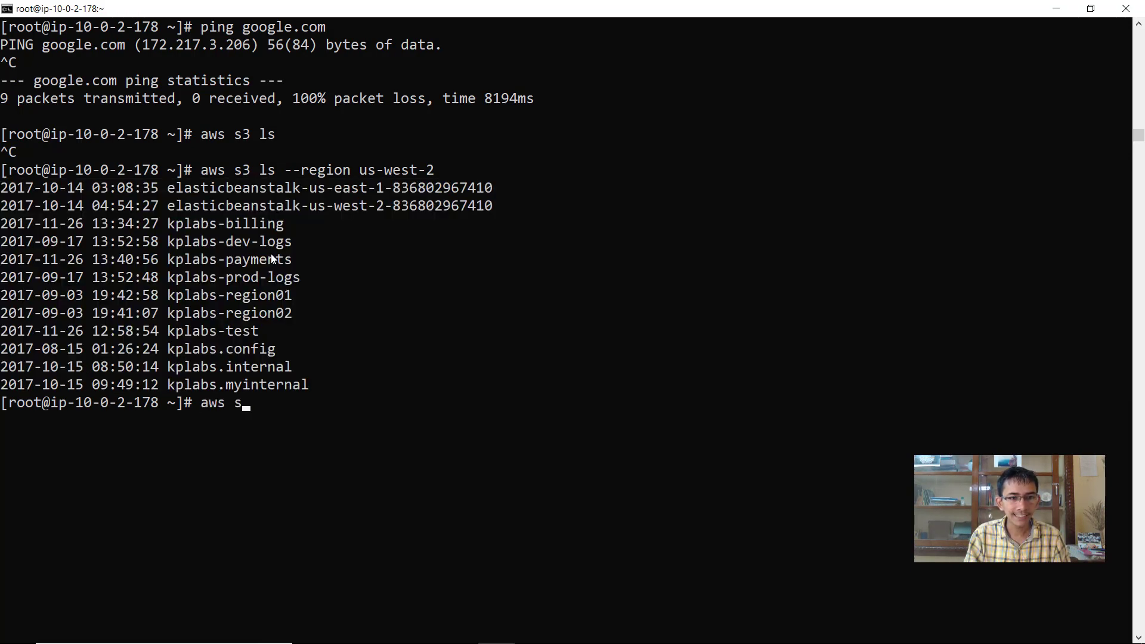
text(3 ls s3:/)
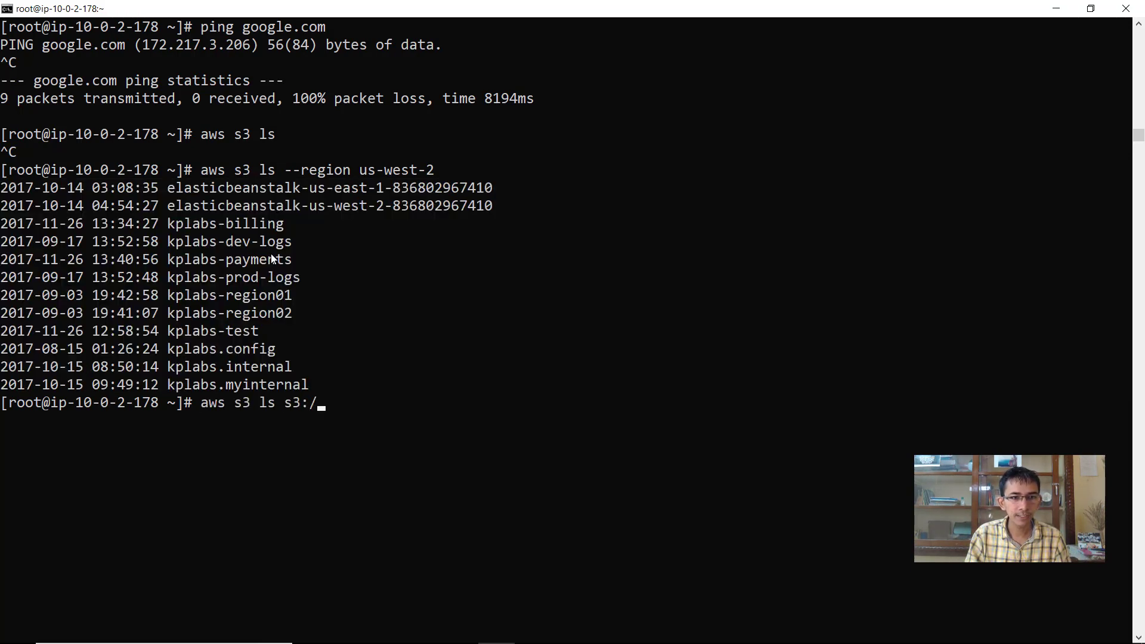
text(/k)
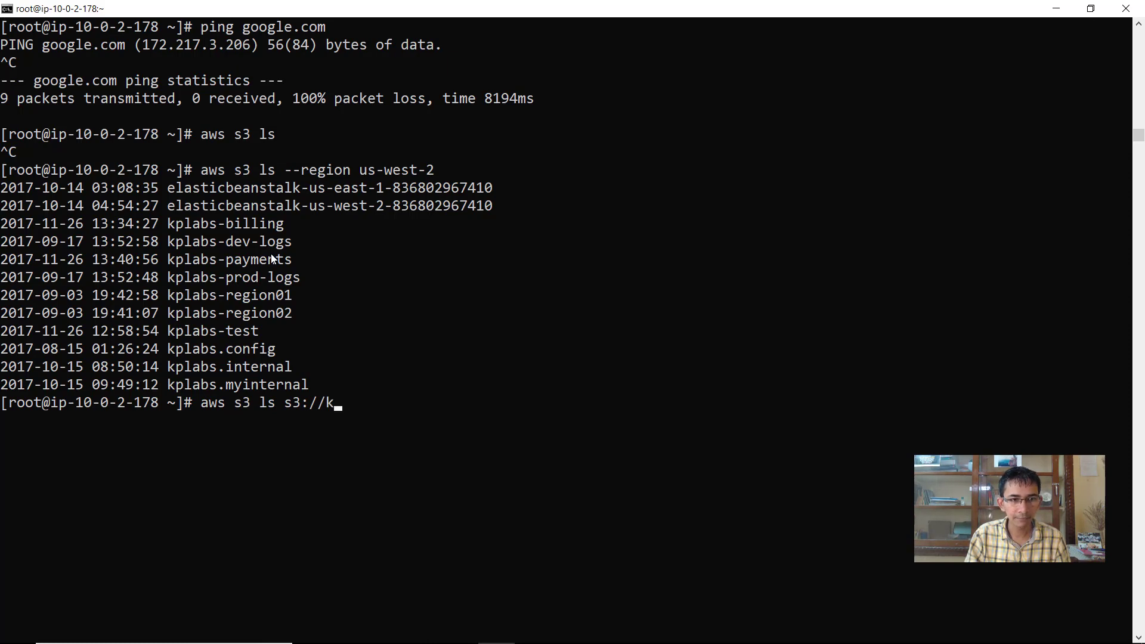
text(abs-lbilli)
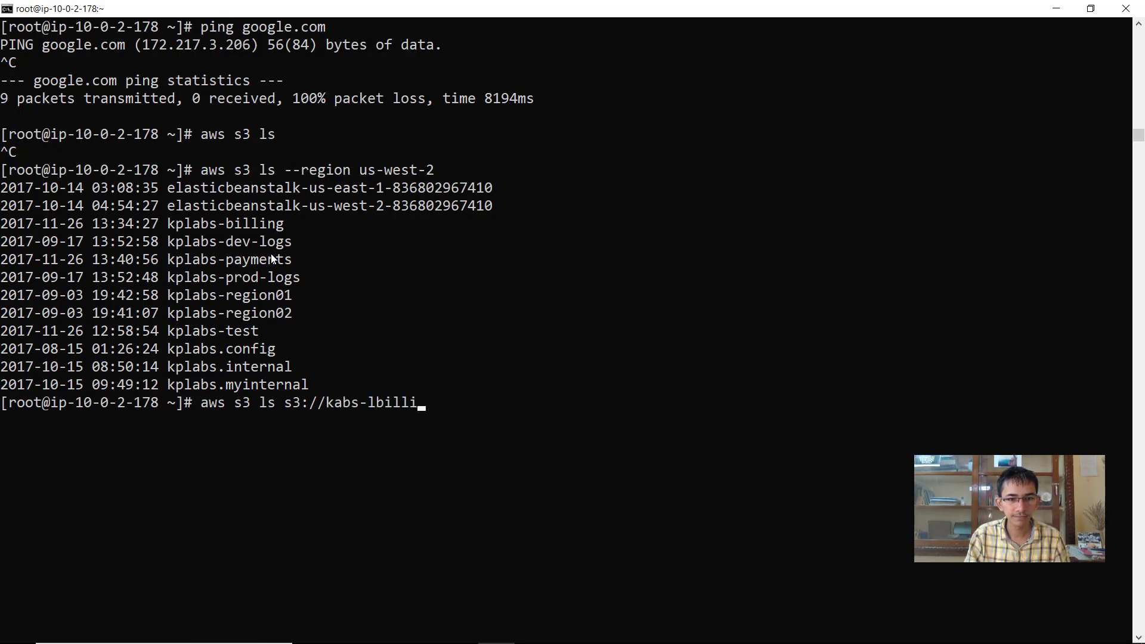
key(BackSpace)
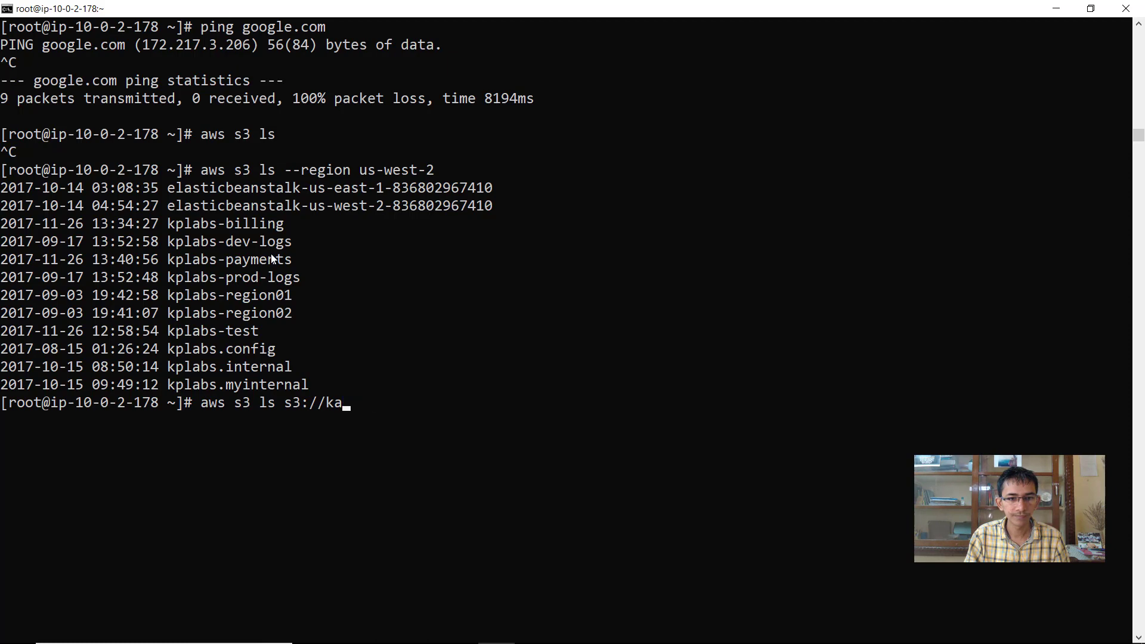
text(labs-bi)
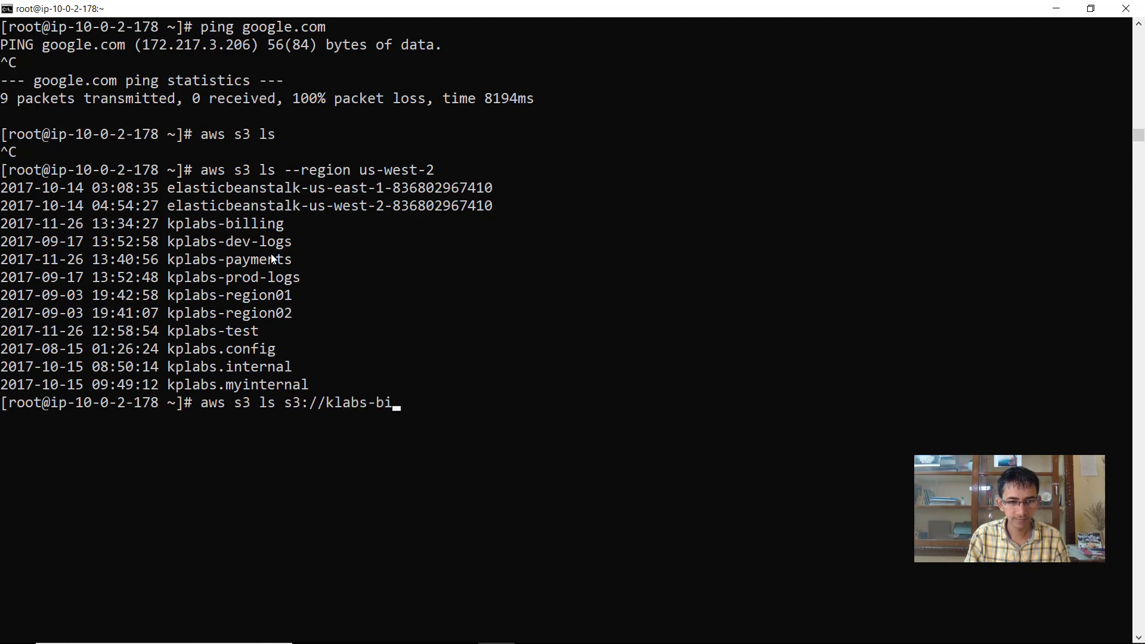
text(lling/)
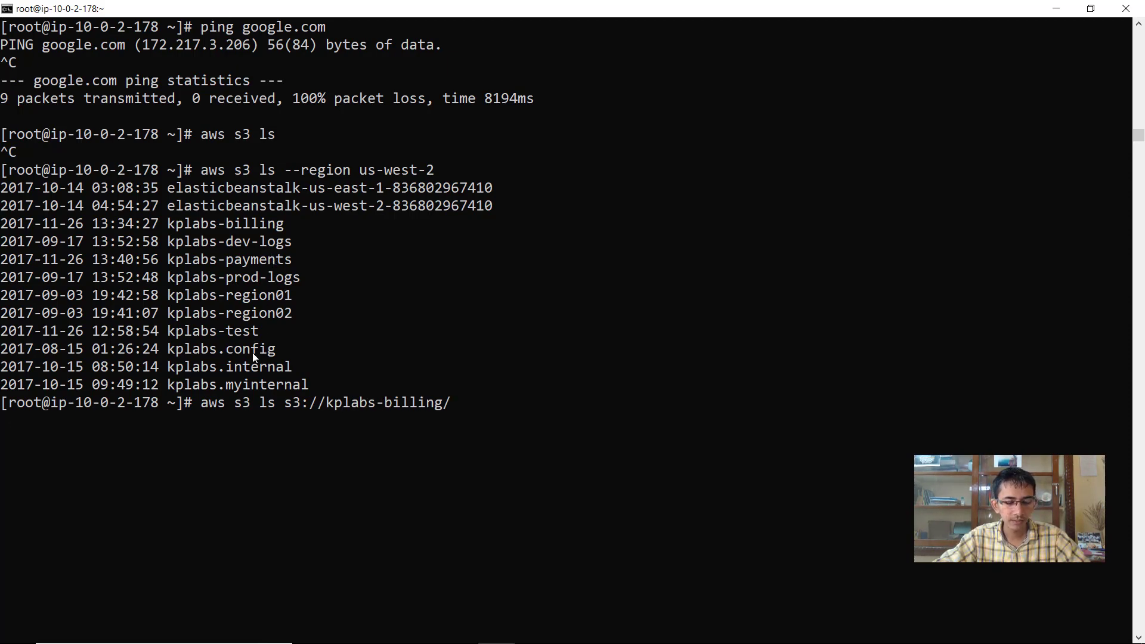
mouse_move(337, 383)
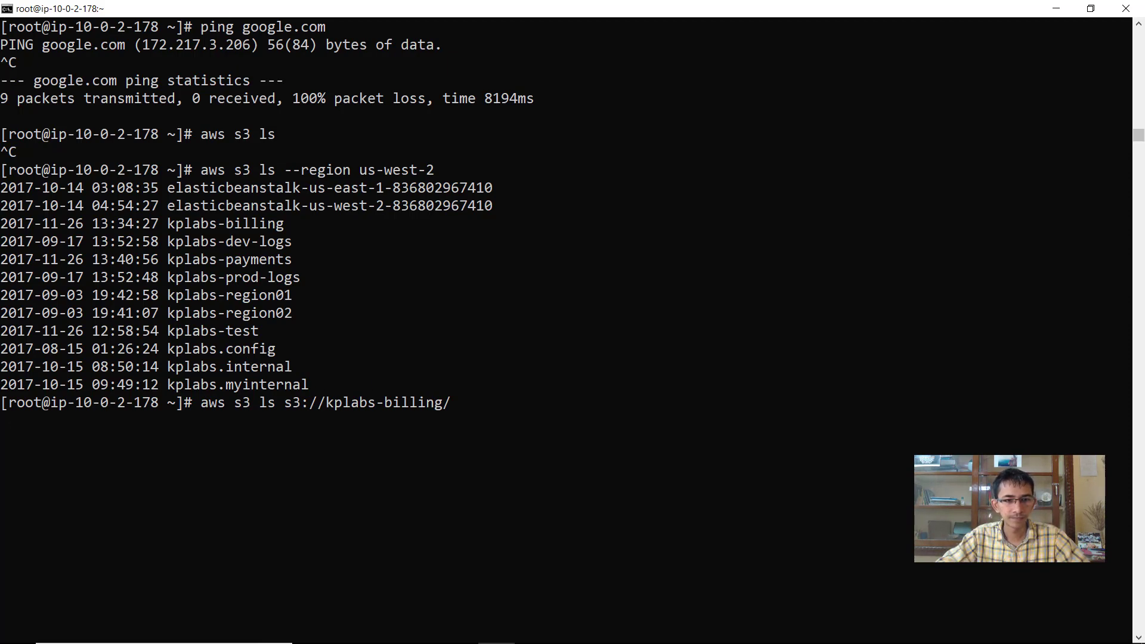
key(Return)
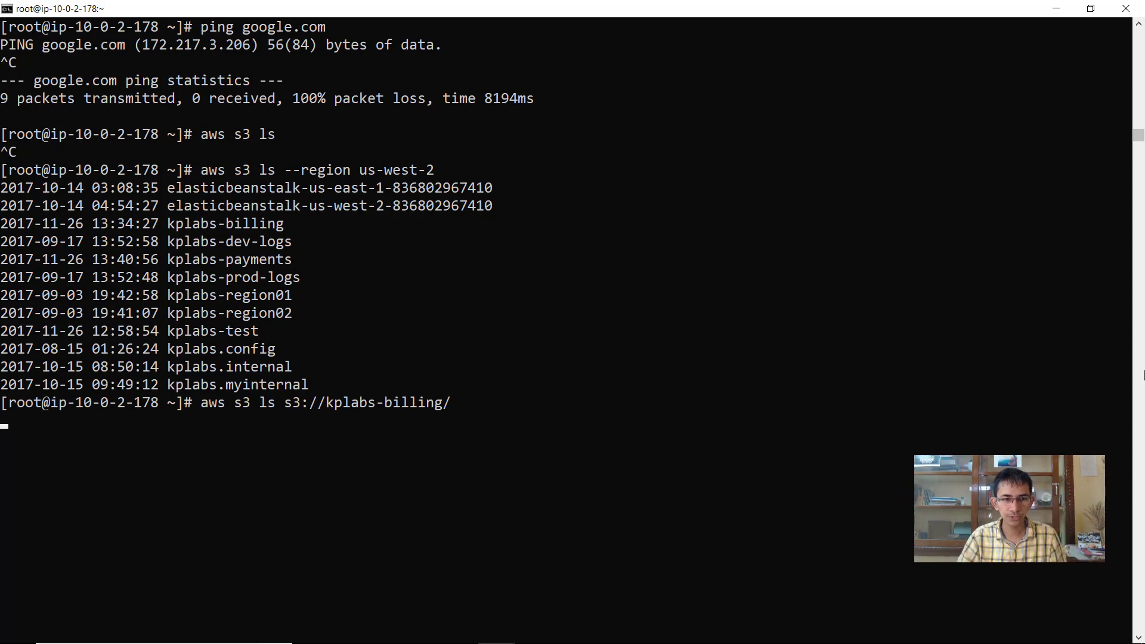
key(Ctrl+c)
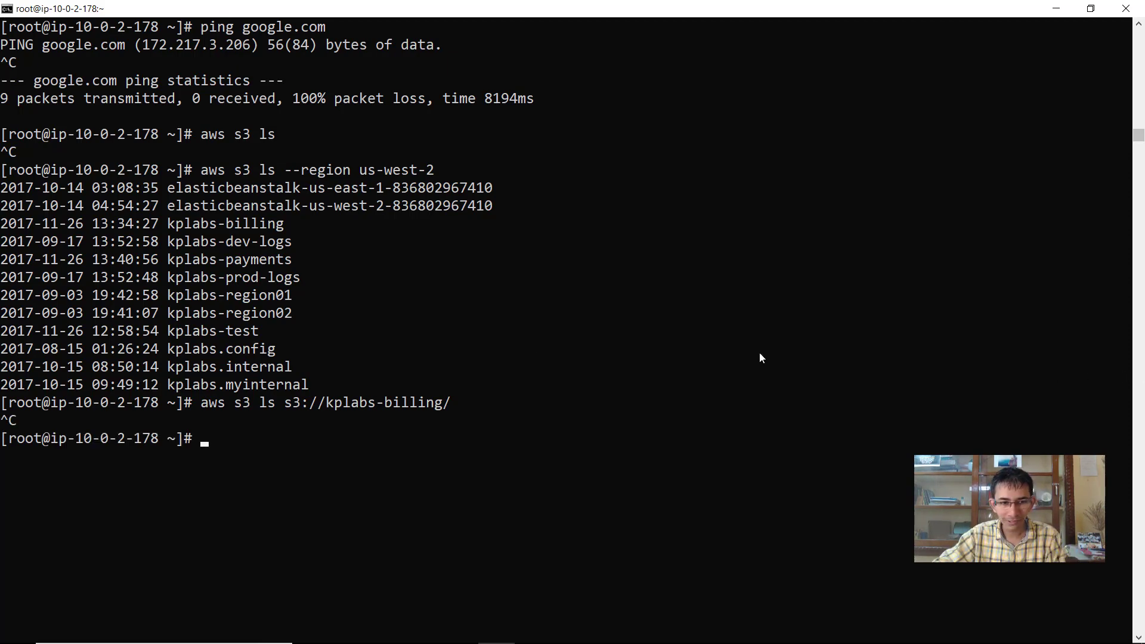
mouse_move(206, 407)
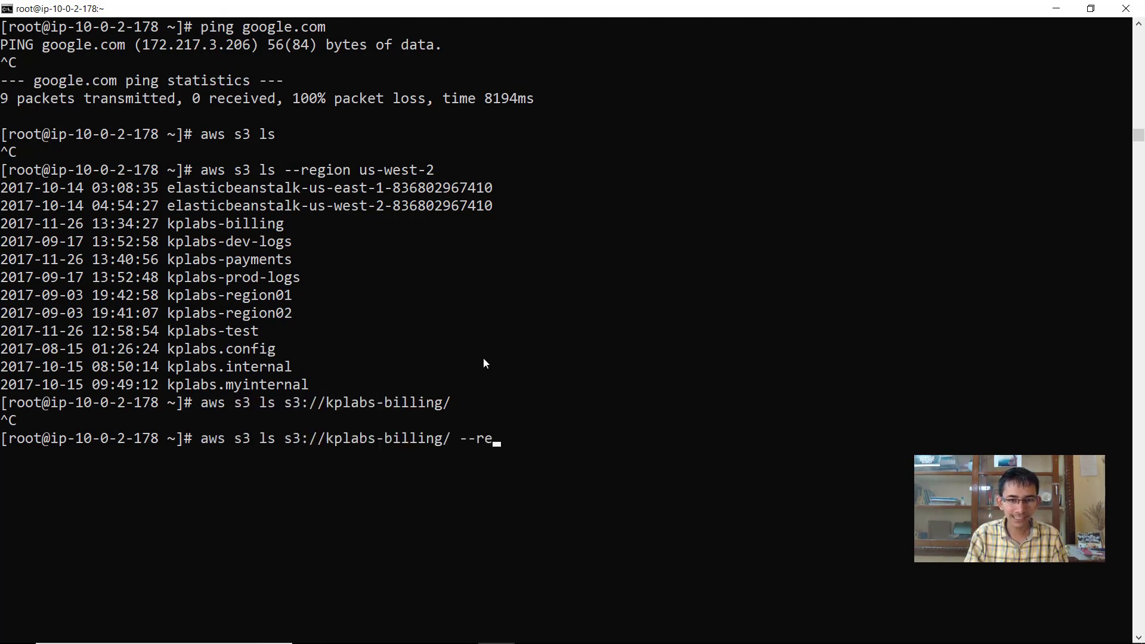
- Rerun the kplabs-billing listing with --region us-west-2, showing its two objects
text(gion us-west-)
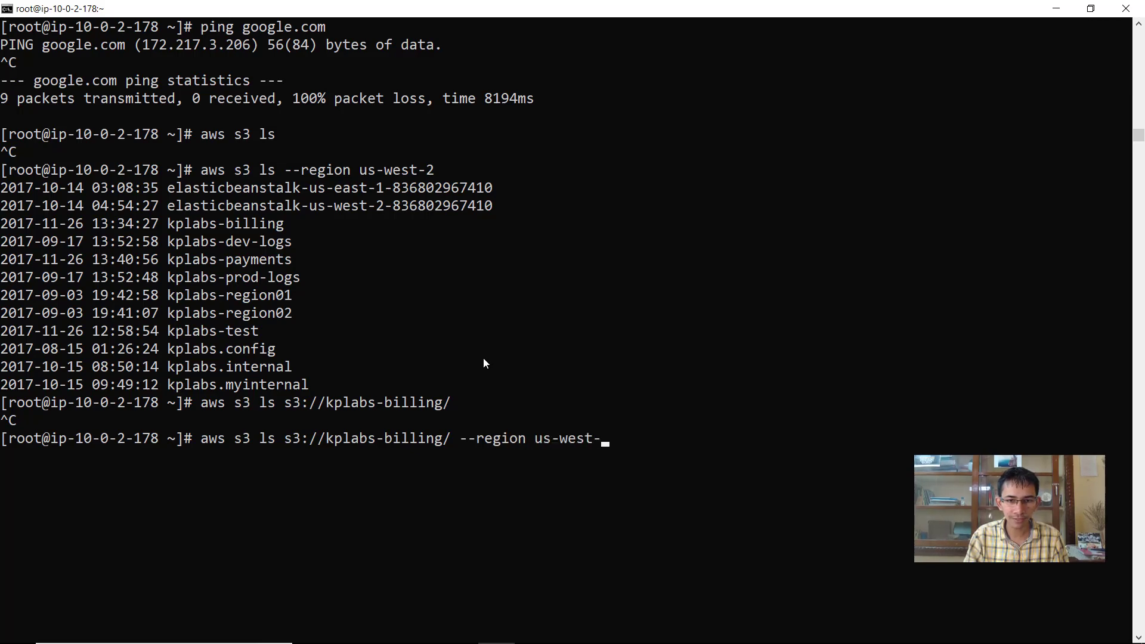
text(2)
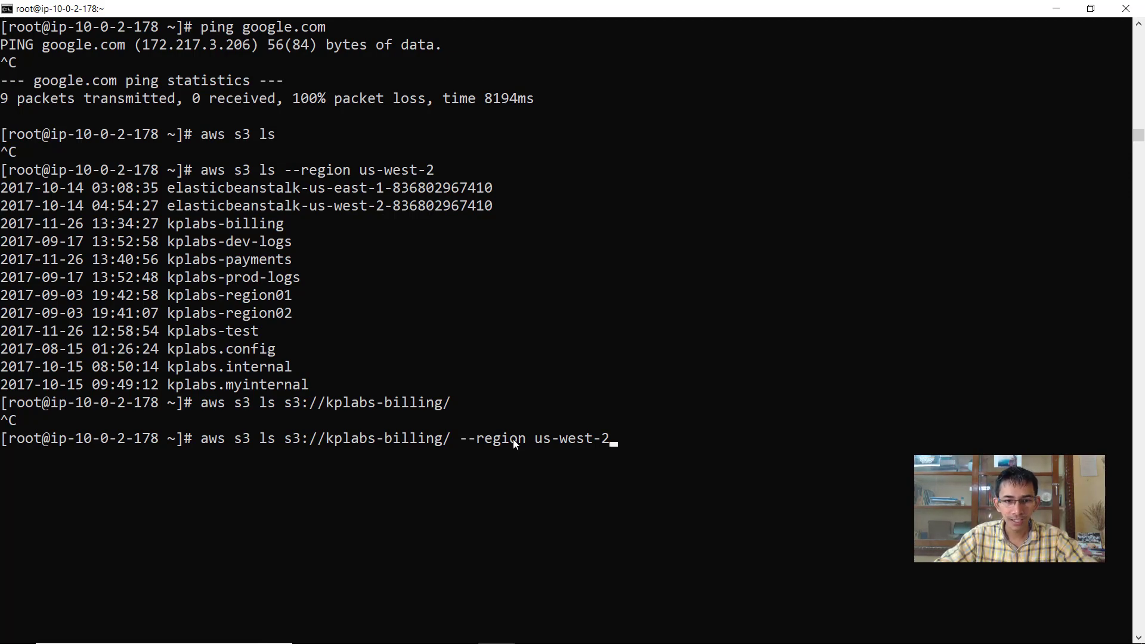
key(Return)
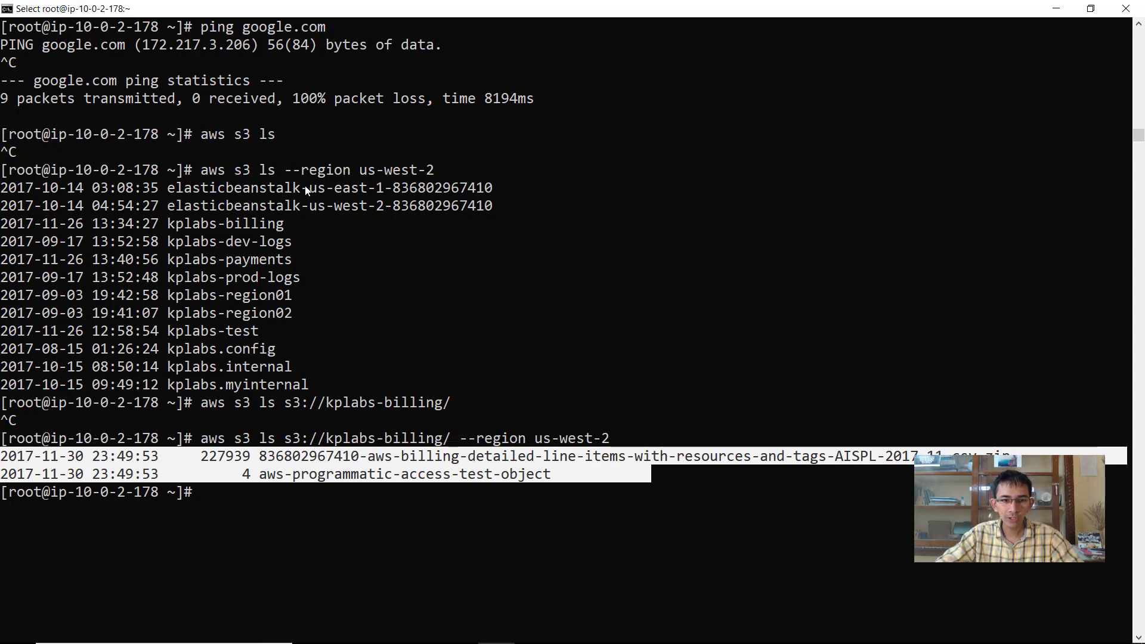
mouse_move(70, 269)
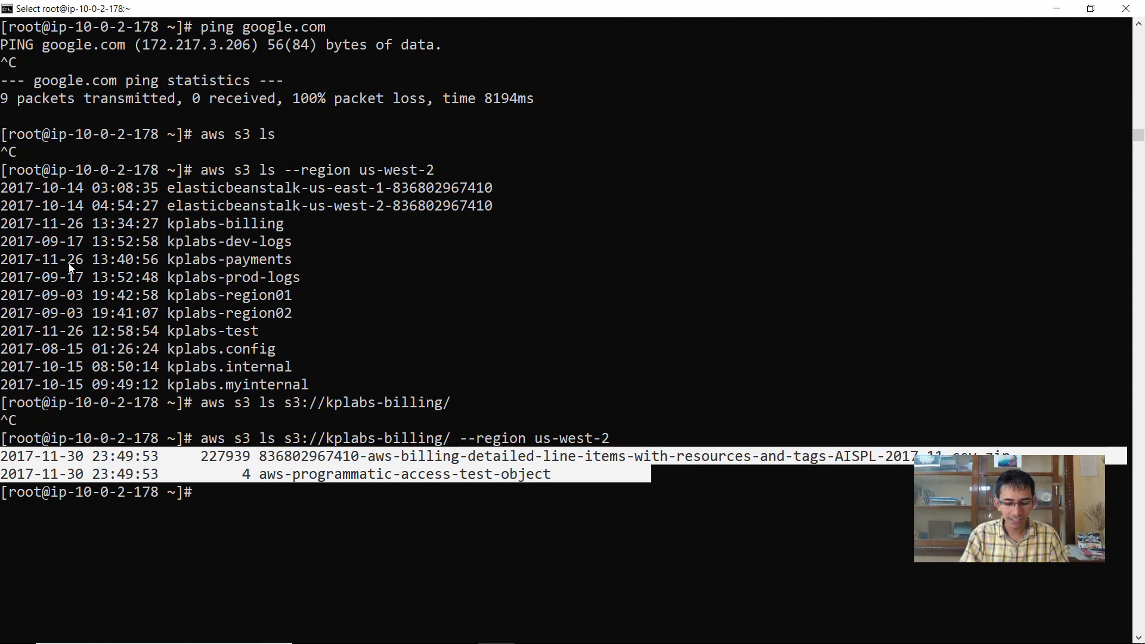
- Run the mistyped 'pin google.com' command, which fails before the real ping
text(pin google.com)
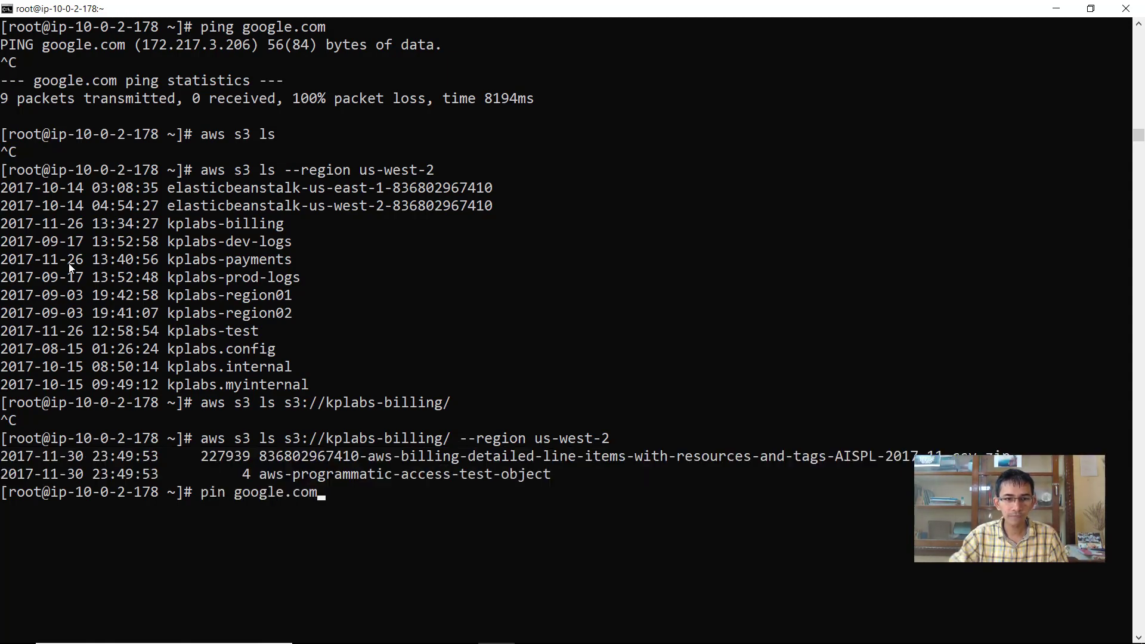
key(Return)
text(ping google.com)
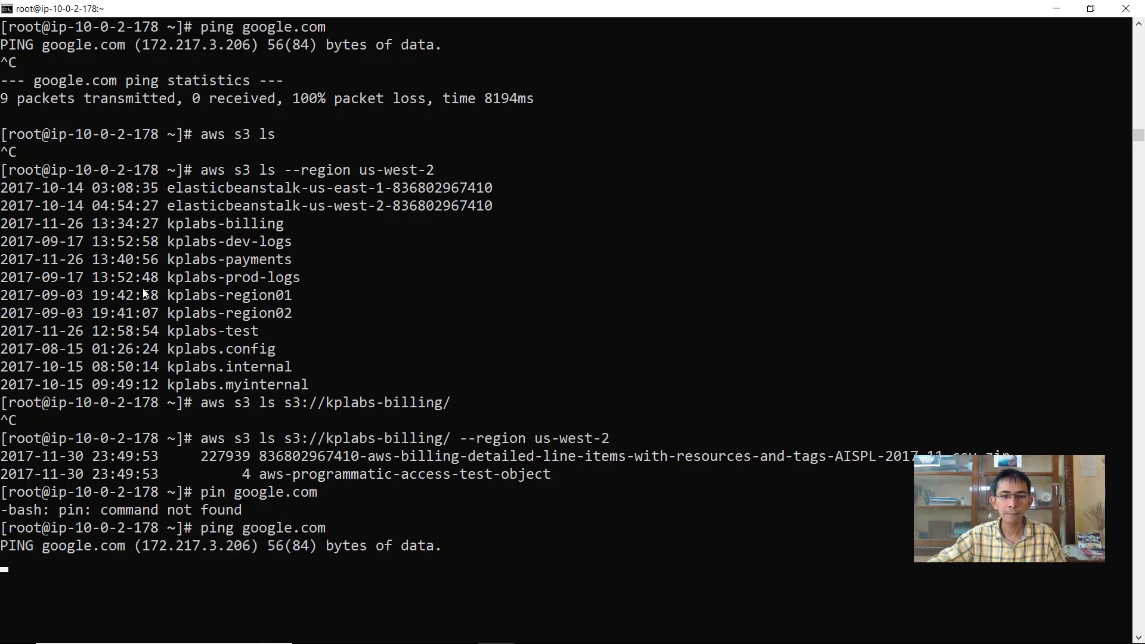
mouse_move(376, 458)
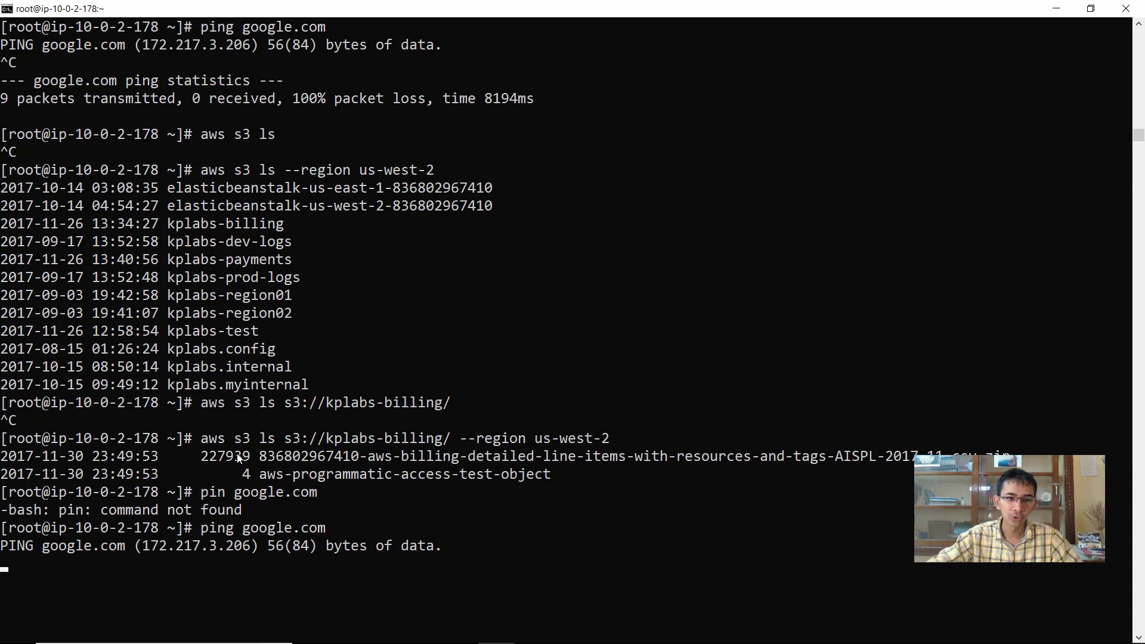
mouse_move(297, 235)
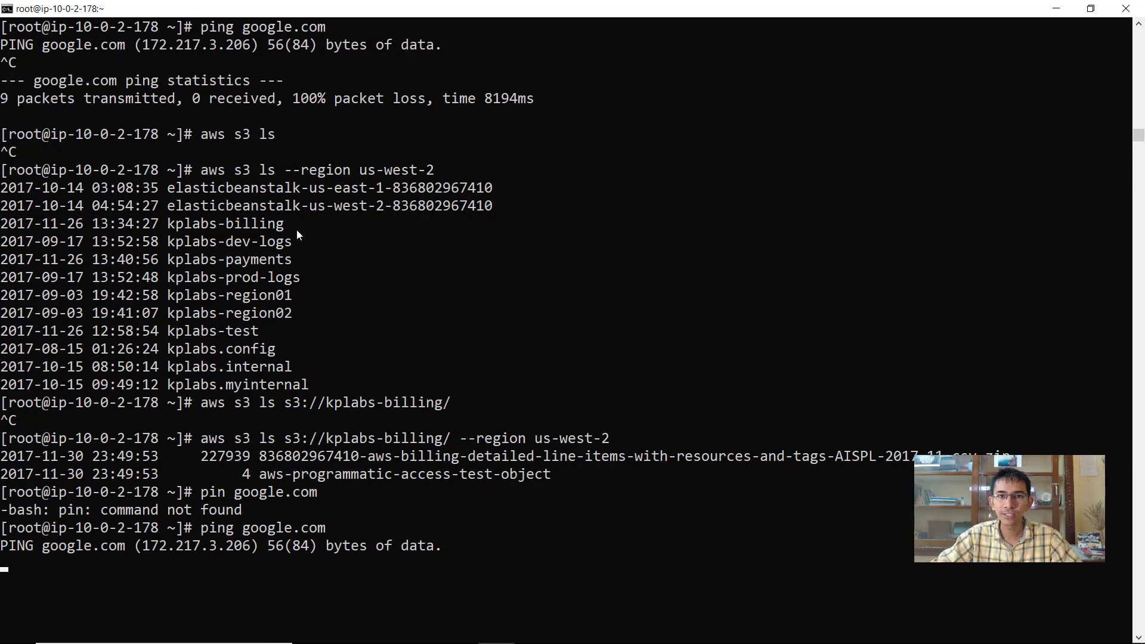
mouse_move(446, 454)
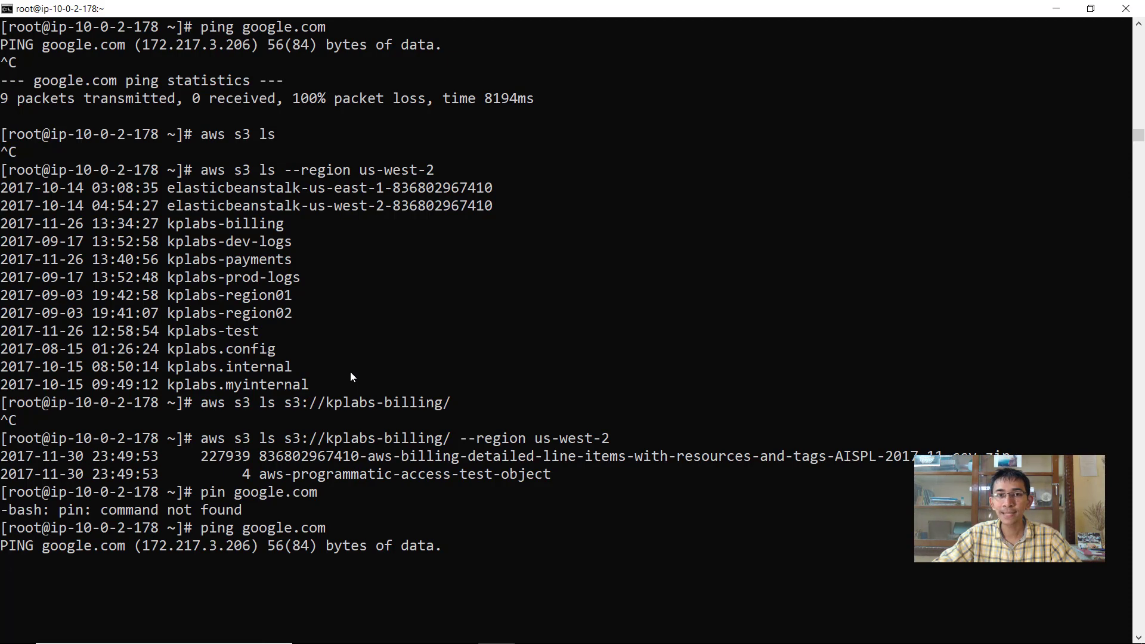
mouse_move(364, 375)
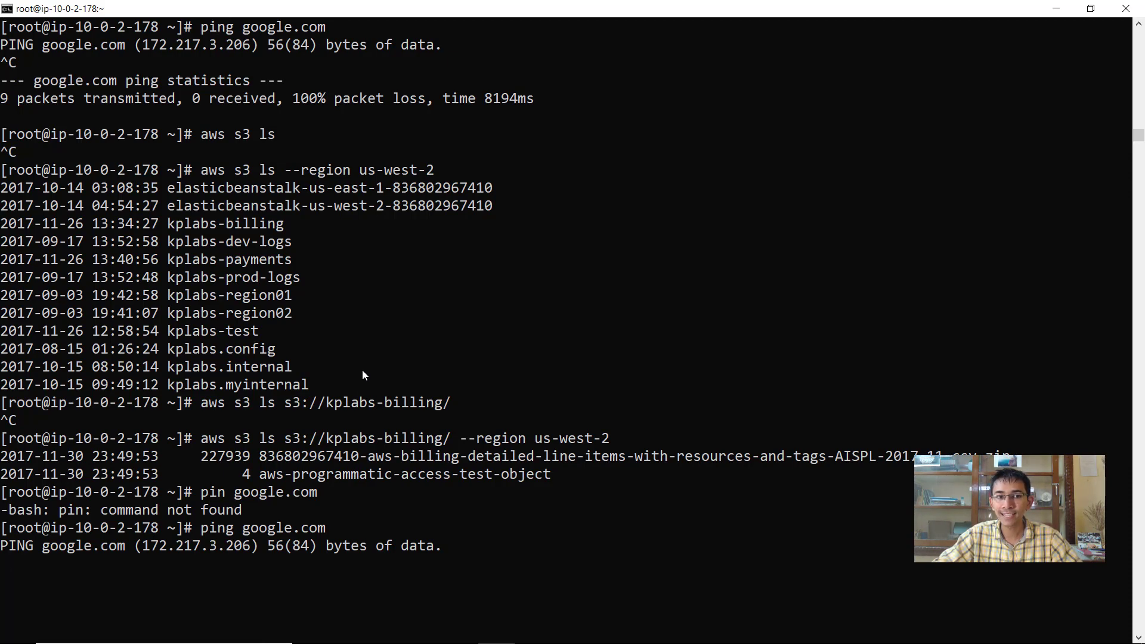
mouse_move(427, 499)
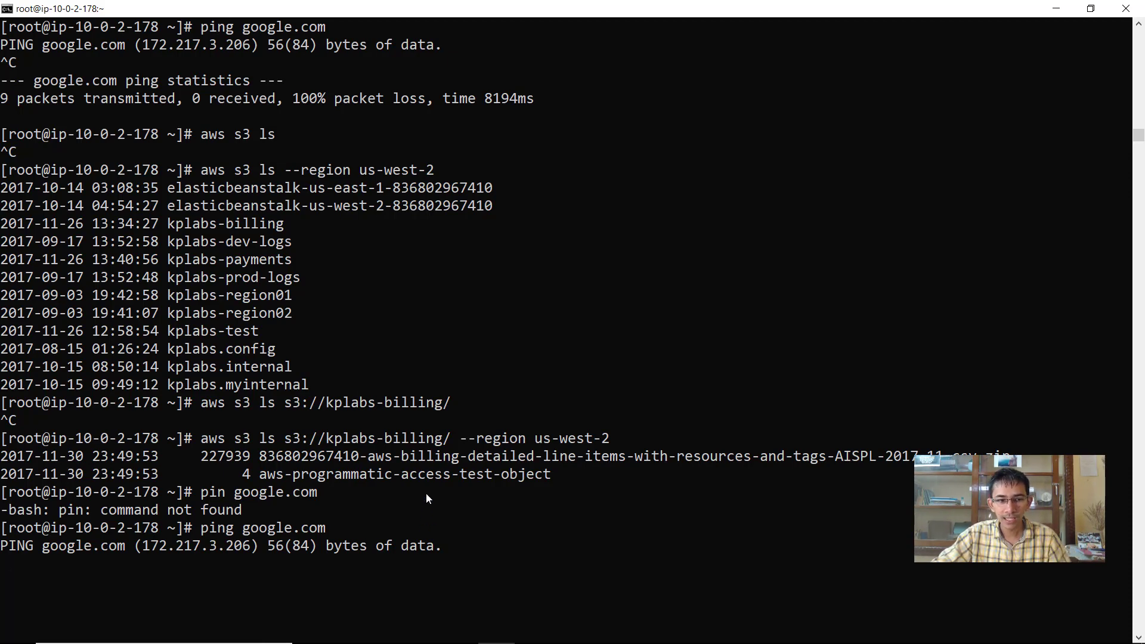